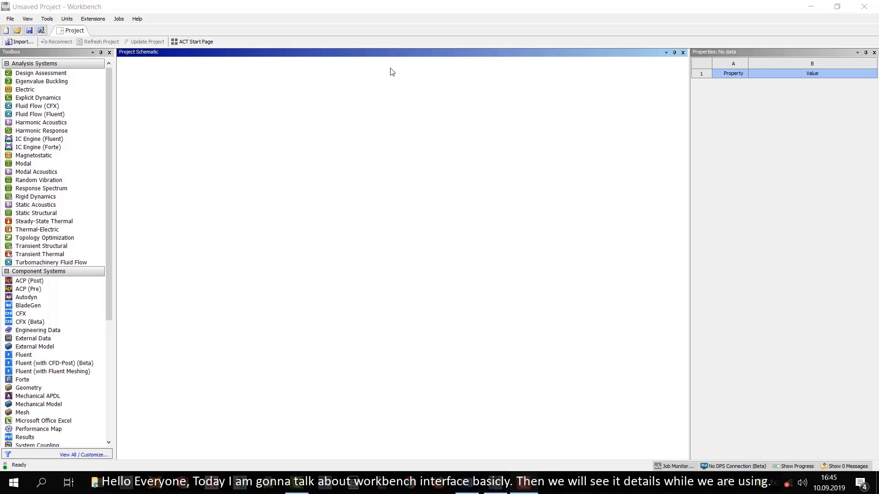
pyautogui.moveTo(264, 14)
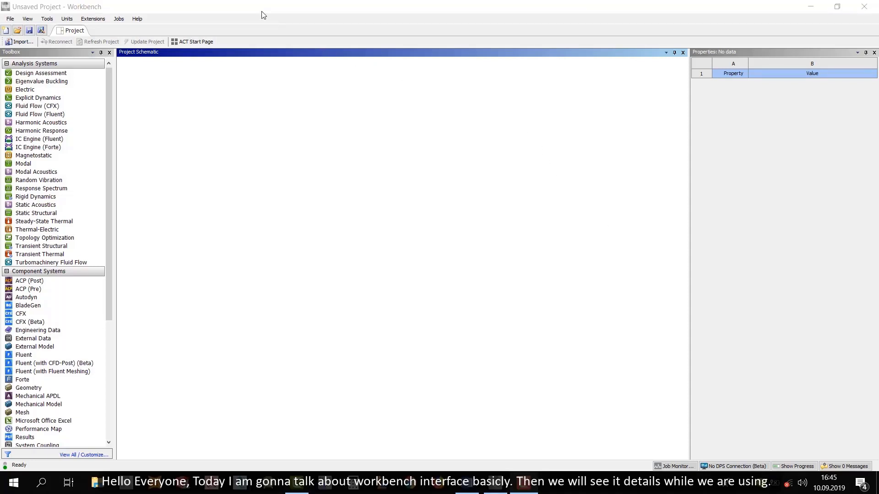
# Step: Search for 'workbench' in the system search and launch ANSYS Workbench
pyautogui.click(40, 73)
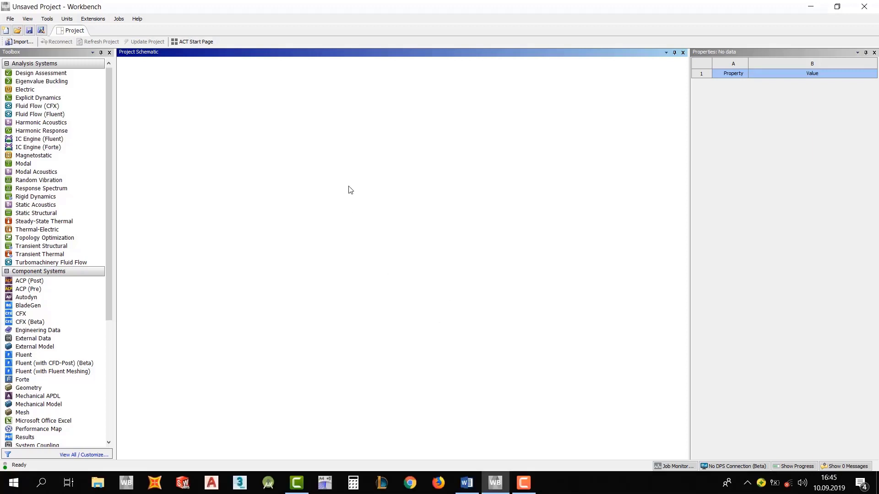
pyautogui.moveTo(233, 172)
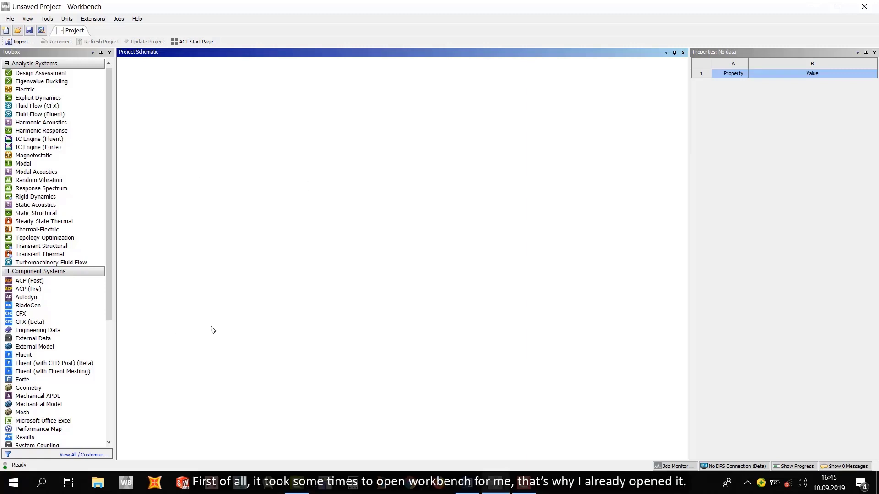
pyautogui.moveTo(303, 264)
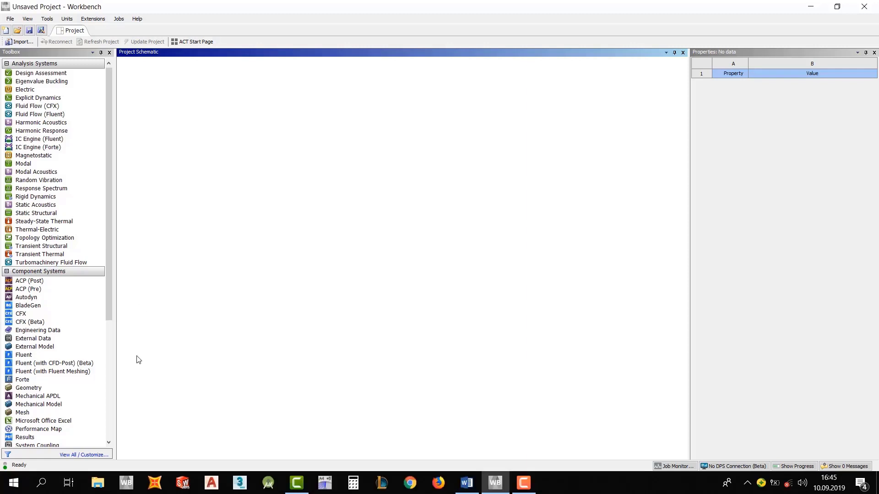
pyautogui.click(42, 483)
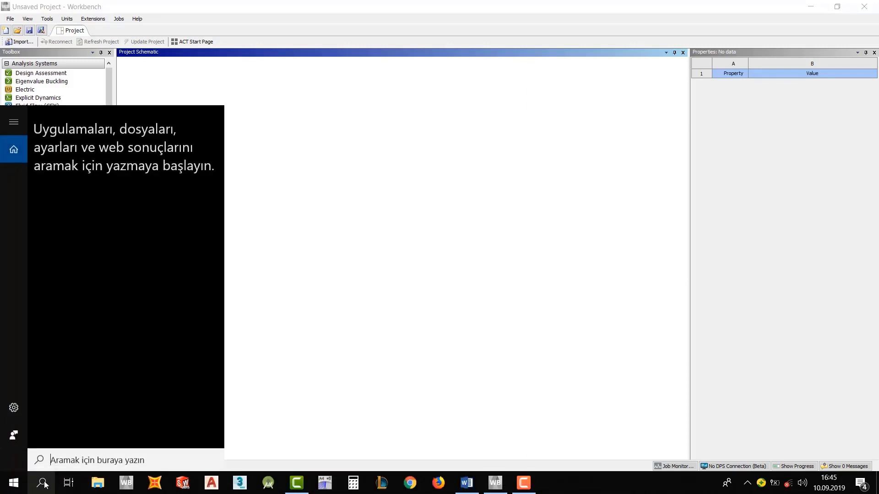
pyautogui.write('w')
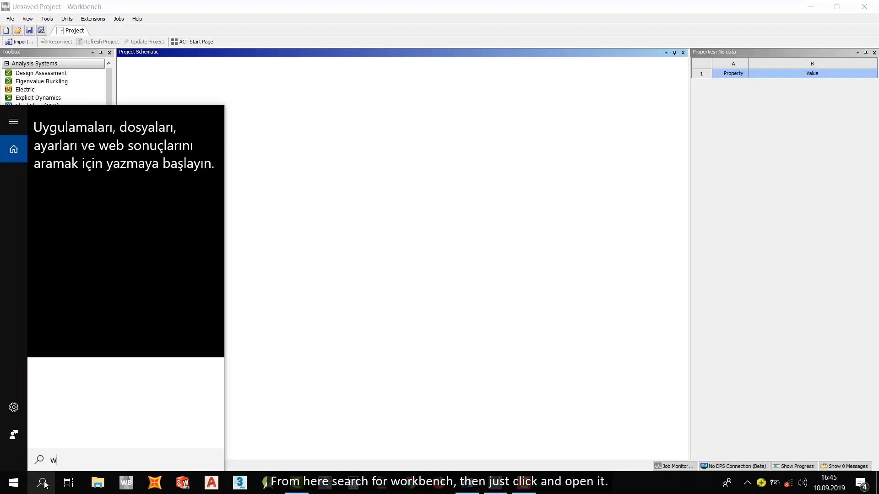
pyautogui.write('orkbench')
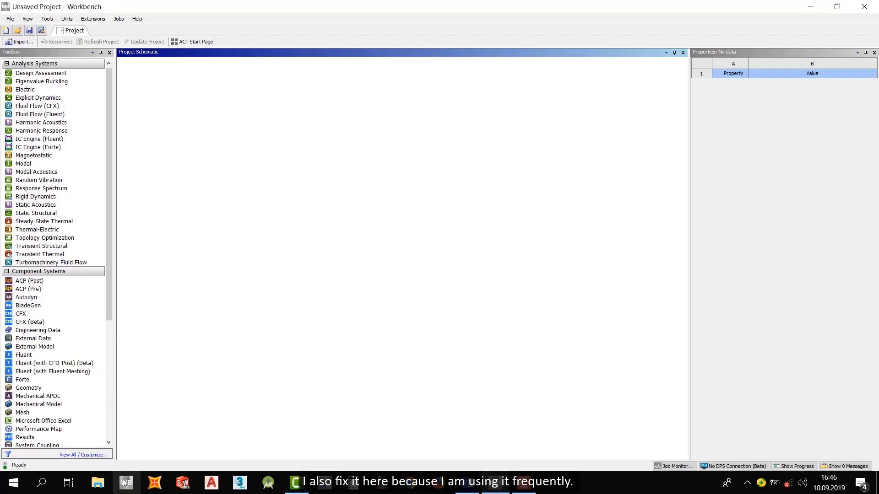
pyautogui.moveTo(125, 482)
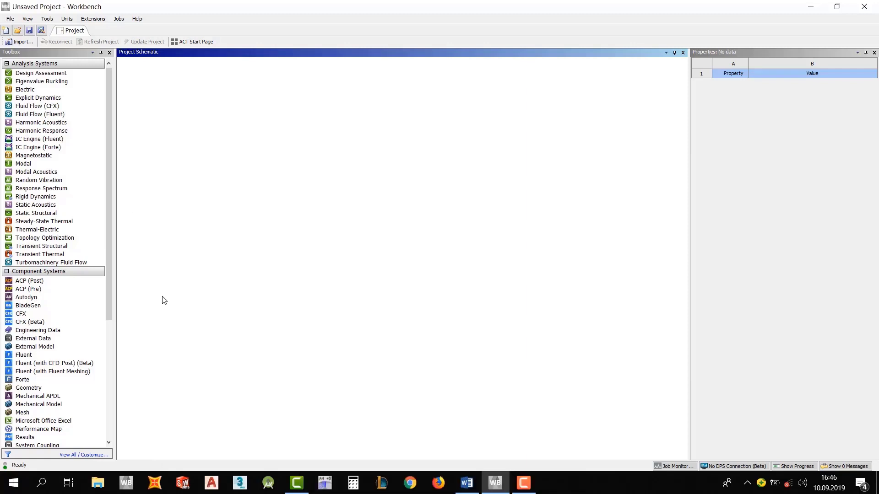
# Step: Open, close and reopen the File menu to show its Scripting options
pyautogui.click(25, 89)
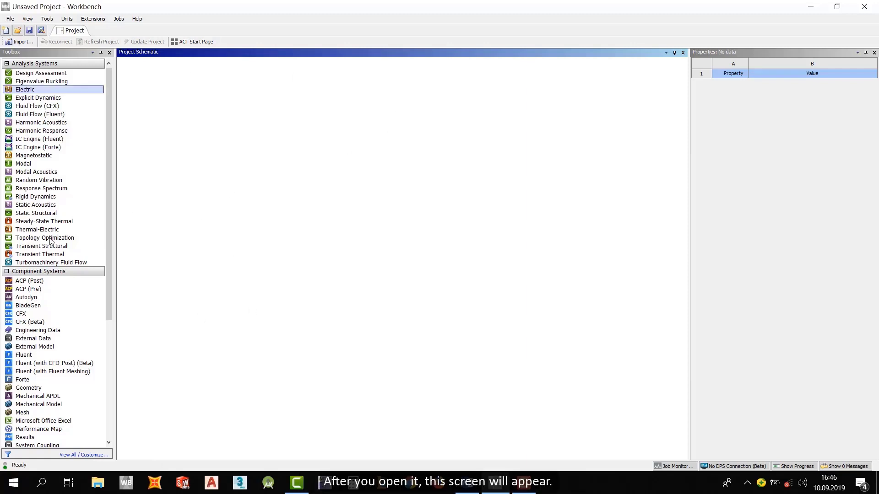
pyautogui.scroll(-3)
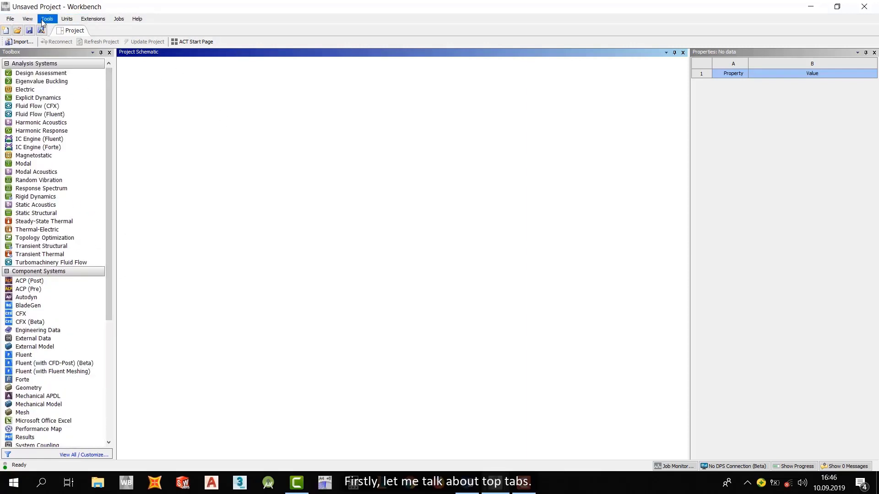
pyautogui.click(10, 18)
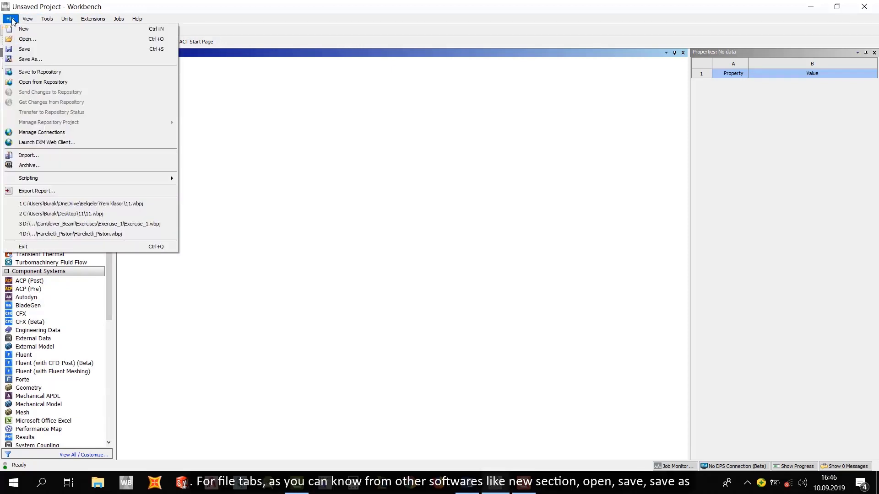
pyautogui.moveTo(30, 59)
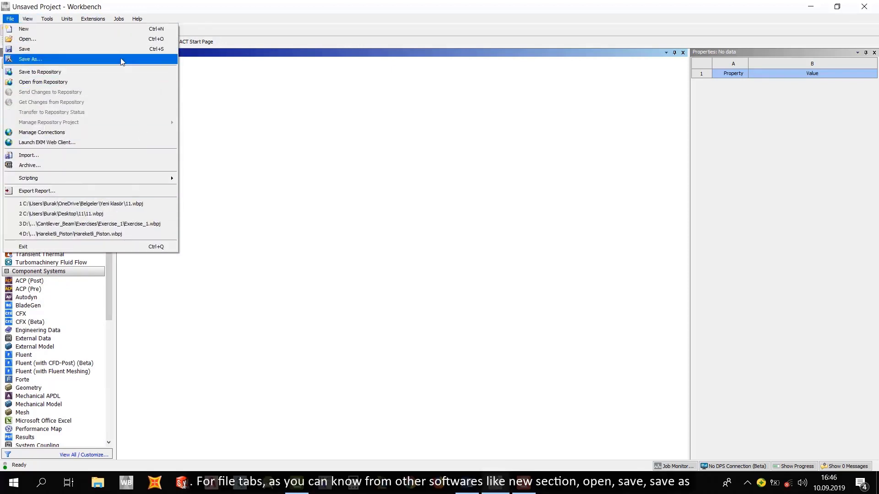
pyautogui.click(92, 18)
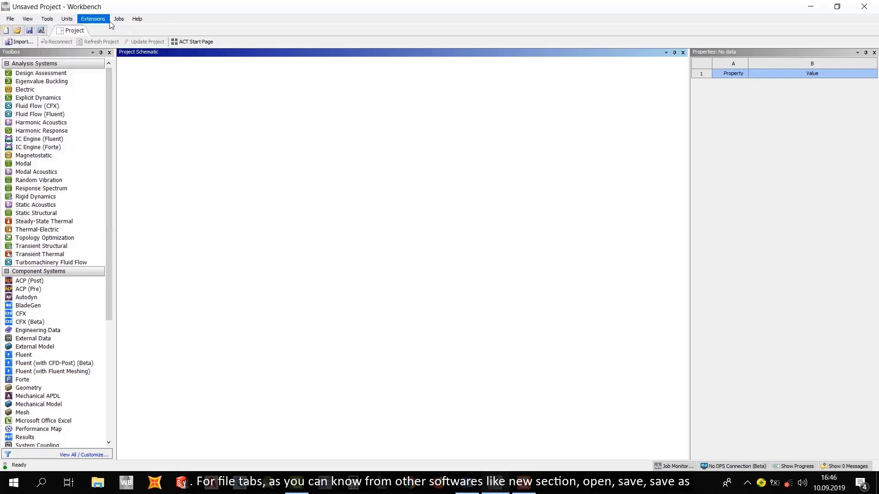
pyautogui.click(10, 18)
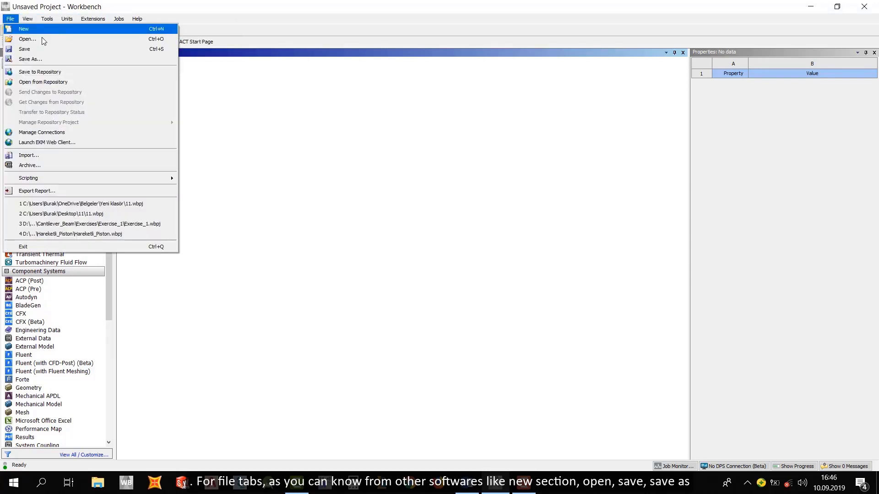
pyautogui.moveTo(27, 38)
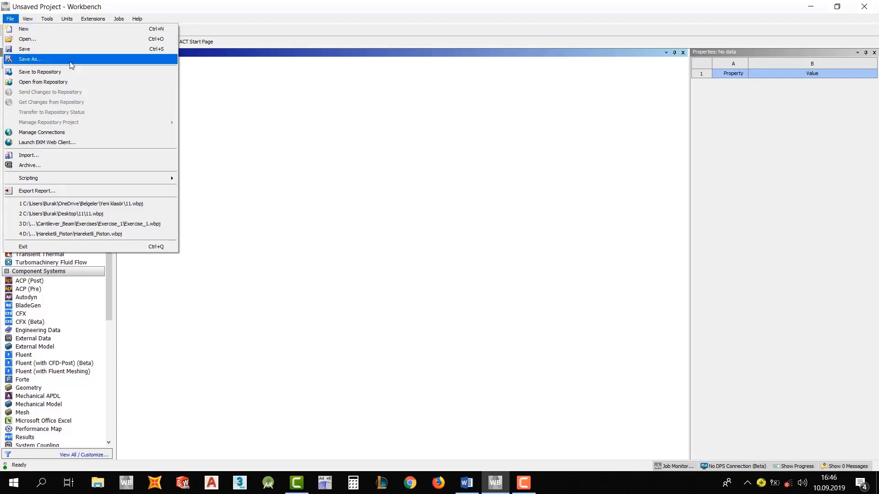
pyautogui.moveTo(28, 178)
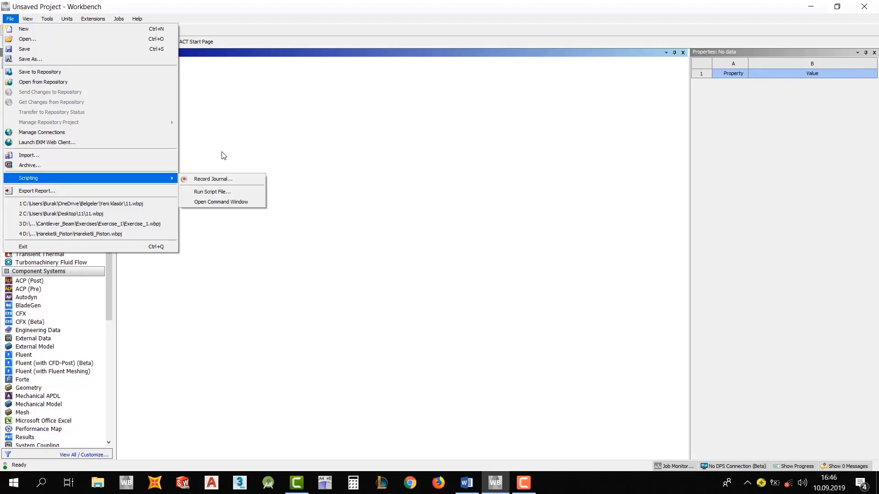
# Step: Toggle the Toolbox Customization, Outline and Properties panes, leaving only Toolbox and Project Schematic
pyautogui.click(27, 18)
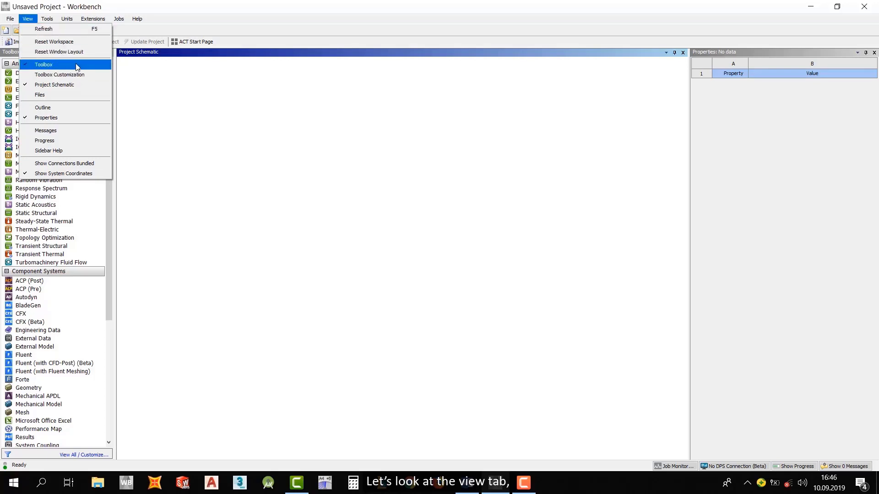
pyautogui.moveTo(59, 74)
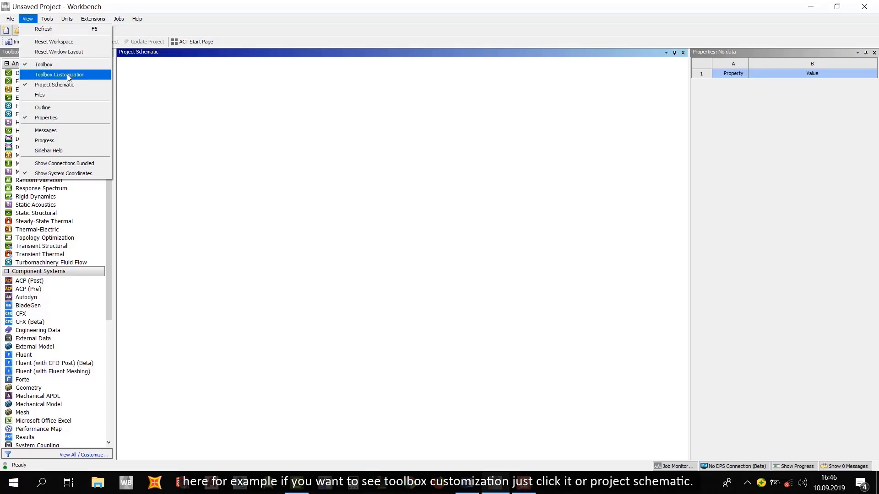
pyautogui.click(59, 74)
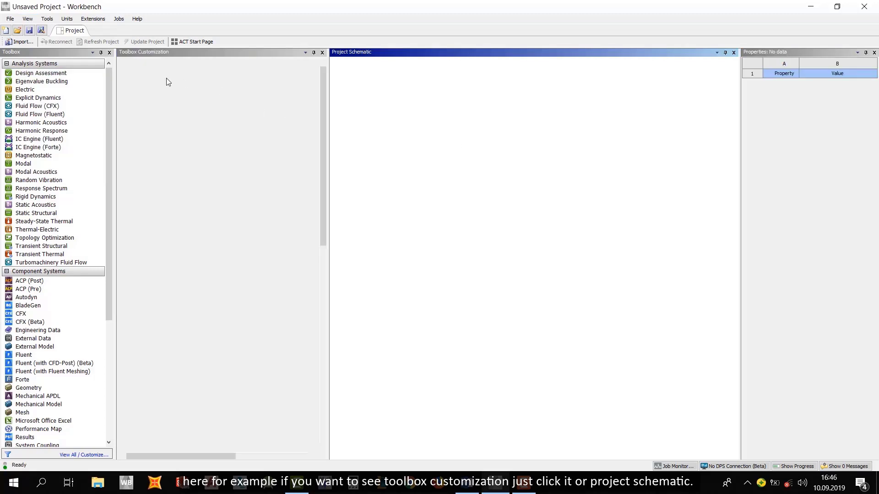
pyautogui.click(27, 18)
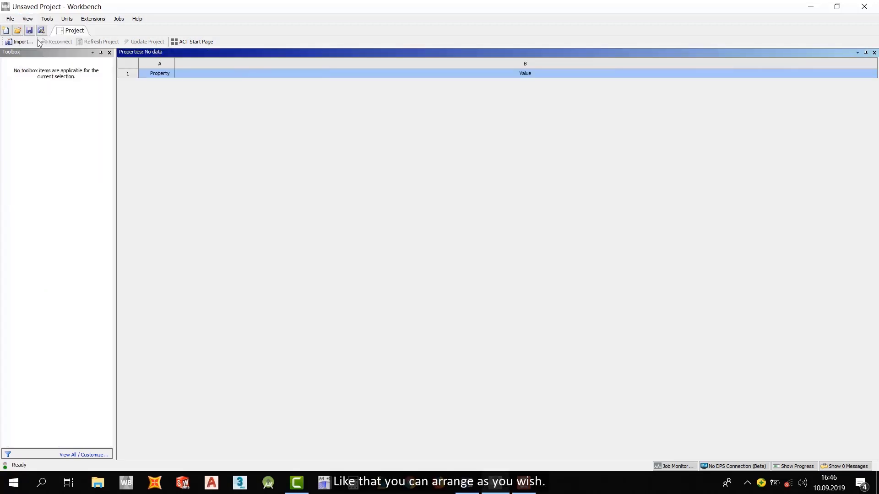
pyautogui.click(27, 19)
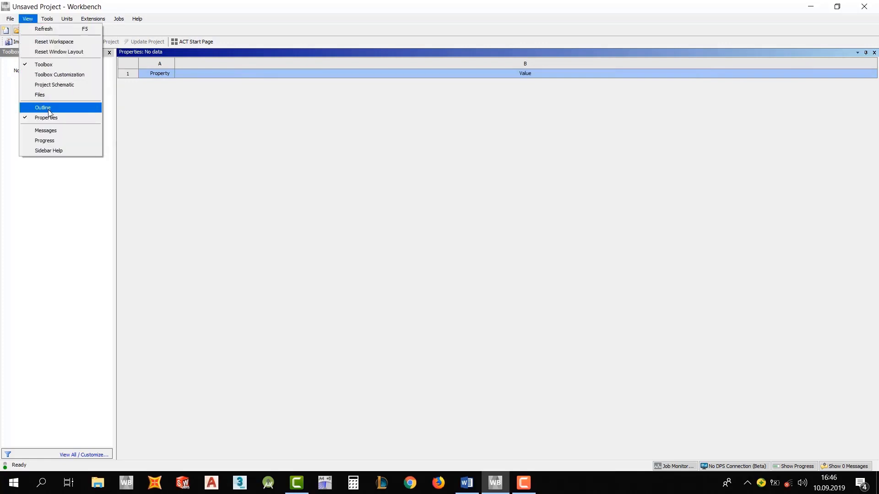
pyautogui.click(43, 107)
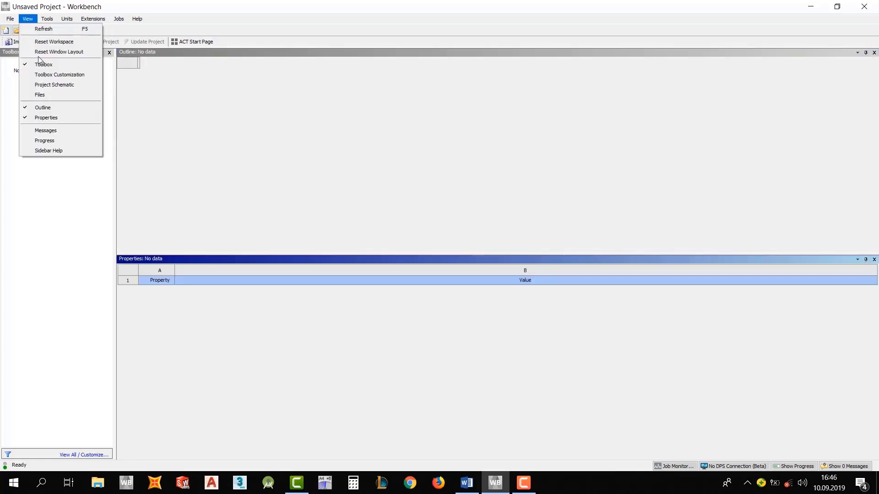
pyautogui.click(60, 75)
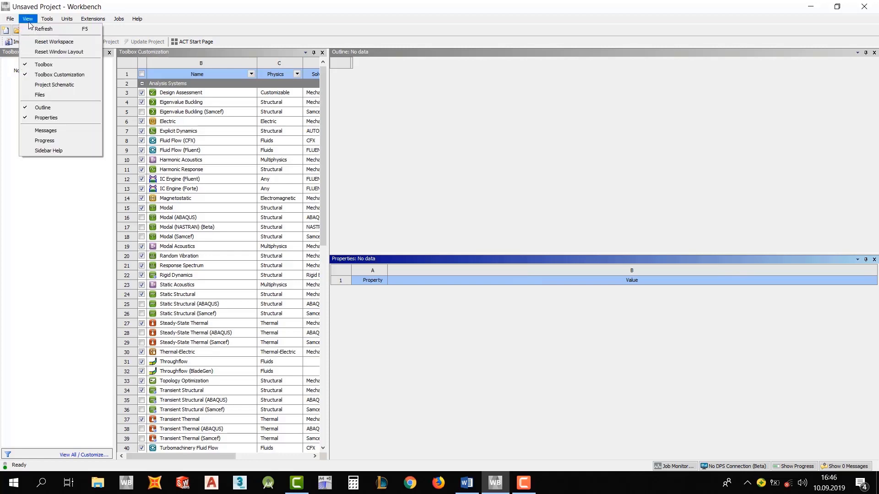
pyautogui.moveTo(44, 130)
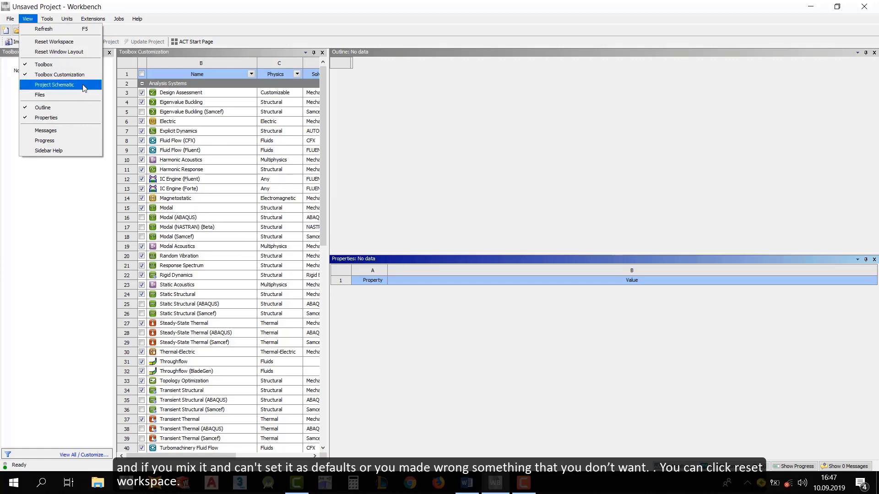
pyautogui.click(55, 85)
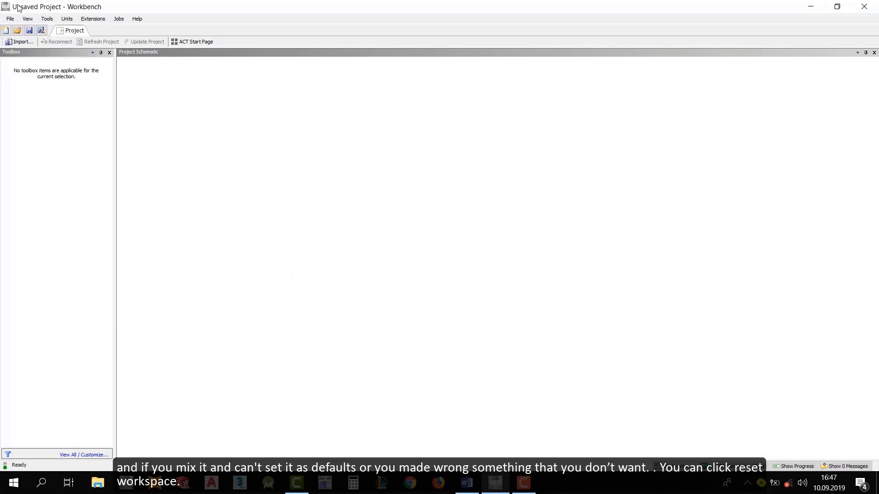
pyautogui.click(27, 19)
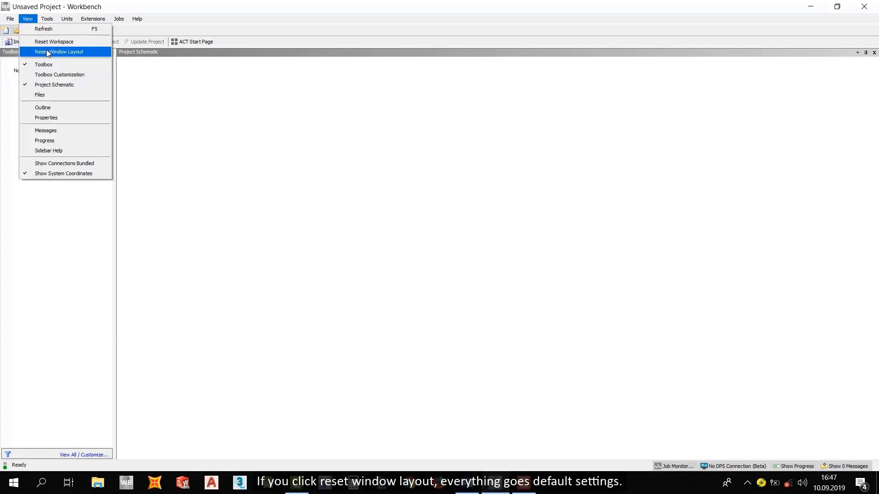
pyautogui.click(59, 52)
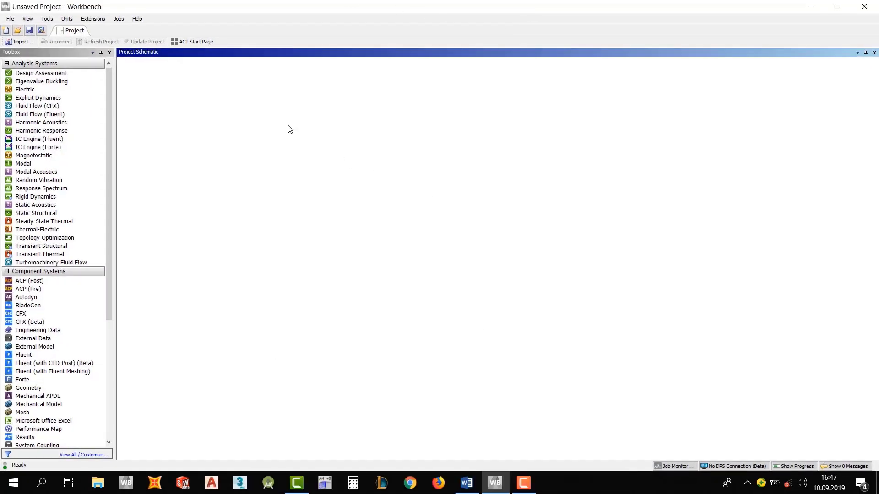
pyautogui.click(28, 18)
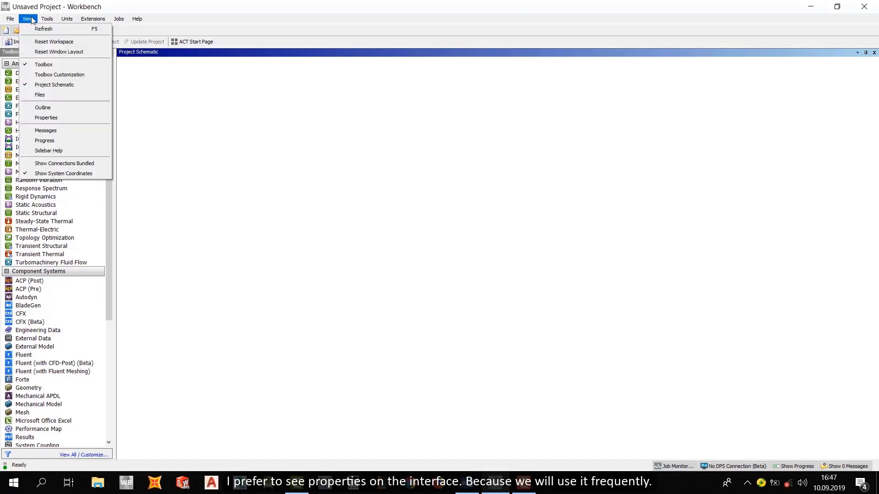
pyautogui.click(45, 117)
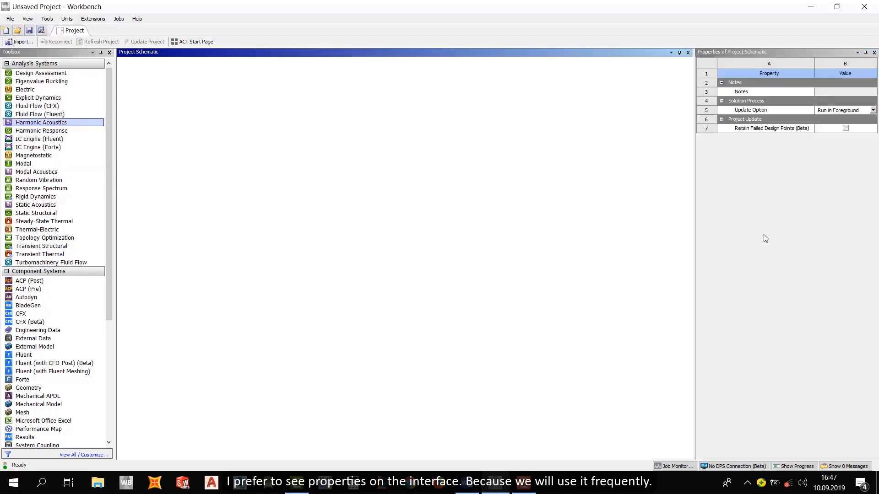
pyautogui.moveTo(745, 119)
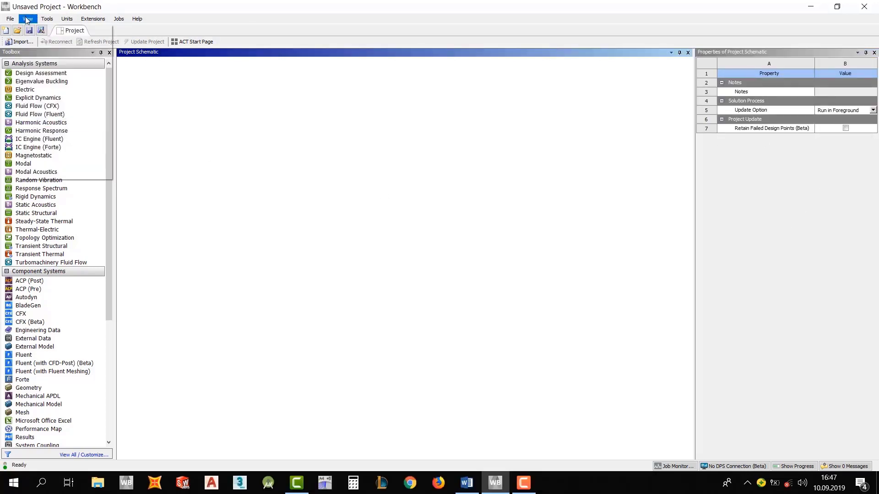
pyautogui.click(27, 18)
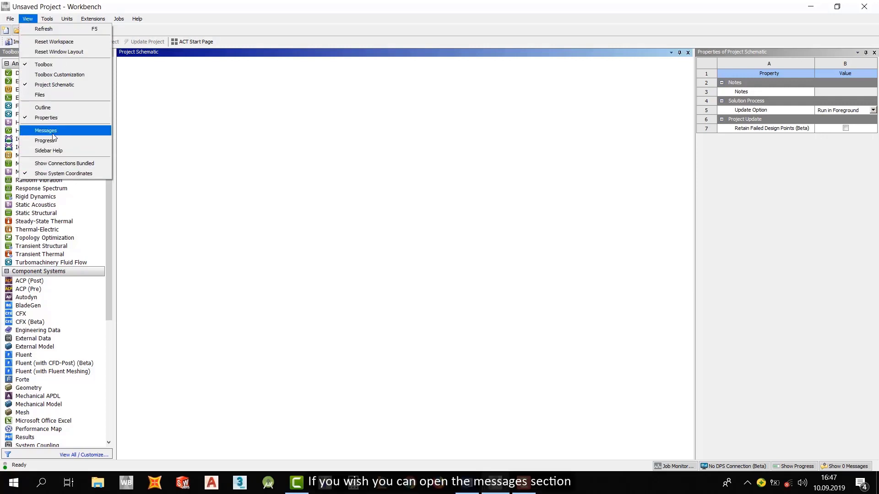
pyautogui.click(45, 130)
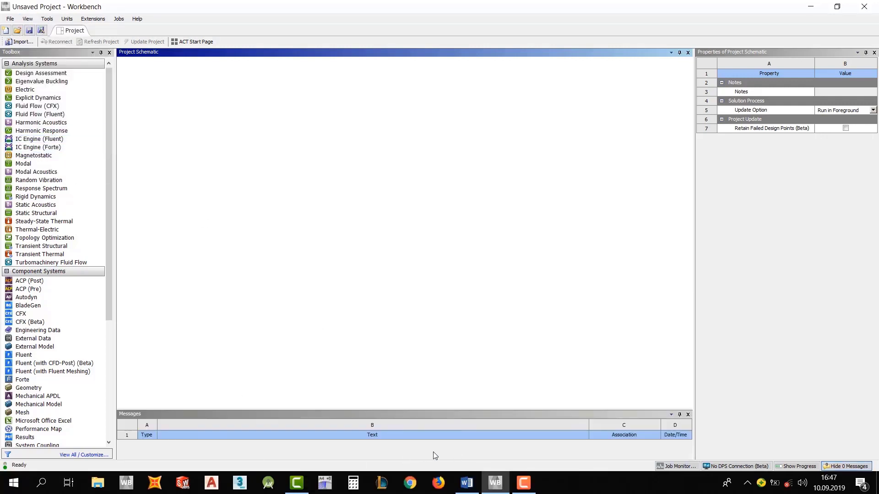
pyautogui.click(27, 18)
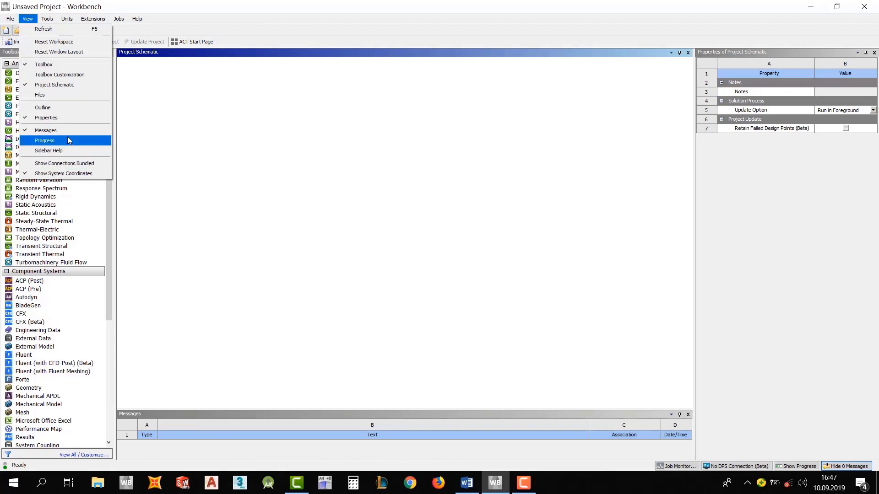
pyautogui.moveTo(46, 130)
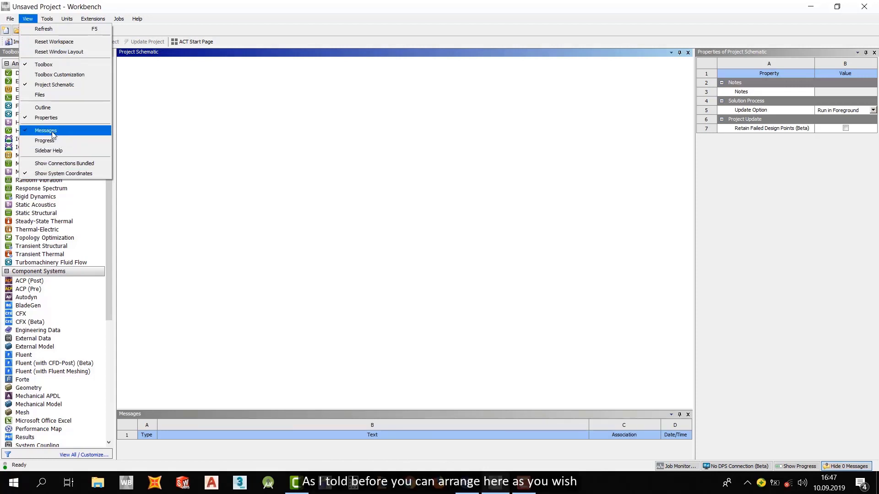
pyautogui.click(45, 130)
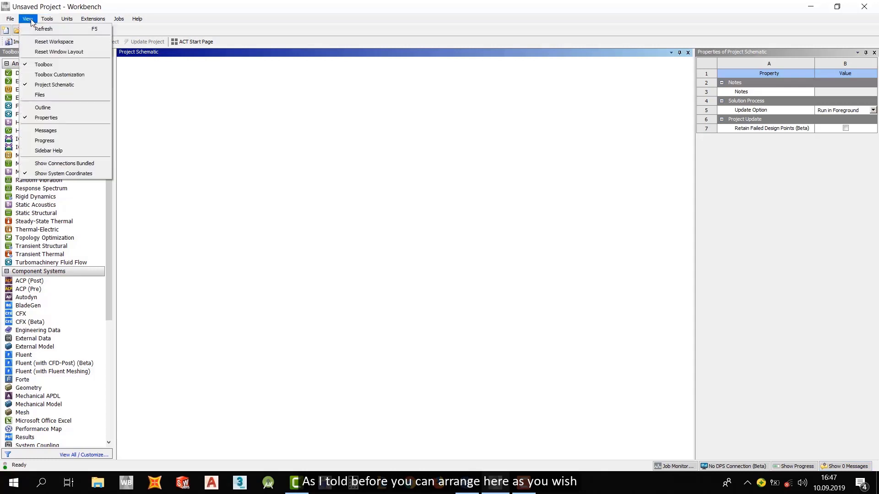
# Step: Browse the Tools and Units menus, then open Unit Systems with Metric (kg,mm,s,°C,mA,N,mV) active
pyautogui.click(47, 18)
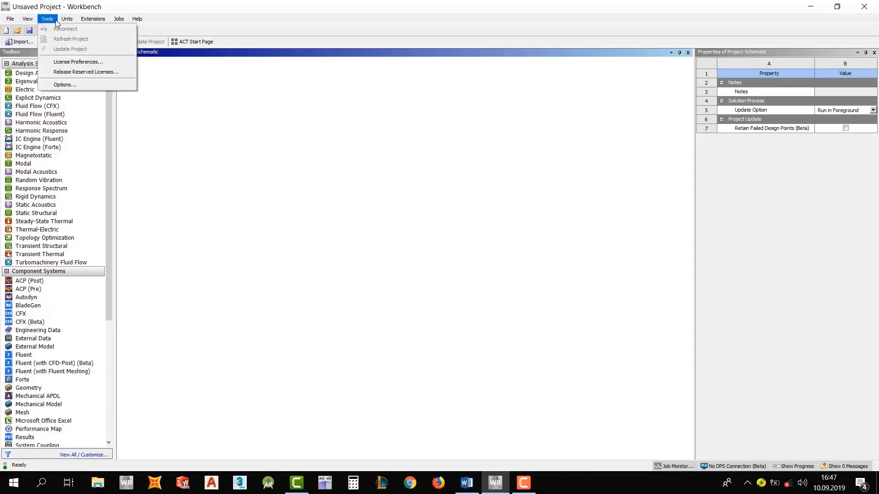
pyautogui.click(67, 19)
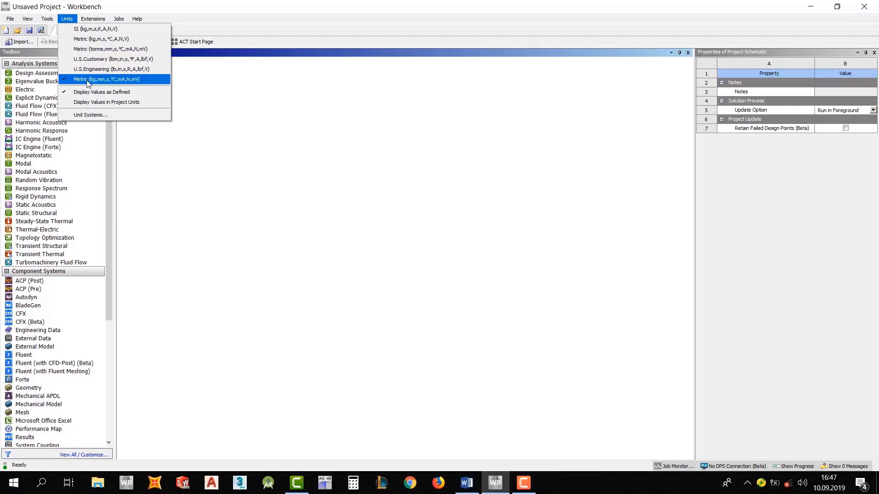
pyautogui.moveTo(110, 49)
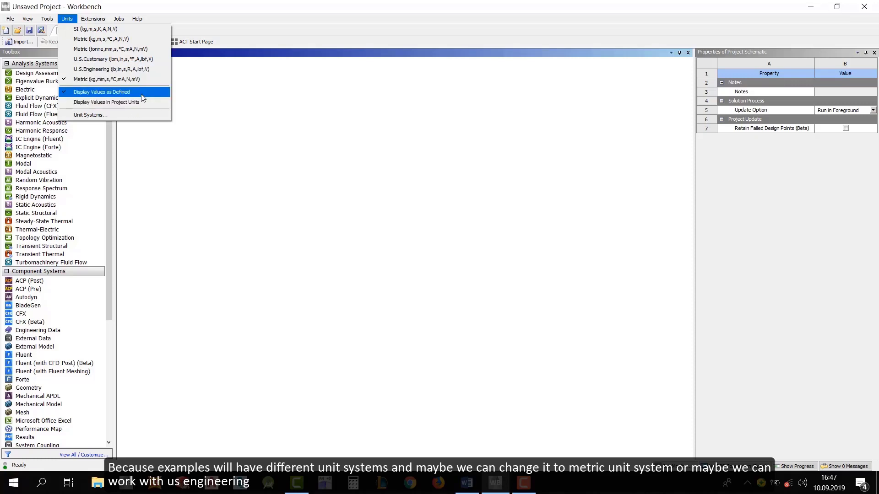
pyautogui.moveTo(85, 105)
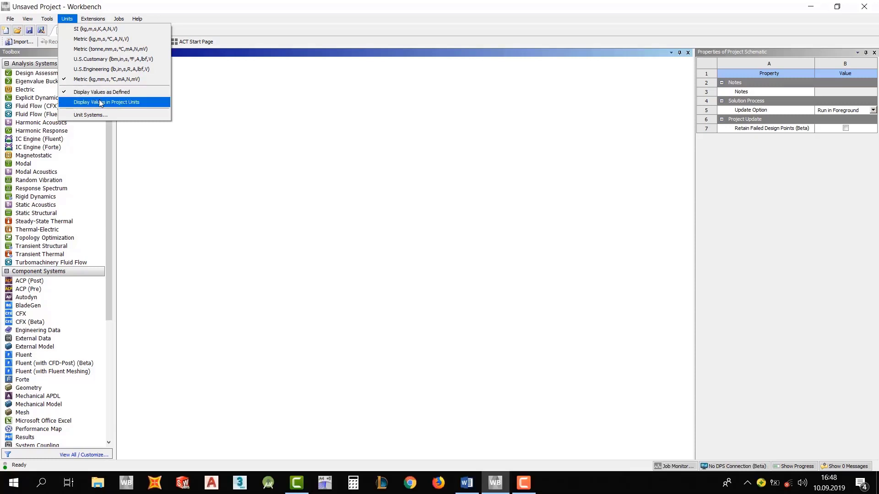
pyautogui.moveTo(109, 118)
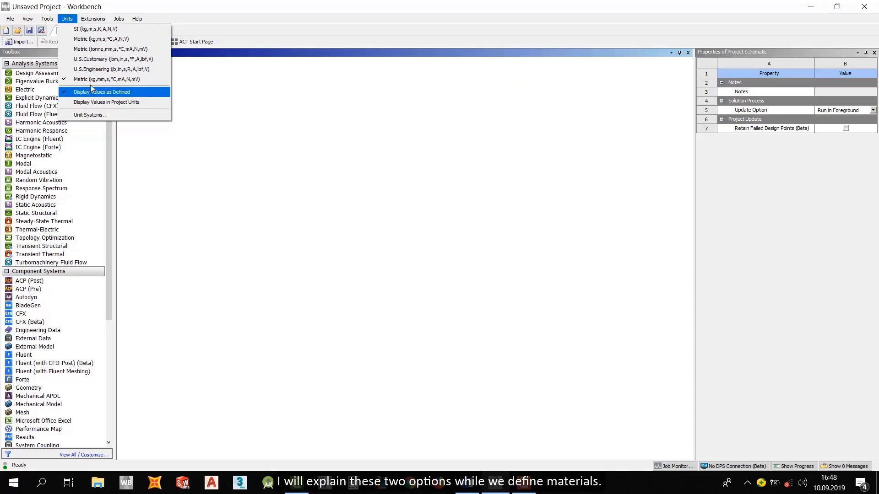
pyautogui.moveTo(89, 115)
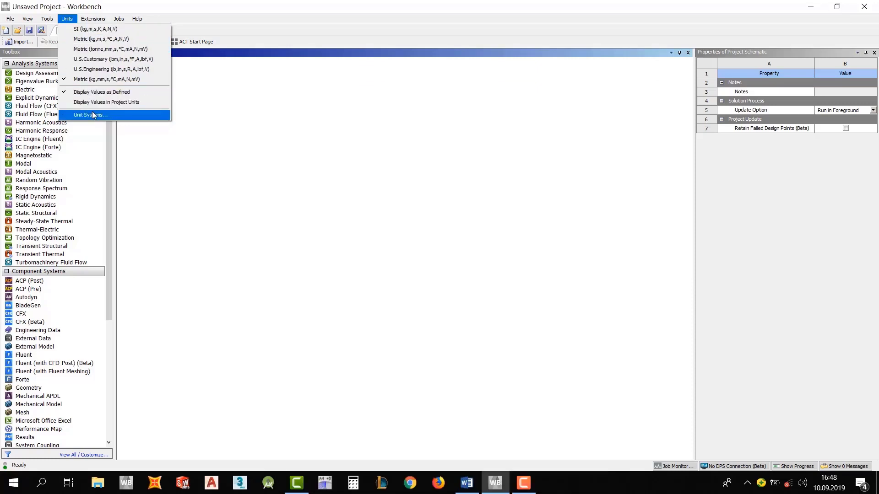
pyautogui.click(89, 115)
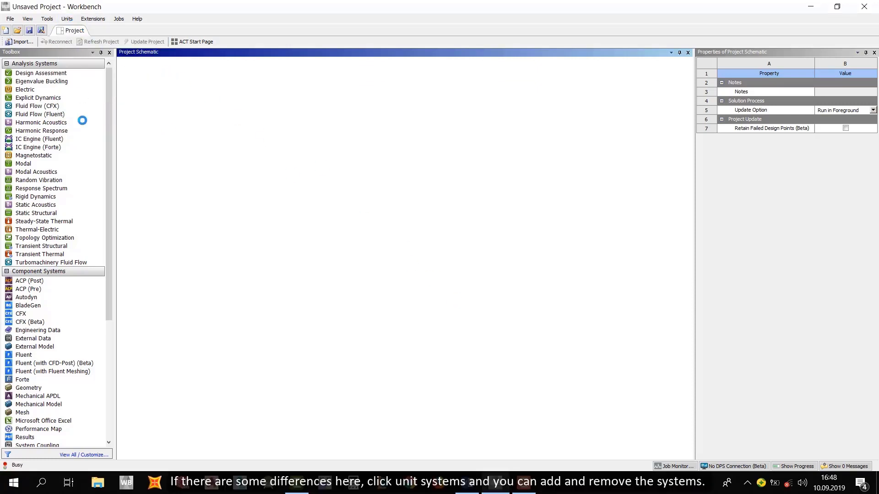
pyautogui.click(67, 19)
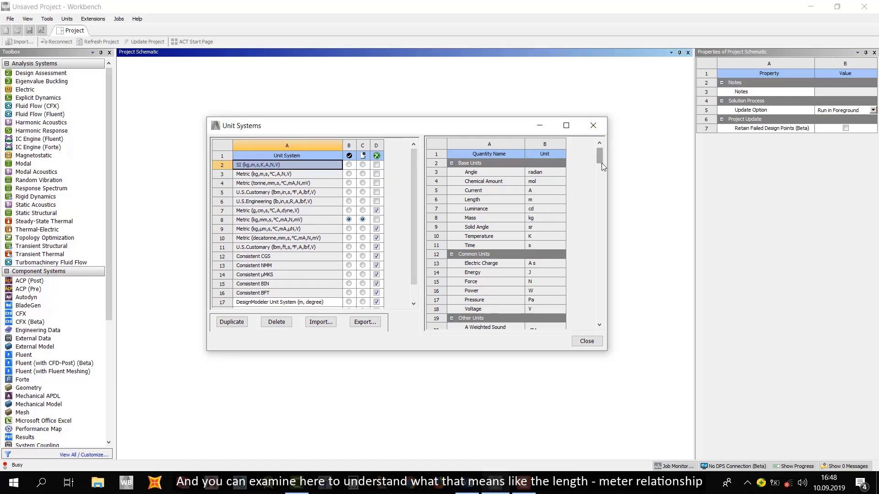
pyautogui.scroll(-3)
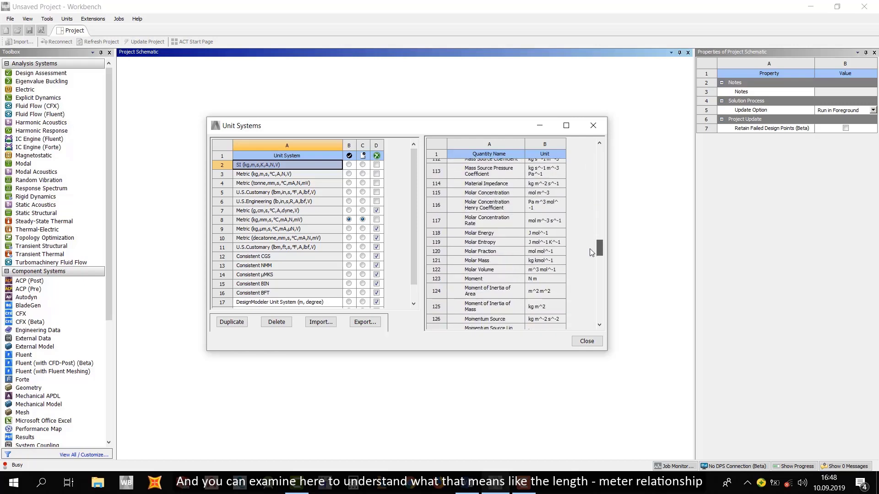
pyautogui.scroll(-3)
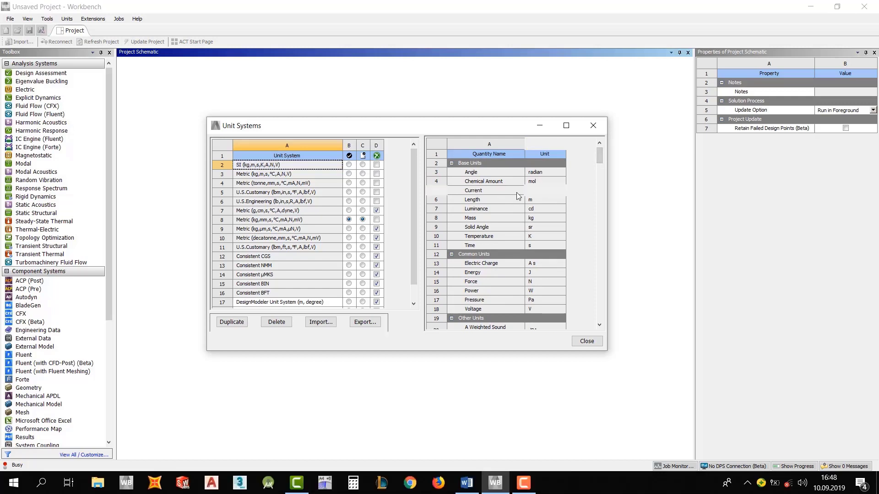
pyautogui.click(473, 190)
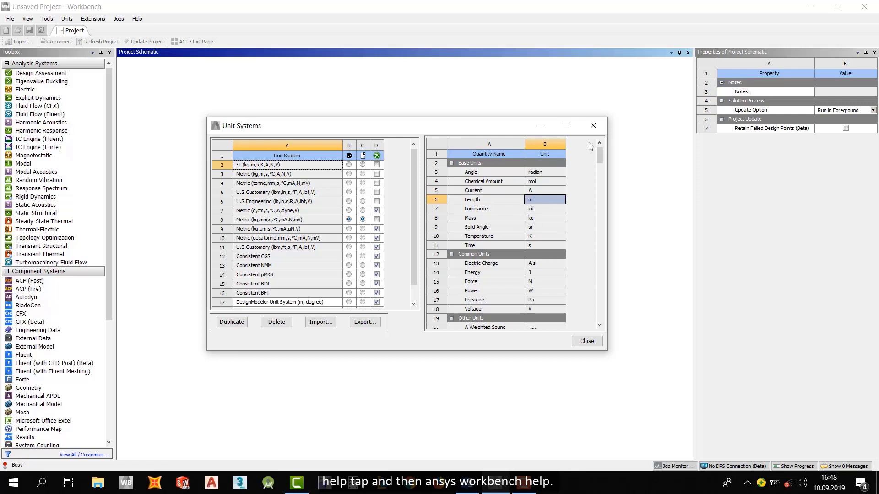
pyautogui.click(586, 341)
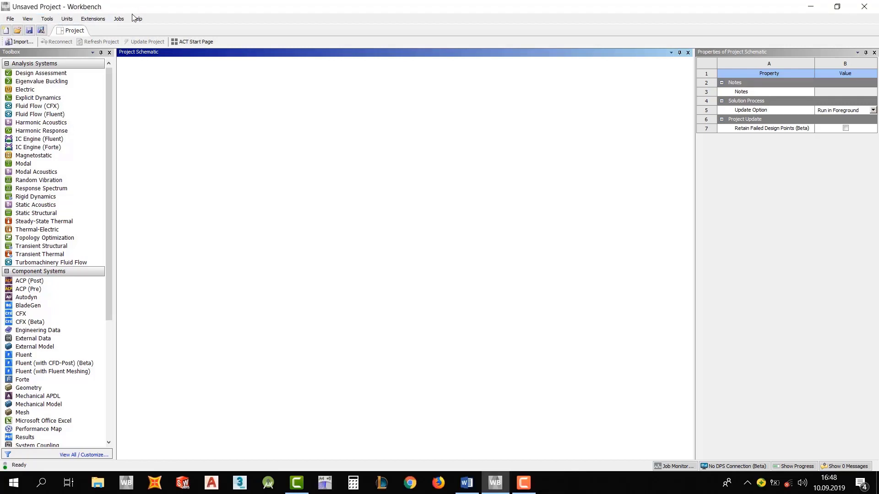
pyautogui.click(136, 18)
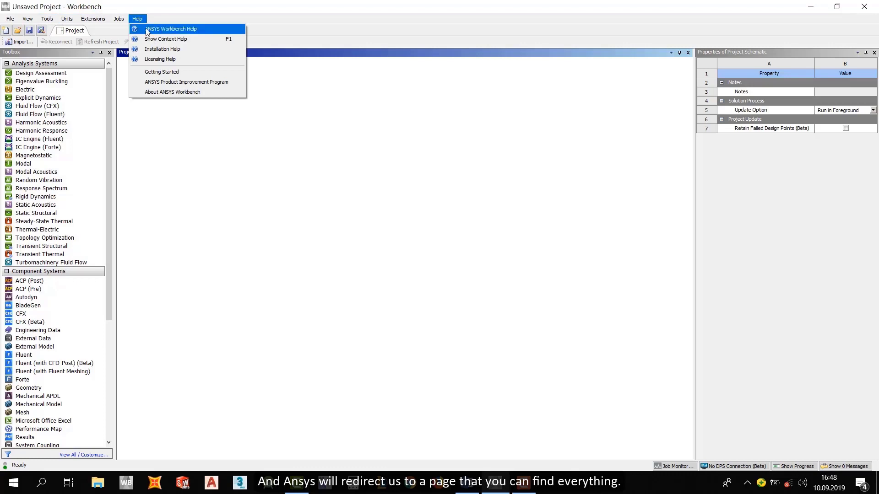
pyautogui.moveTo(163, 29)
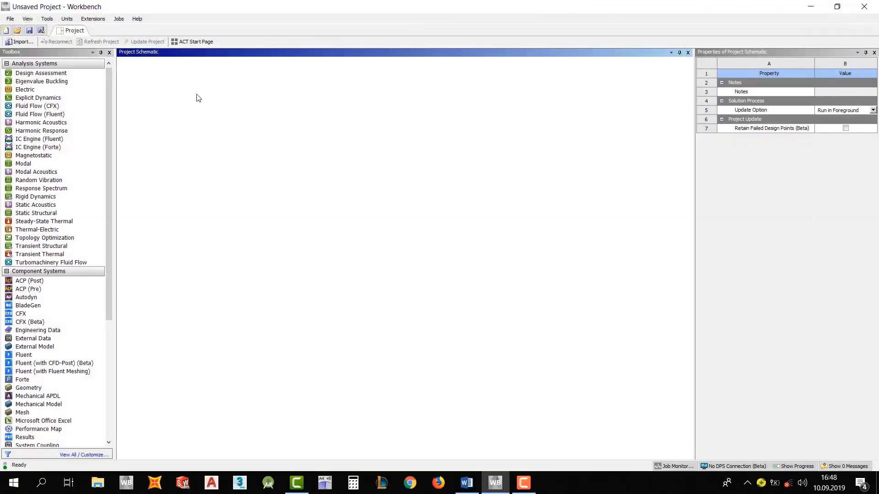
pyautogui.moveTo(207, 227)
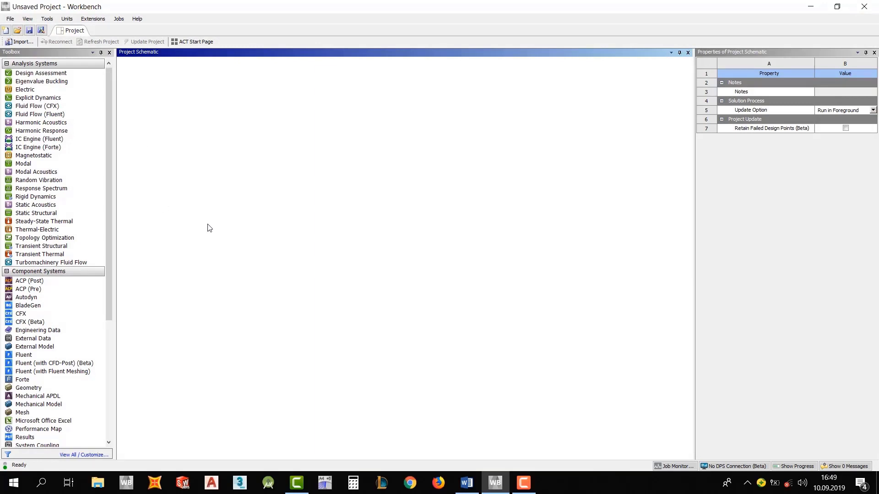
pyautogui.moveTo(266, 266)
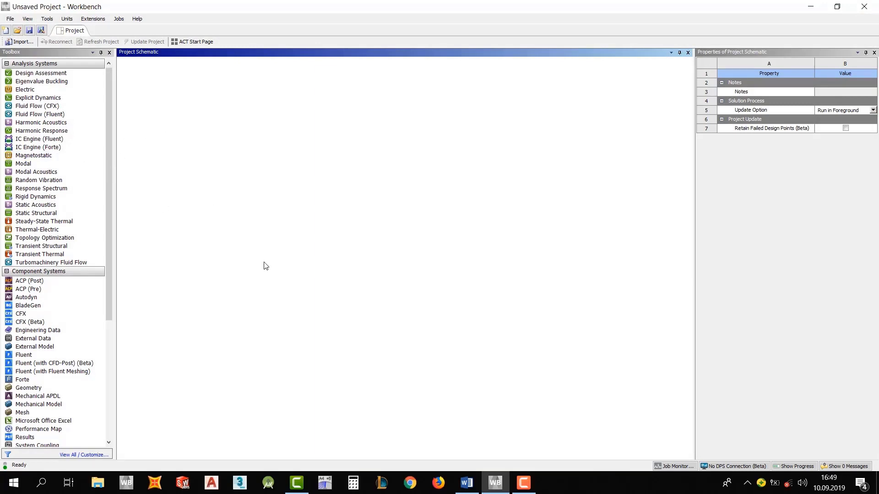
pyautogui.click(40, 72)
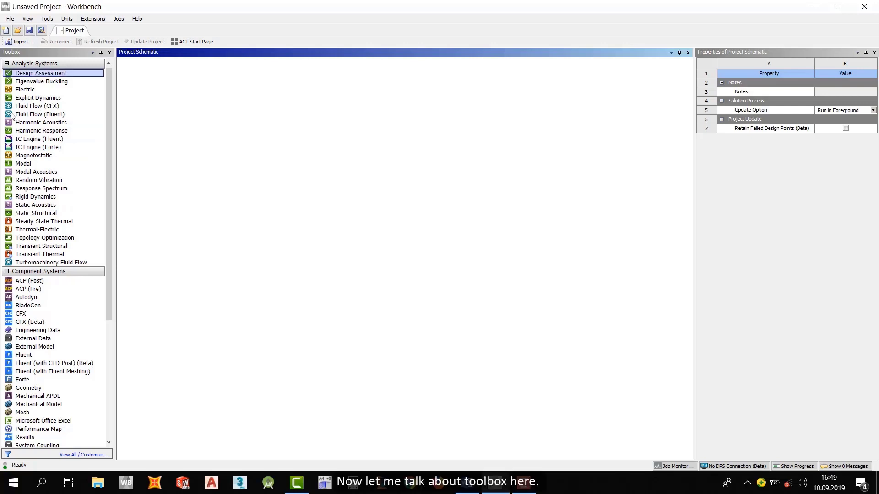
pyautogui.scroll(-3)
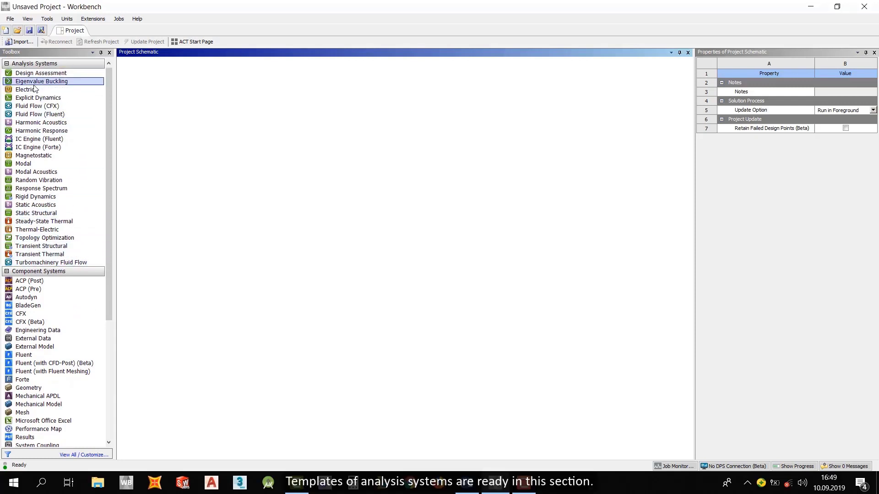
pyautogui.scroll(-3)
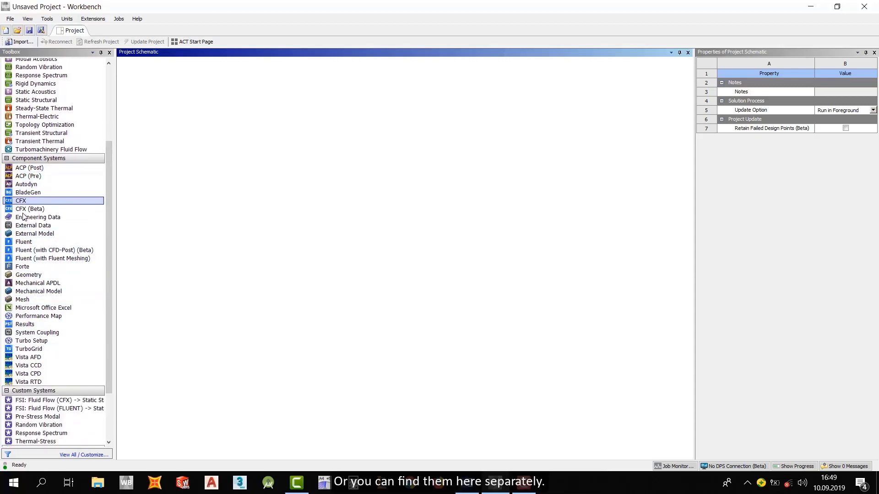
pyautogui.scroll(-3)
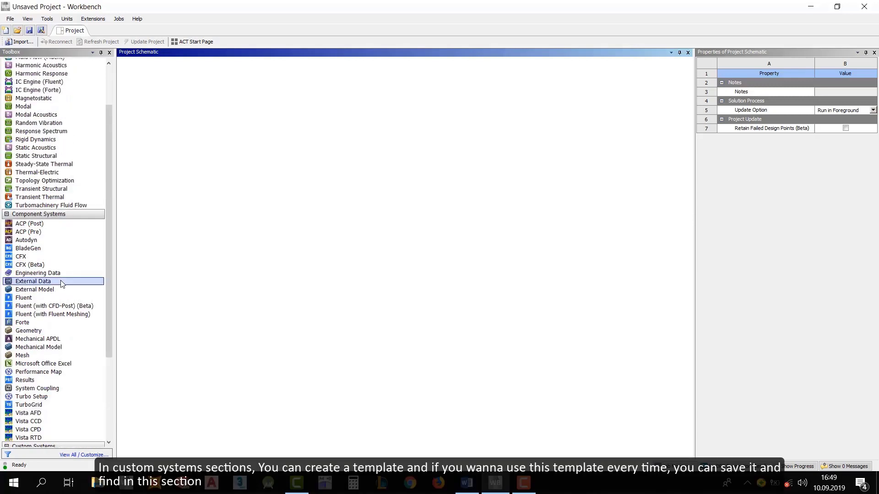
pyautogui.moveTo(61, 283)
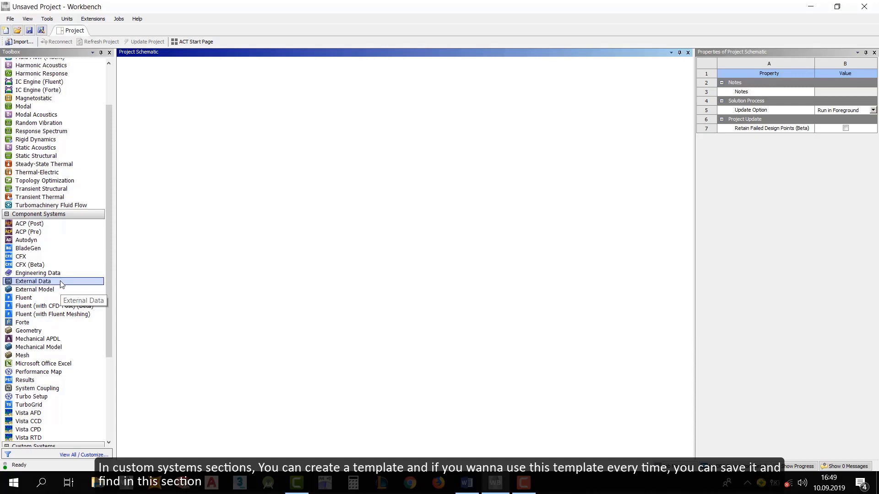
pyautogui.scroll(-3)
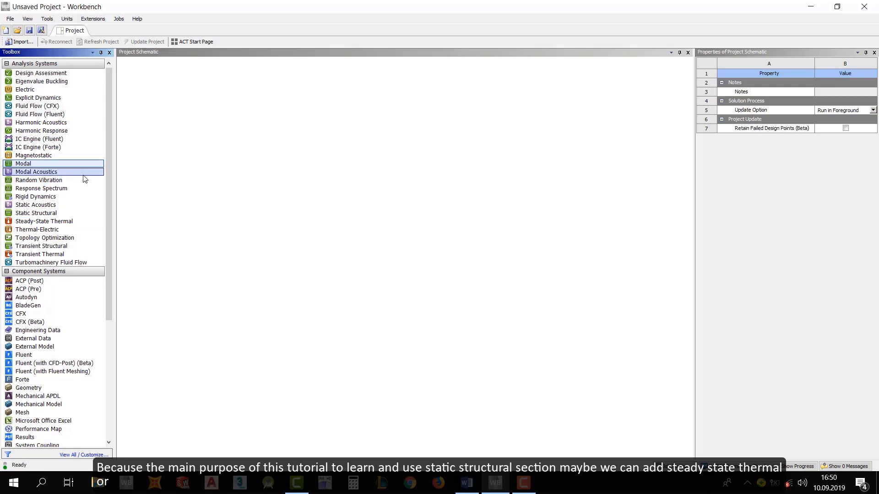
pyautogui.click(44, 221)
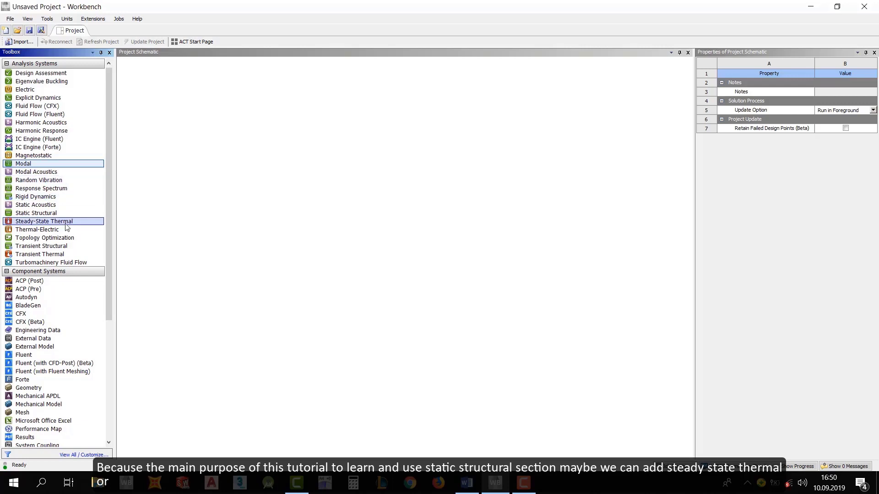
pyautogui.click(36, 213)
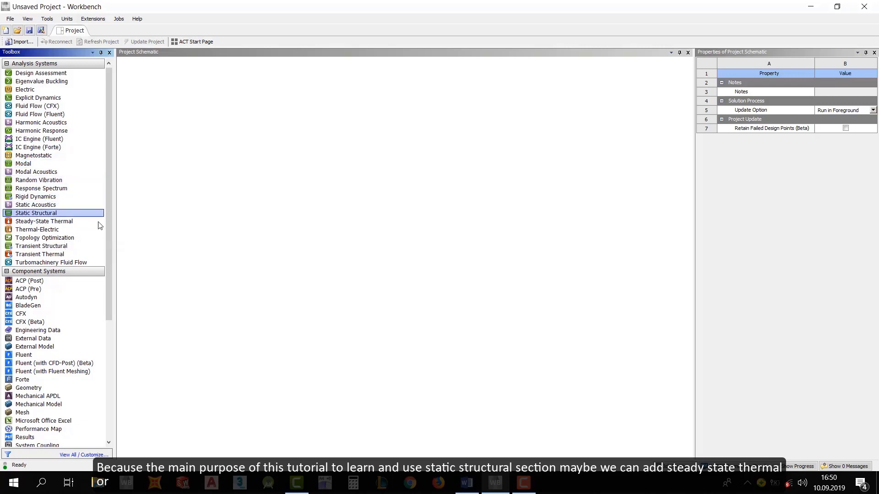
# Step: Add a second Static Structural system, B, from the Toolbox beside system A
pyautogui.moveTo(35, 213); pyautogui.dragTo(171, 100)
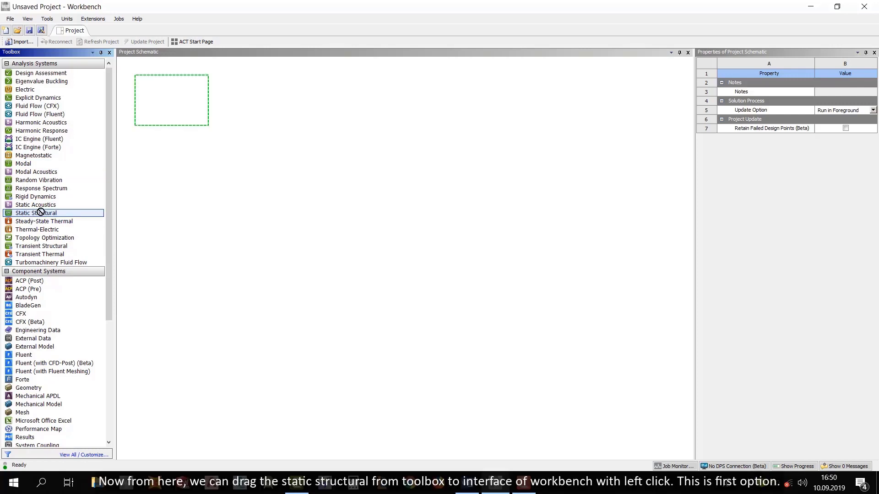
pyautogui.moveTo(36, 212); pyautogui.dragTo(173, 109)
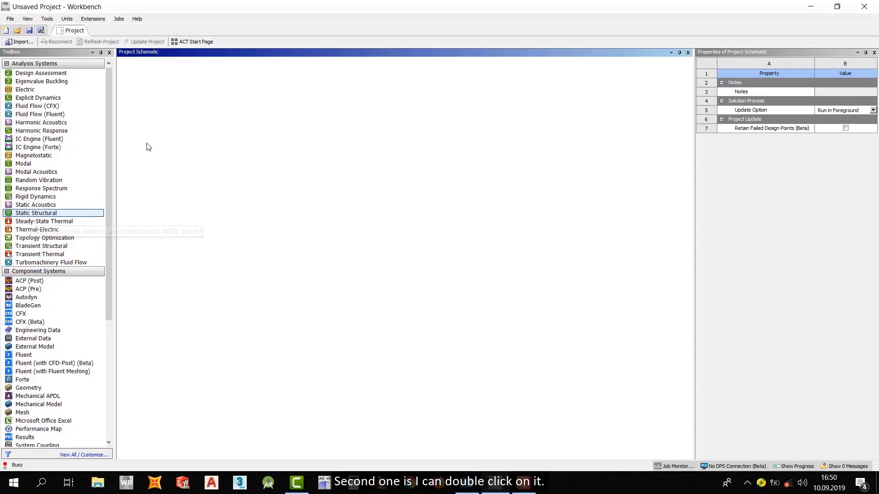
pyautogui.doubleClick(35, 213)
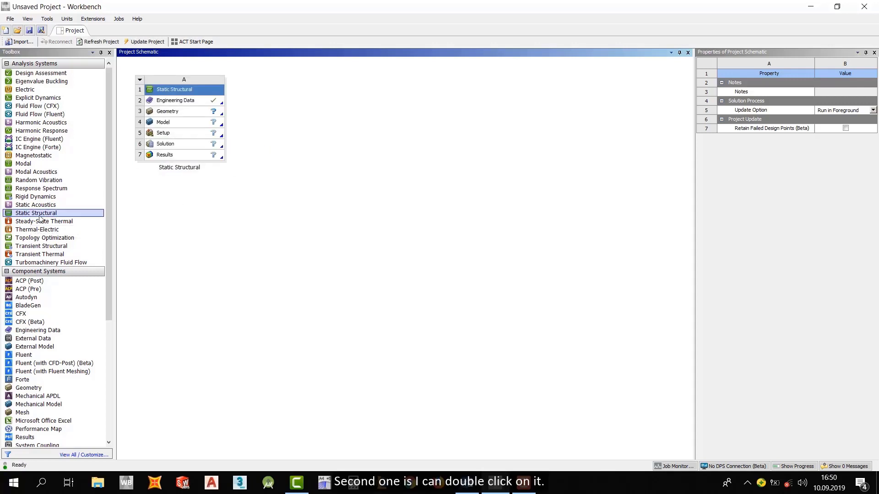
pyautogui.moveTo(36, 212); pyautogui.dragTo(288, 100)
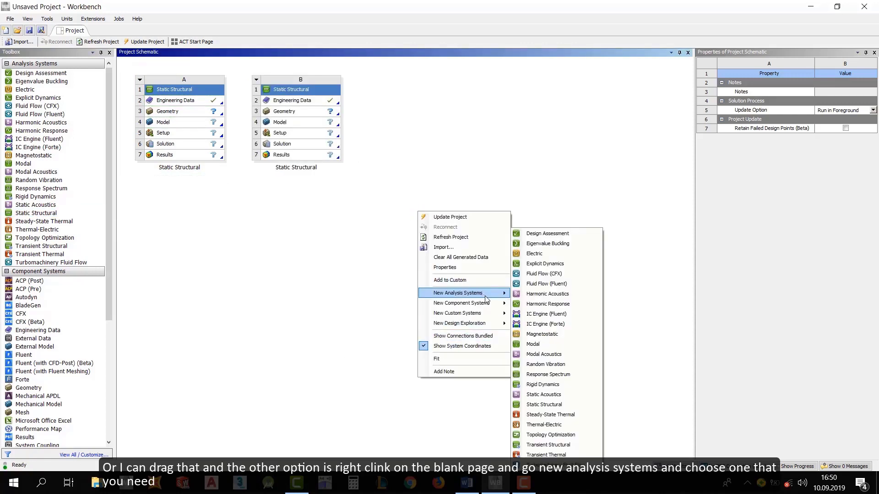
pyautogui.moveTo(533, 344)
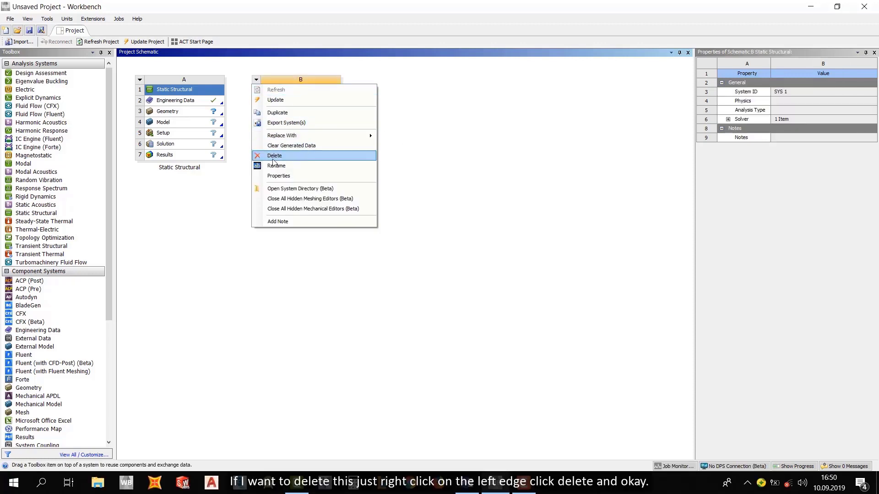
# Step: Delete Static Structural system B and confirm the removal with OK
pyautogui.click(274, 155)
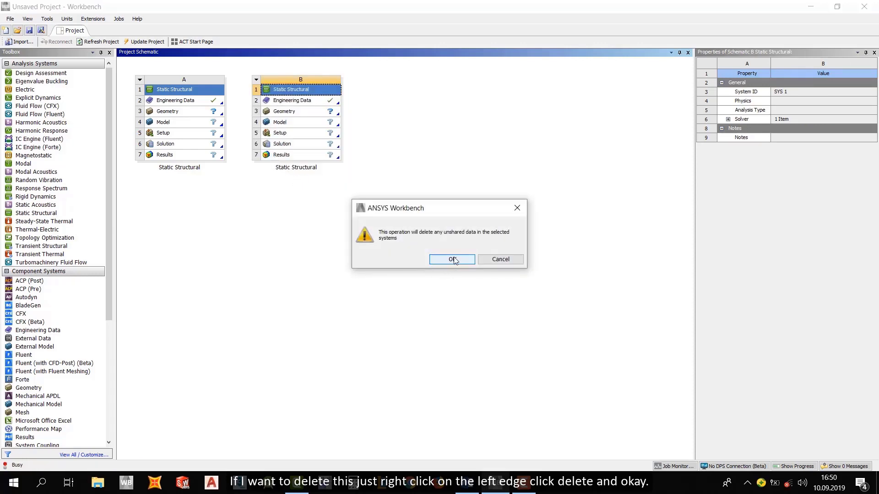
pyautogui.click(452, 259)
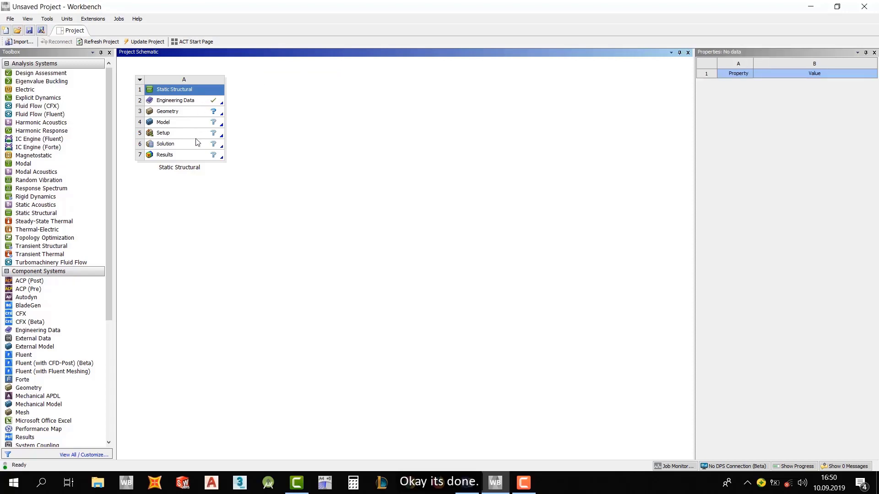
pyautogui.scroll(-3)
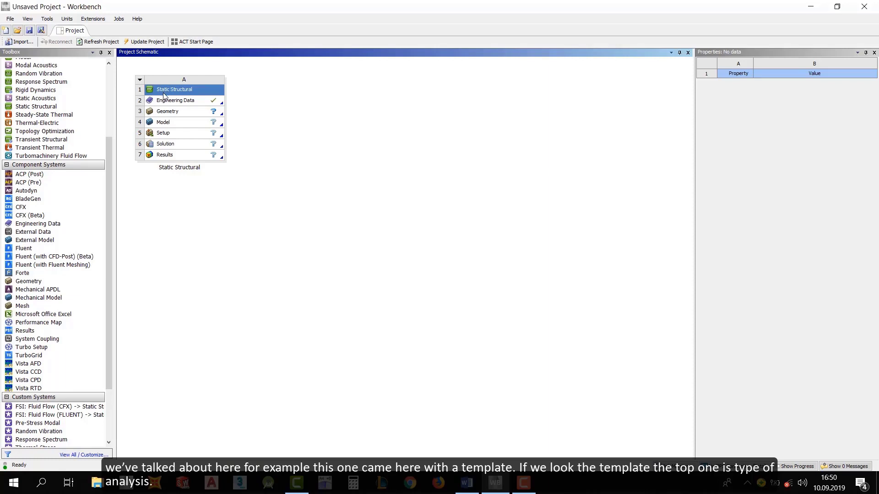
pyautogui.click(176, 100)
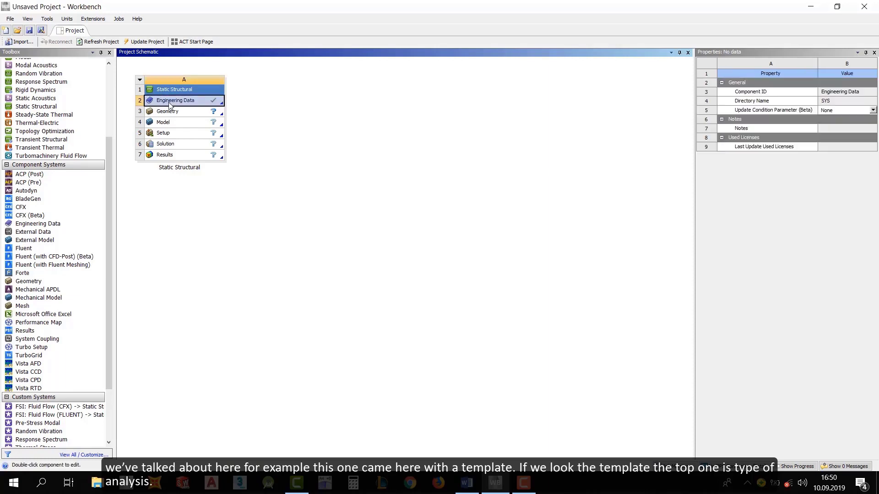
pyautogui.click(175, 100)
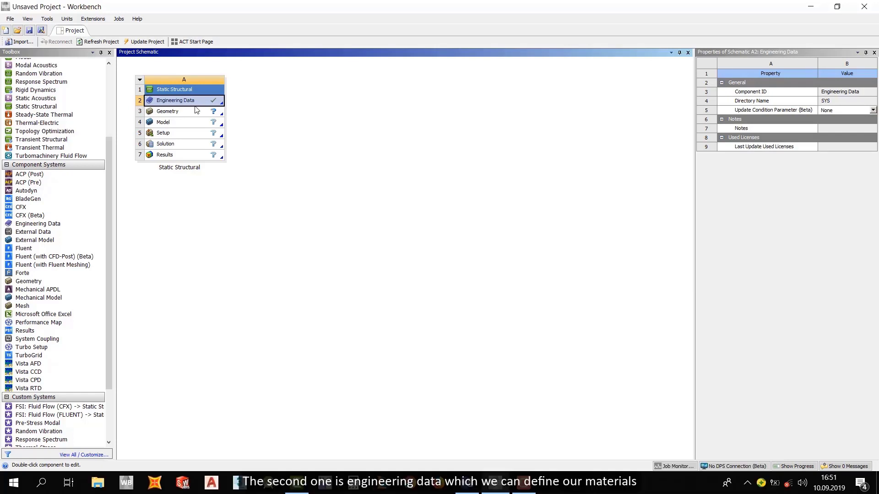
pyautogui.click(167, 110)
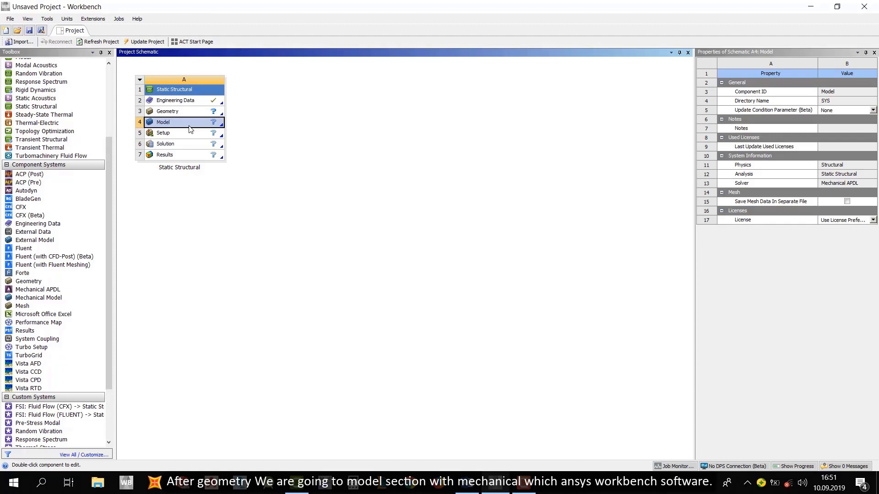
pyautogui.moveTo(185, 125)
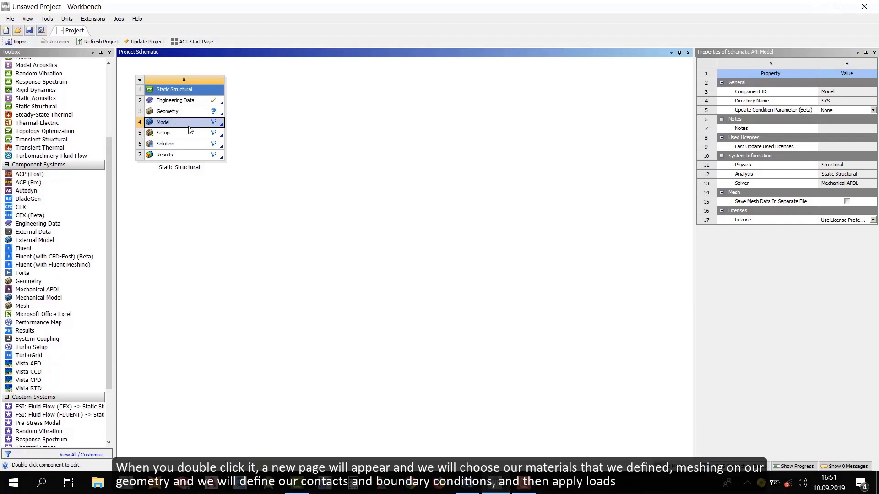
pyautogui.moveTo(196, 128)
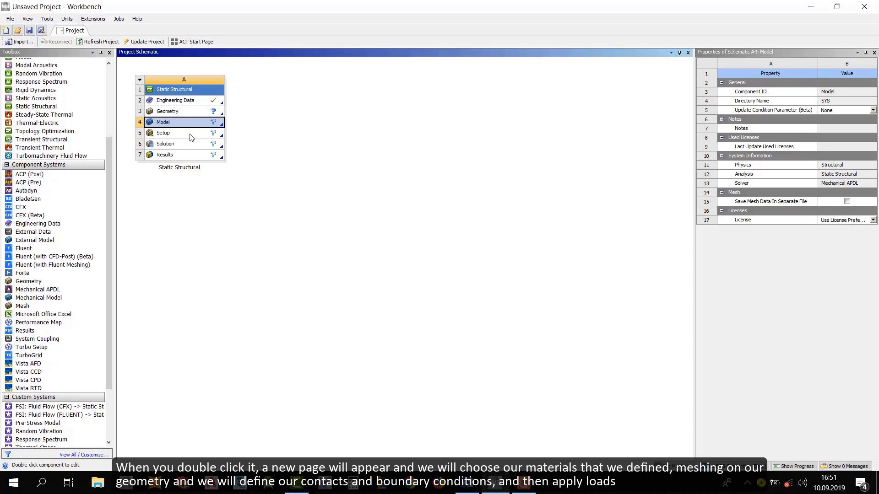
pyautogui.click(163, 132)
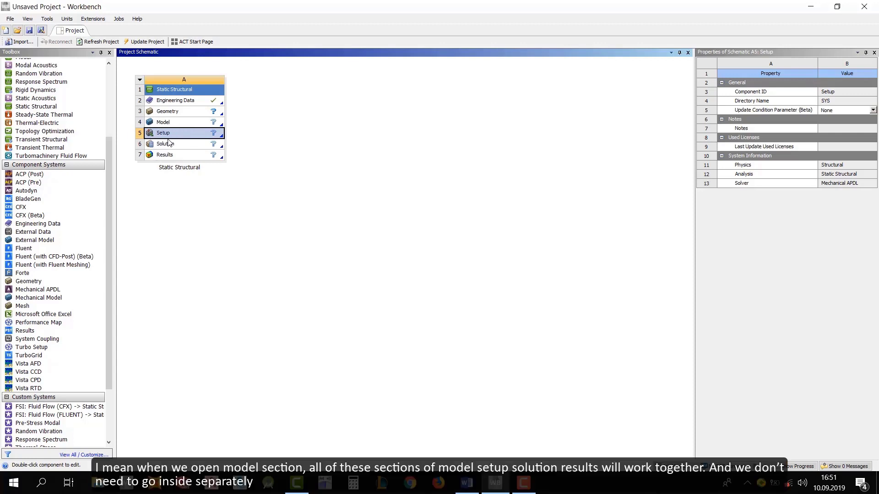
pyautogui.click(165, 143)
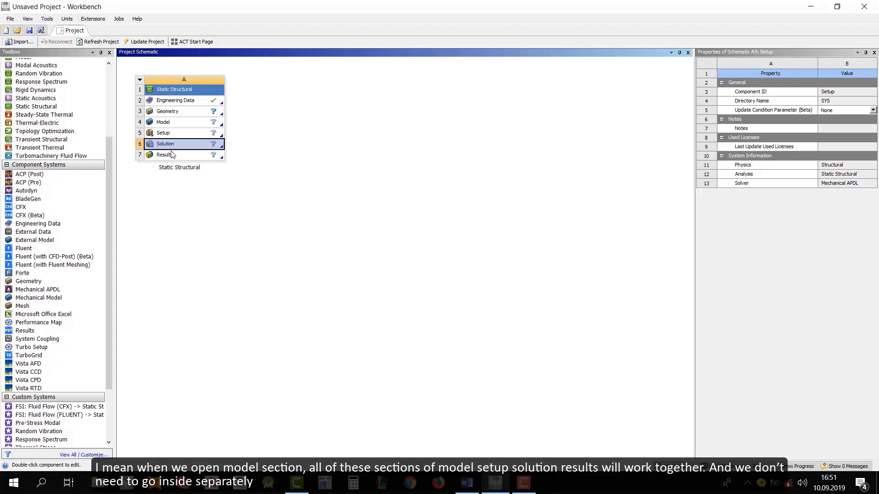
pyautogui.click(164, 155)
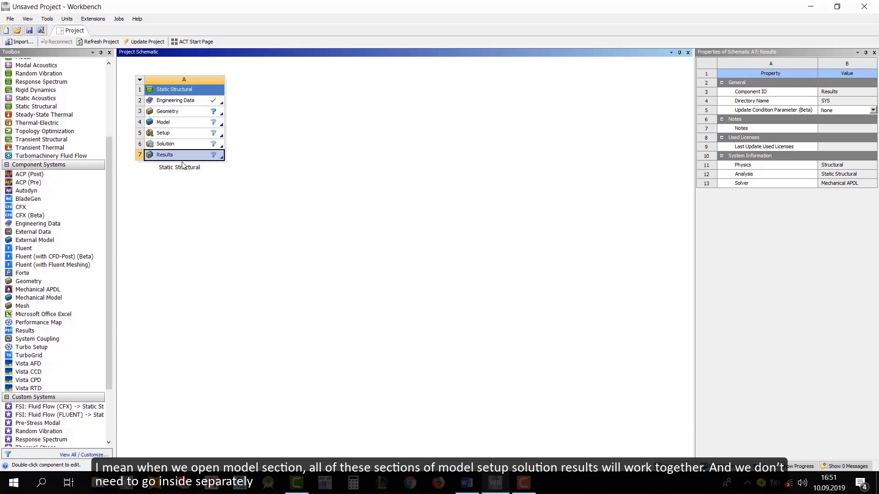
pyautogui.moveTo(127, 148)
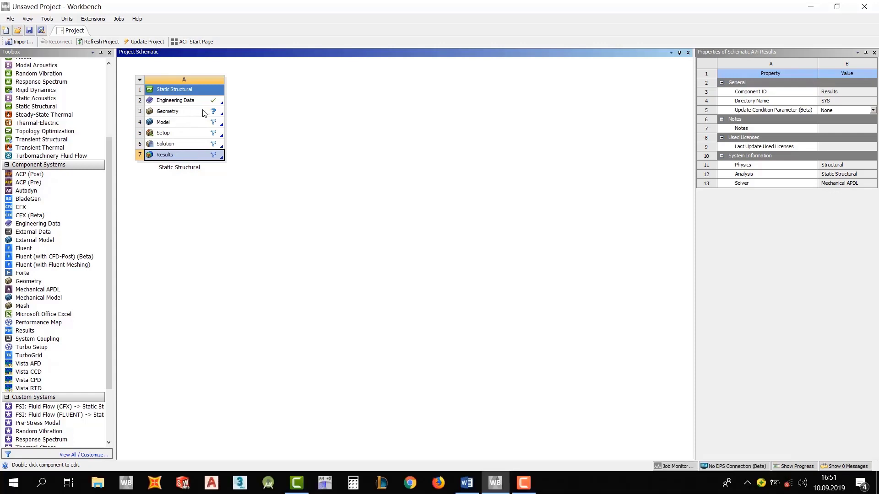
pyautogui.click(175, 100)
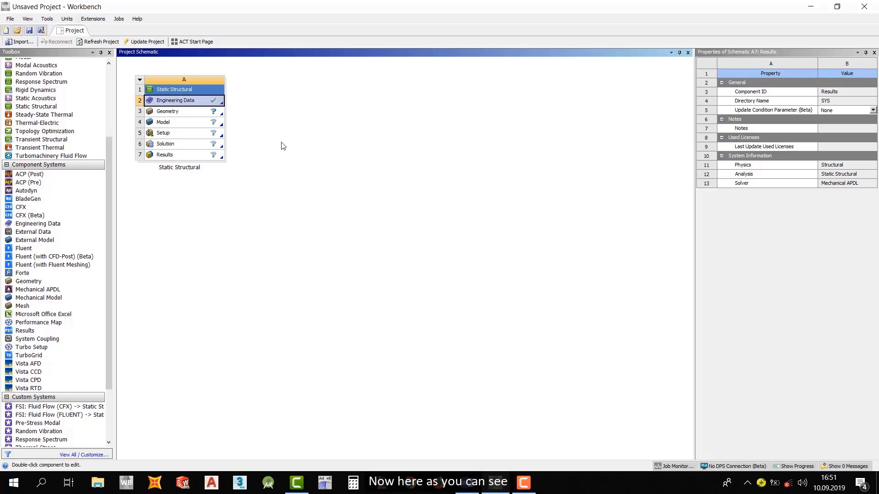
pyautogui.click(175, 100)
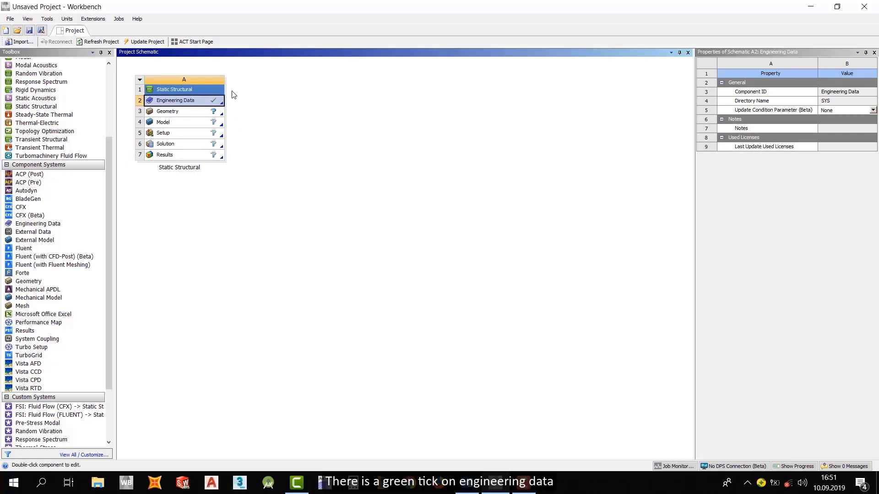
pyautogui.click(167, 111)
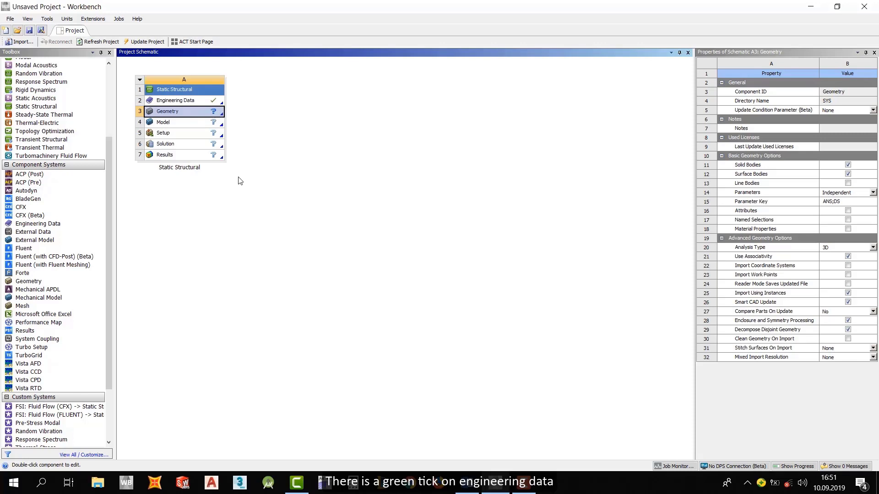
pyautogui.click(163, 133)
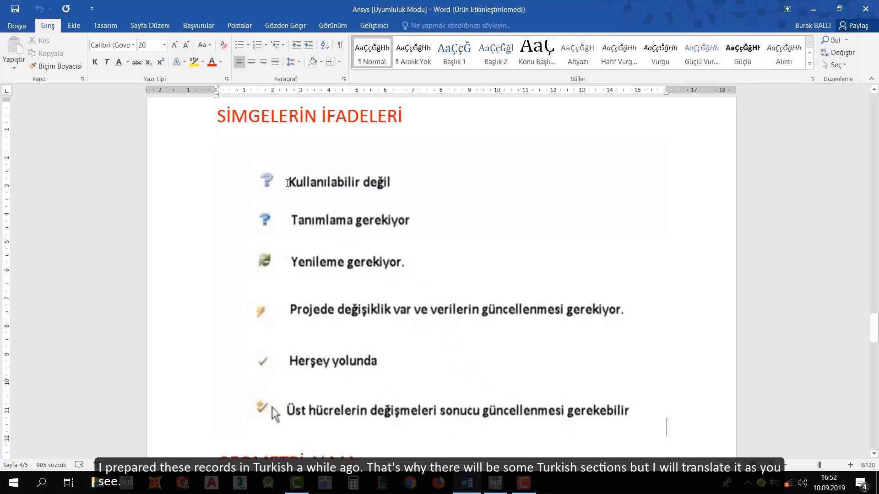
pyautogui.moveTo(269, 311)
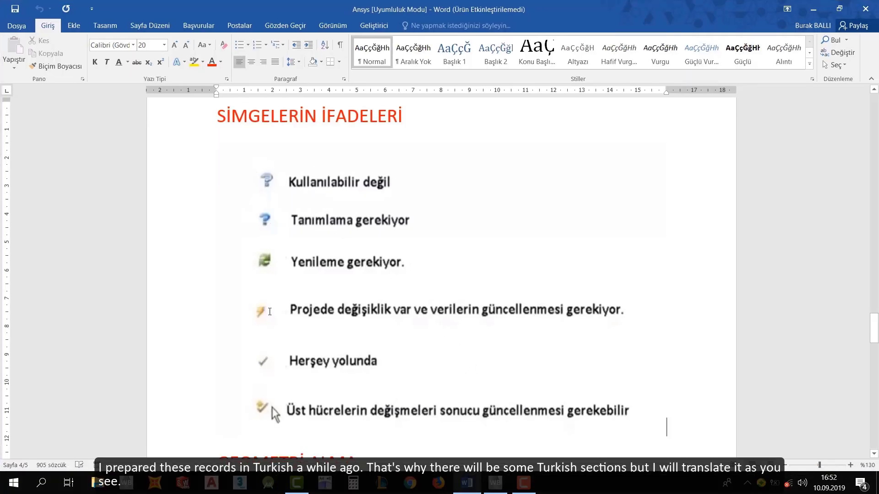
pyautogui.moveTo(266, 369)
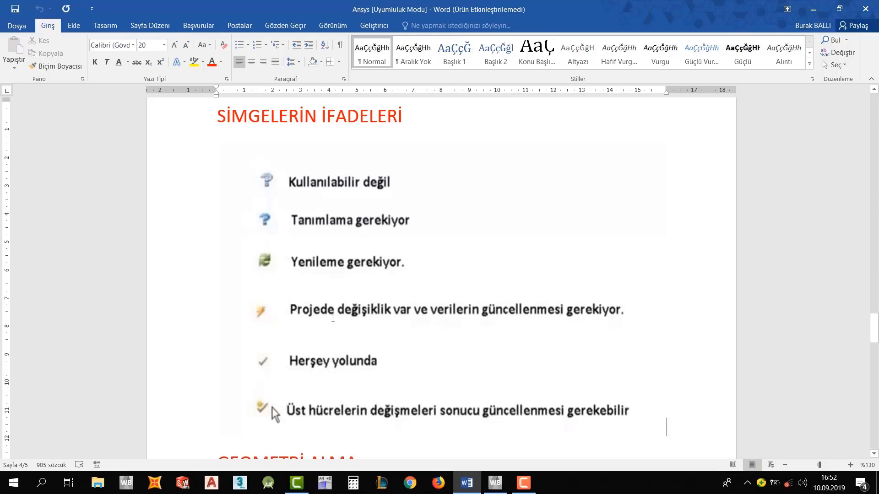
pyautogui.moveTo(369, 311)
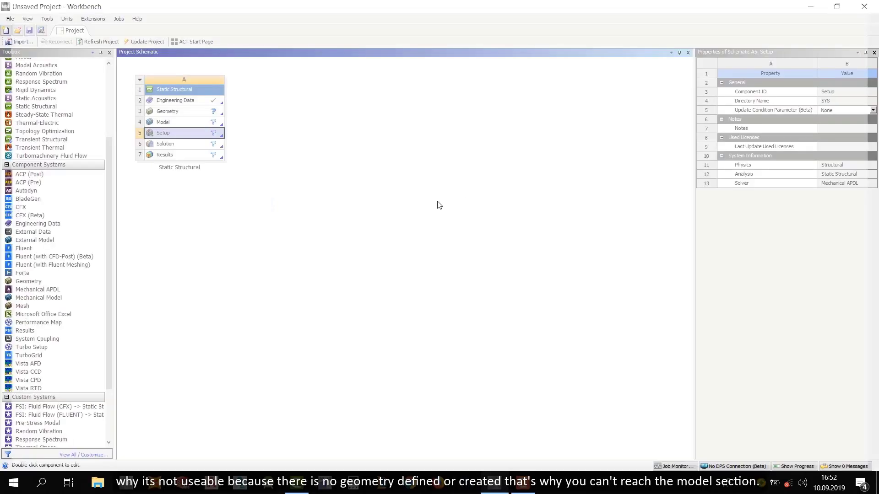
# Step: Inspect the Model, Geometry and Engineering Data cells, then rename the system 'ornek'
pyautogui.click(180, 122)
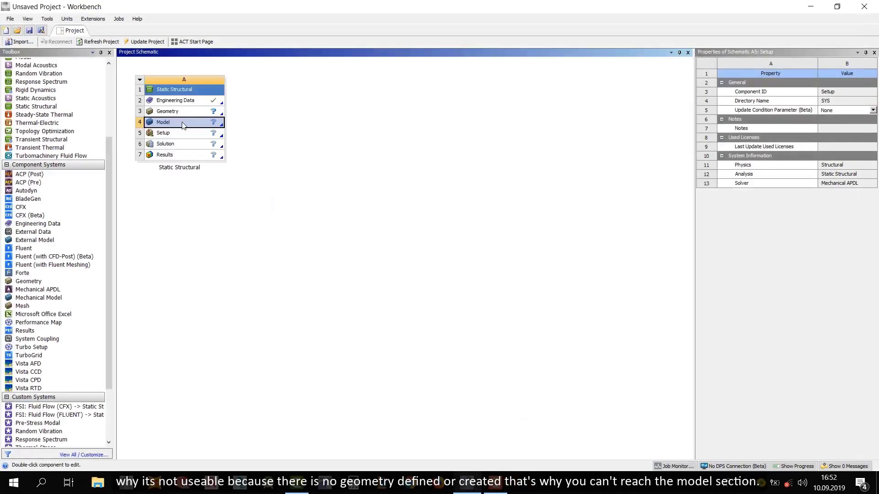
pyautogui.click(162, 122)
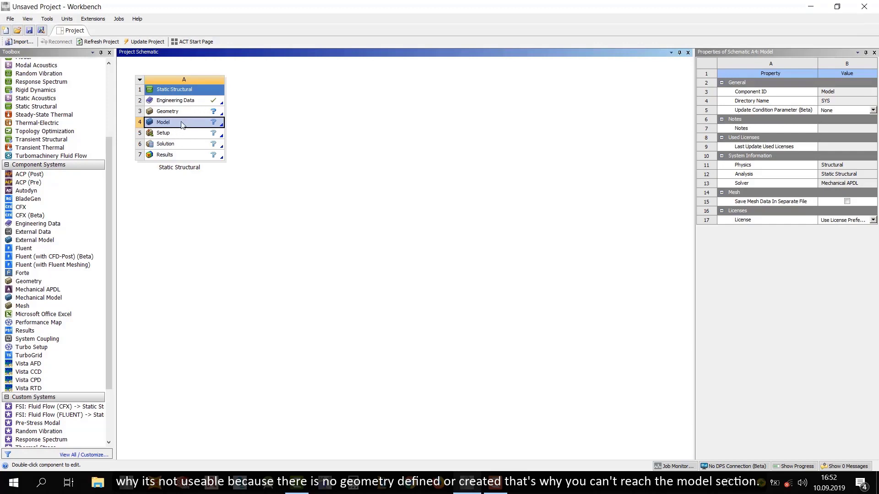
pyautogui.click(168, 111)
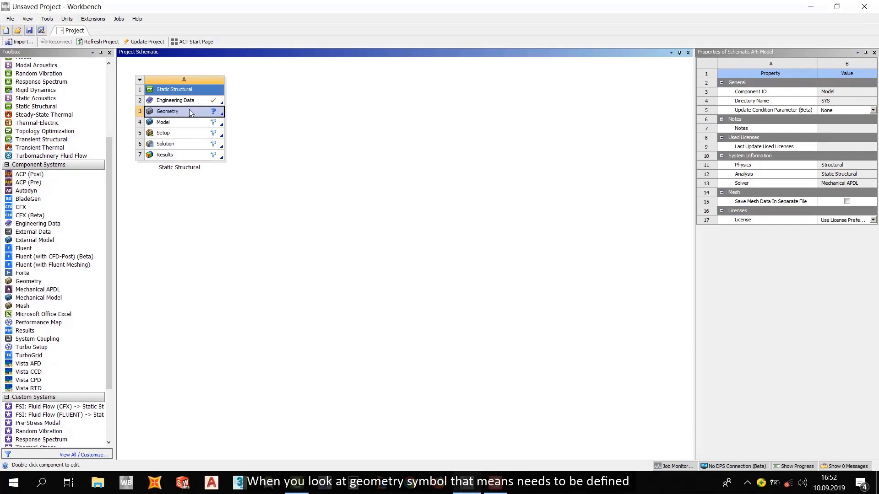
pyautogui.click(177, 111)
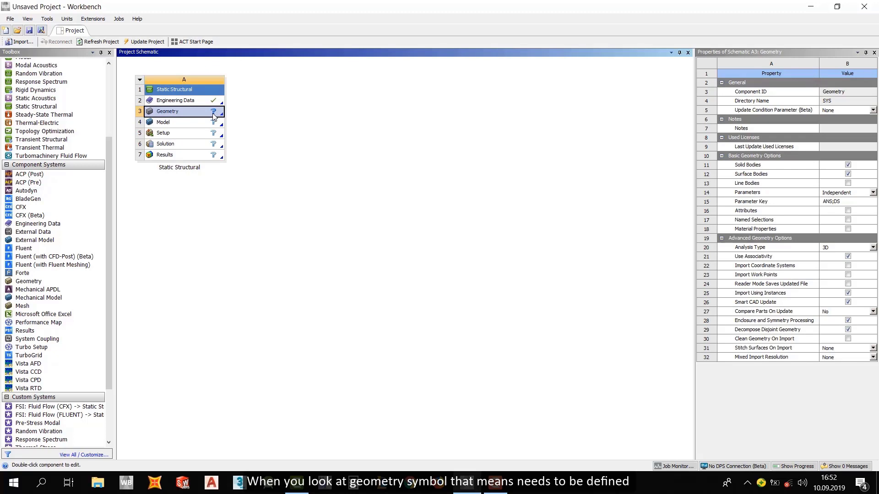
pyautogui.click(175, 100)
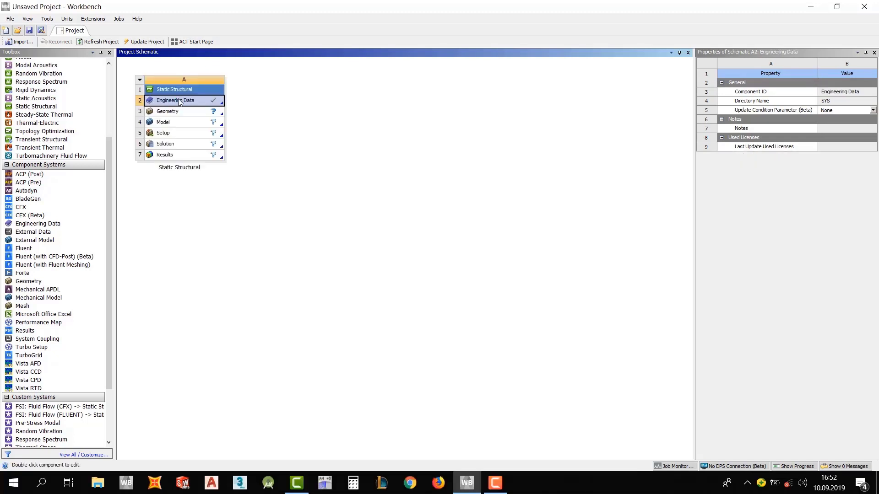
pyautogui.moveTo(236, 104)
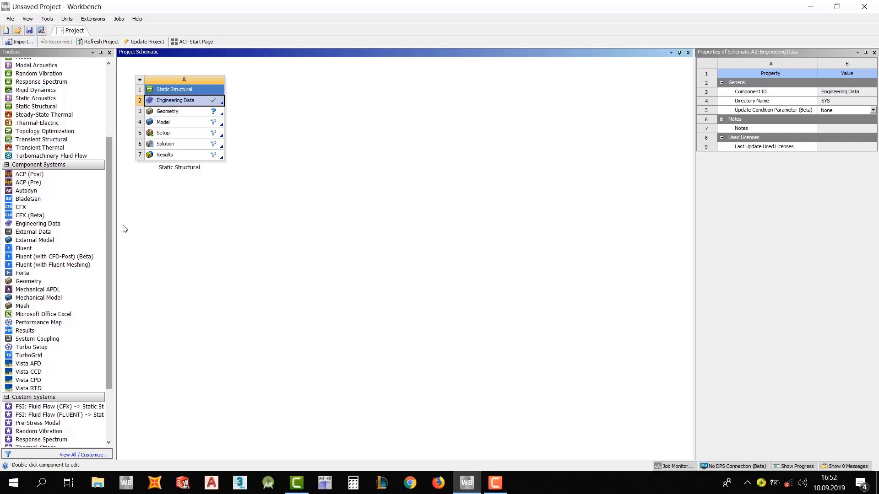
pyautogui.click(183, 89)
pyautogui.write('ornek')
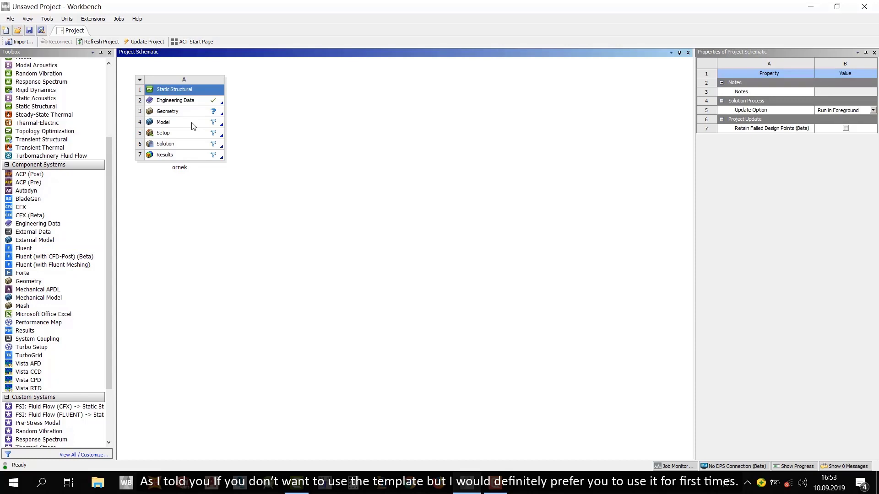
# Step: Add a standalone Geometry system and share its geometry with Mesh and ornek
pyautogui.click(28, 281)
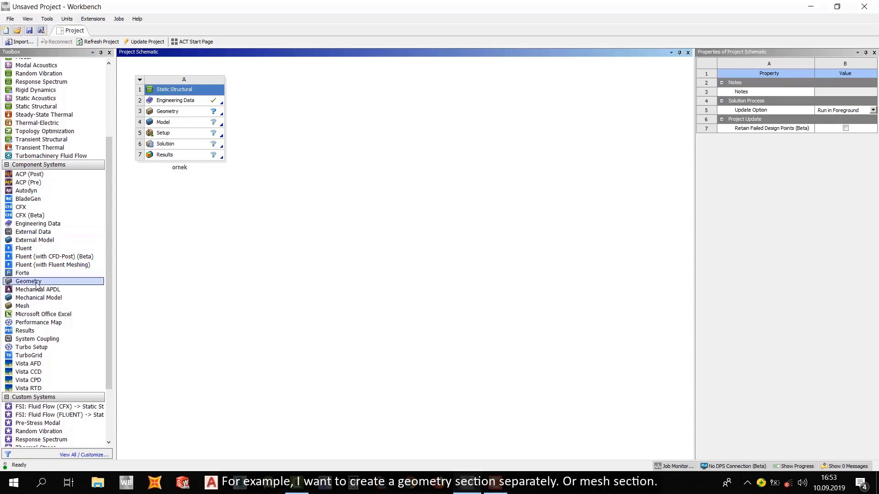
pyautogui.moveTo(29, 282); pyautogui.dragTo(288, 99)
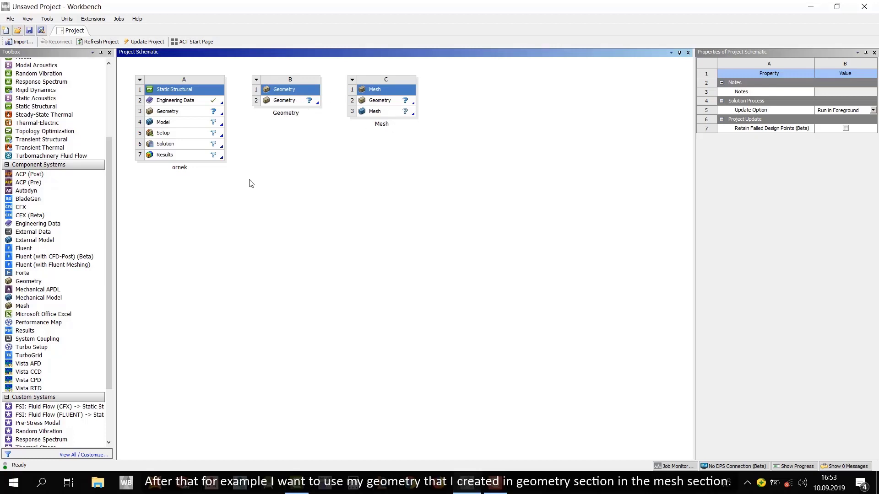
pyautogui.moveTo(318, 90)
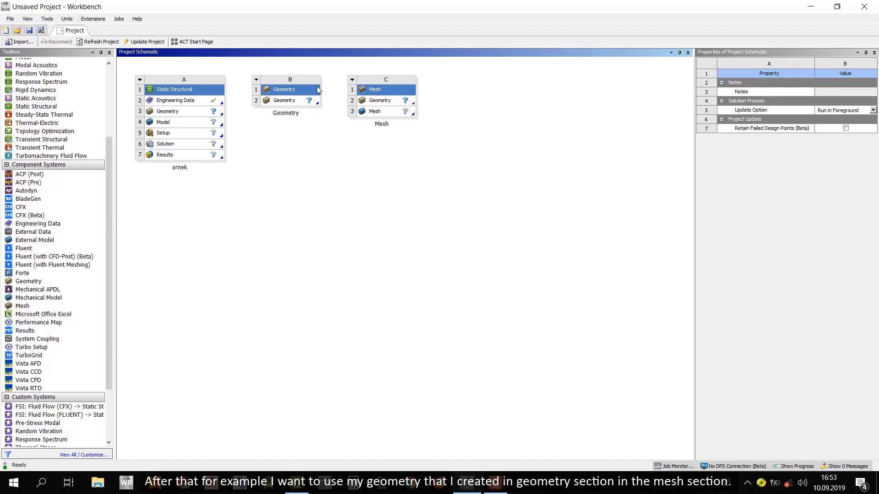
pyautogui.moveTo(288, 121)
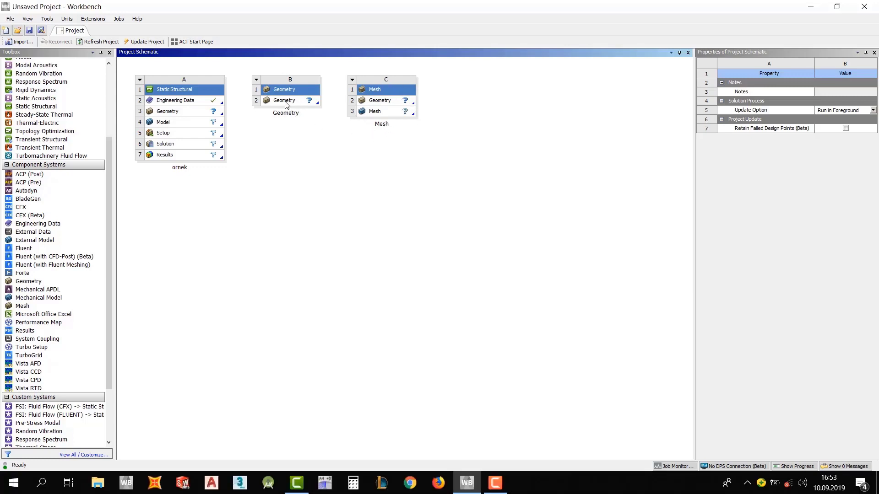
pyautogui.click(285, 100)
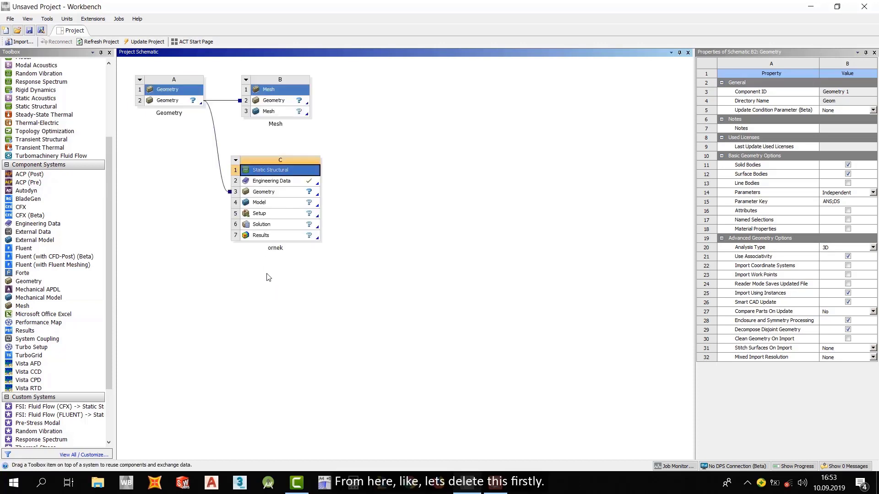
# Step: Delete the ornek Static Structural system and confirm with OK
pyautogui.rightClick(280, 160)
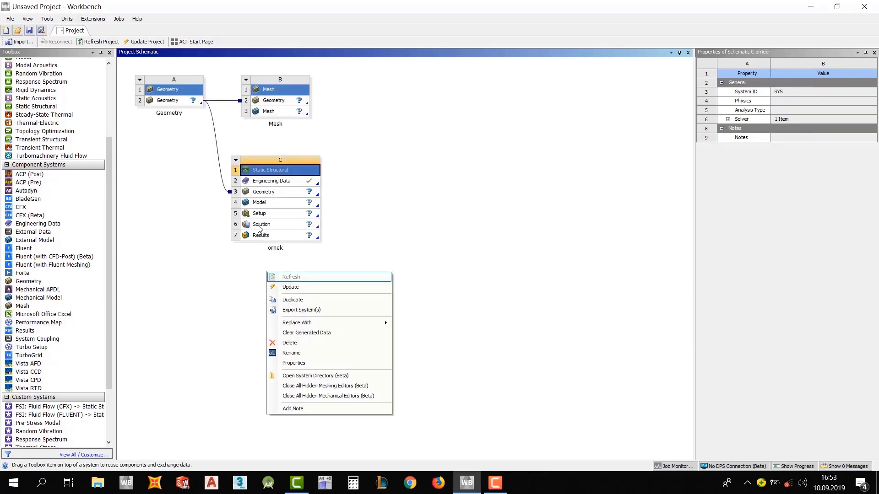
pyautogui.click(290, 343)
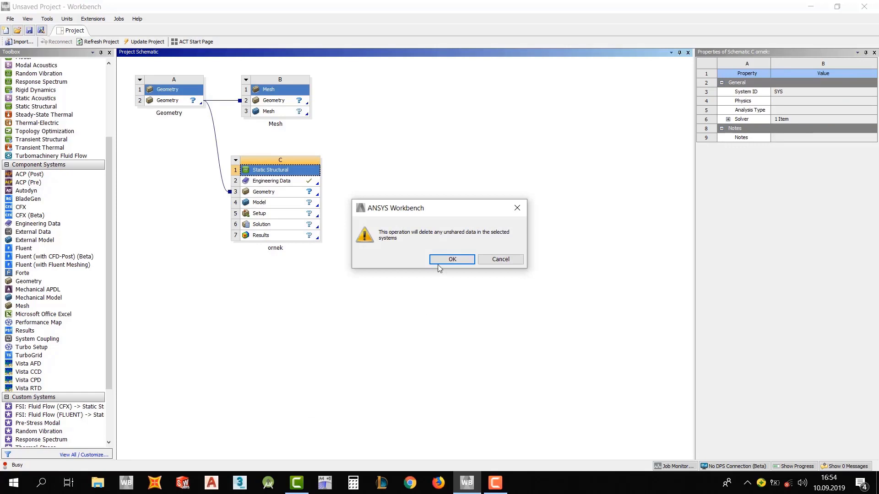
pyautogui.click(452, 259)
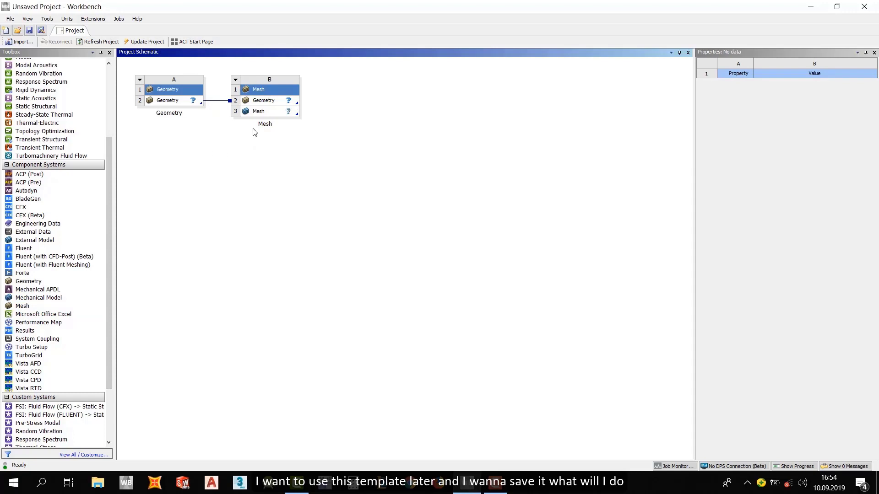
pyautogui.moveTo(326, 151)
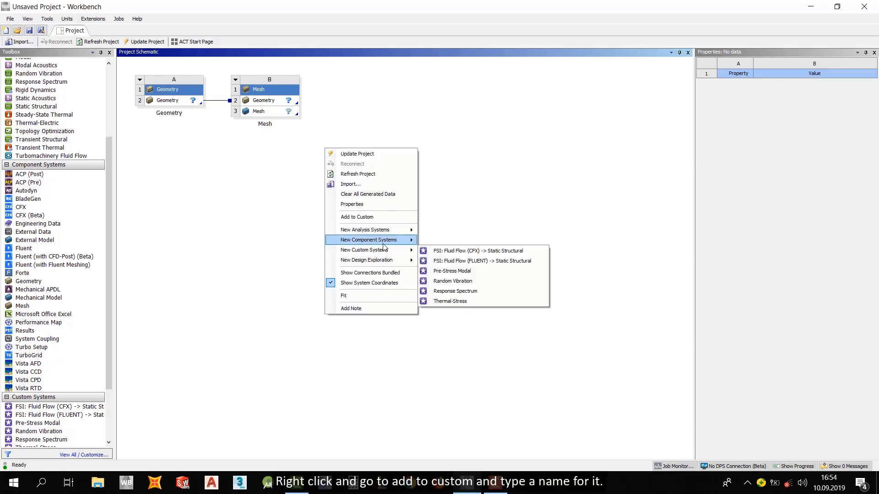
pyautogui.moveTo(368, 213)
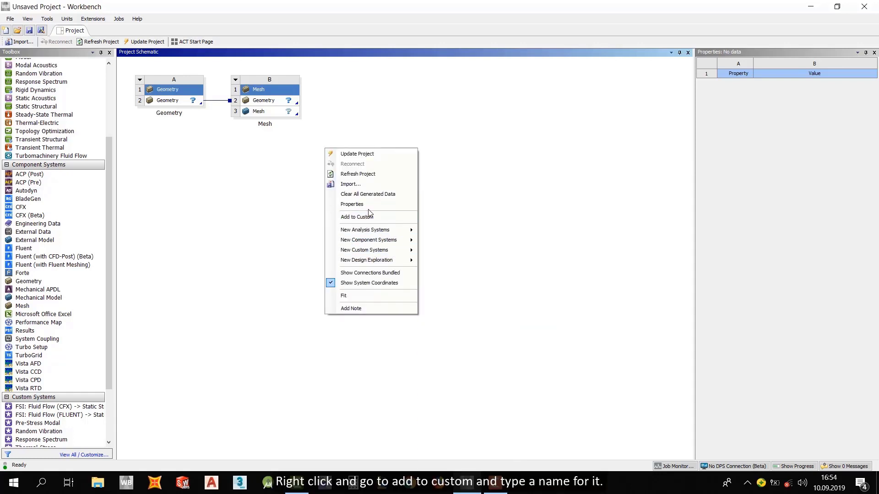
pyautogui.moveTo(365, 230)
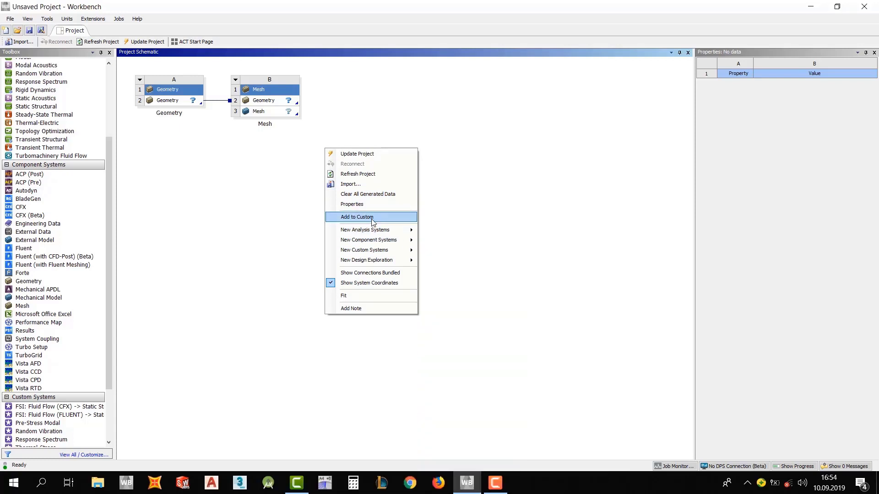
# Step: Save the Geometry-plus-Mesh layout to Custom Systems under the name 'ornek1'
pyautogui.click(356, 217)
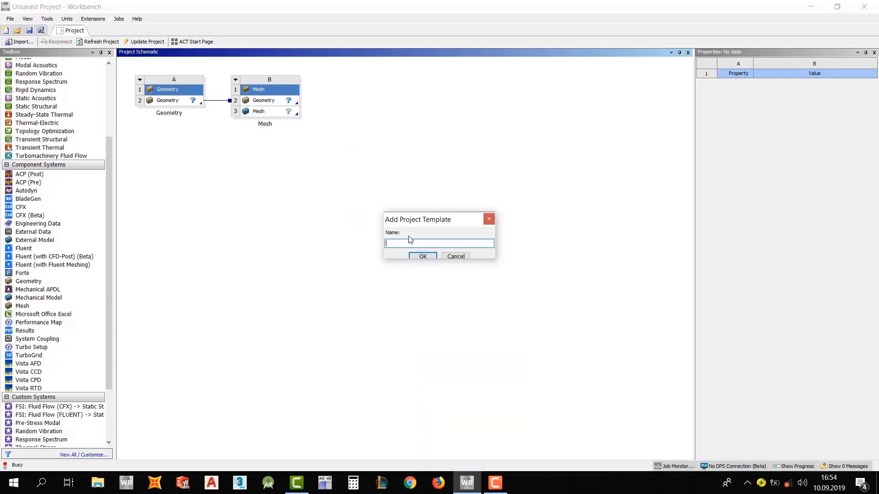
pyautogui.moveTo(418, 219); pyautogui.dragTo(396, 171)
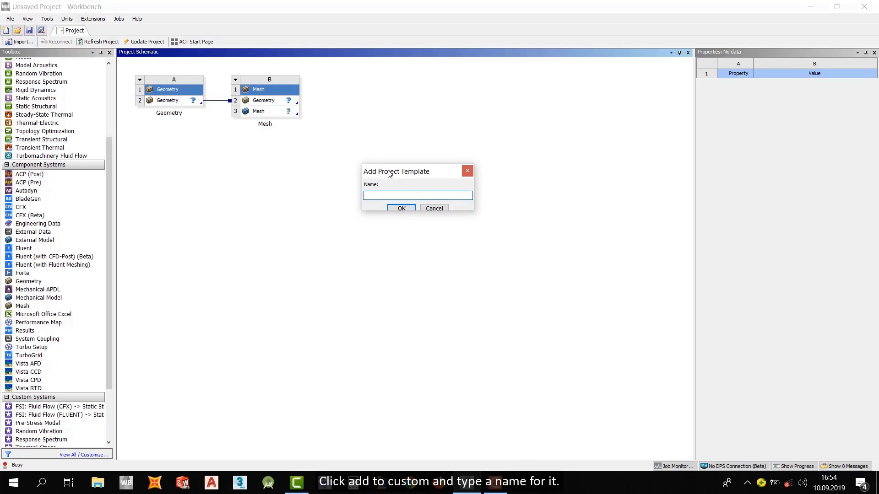
pyautogui.write('ornek1')
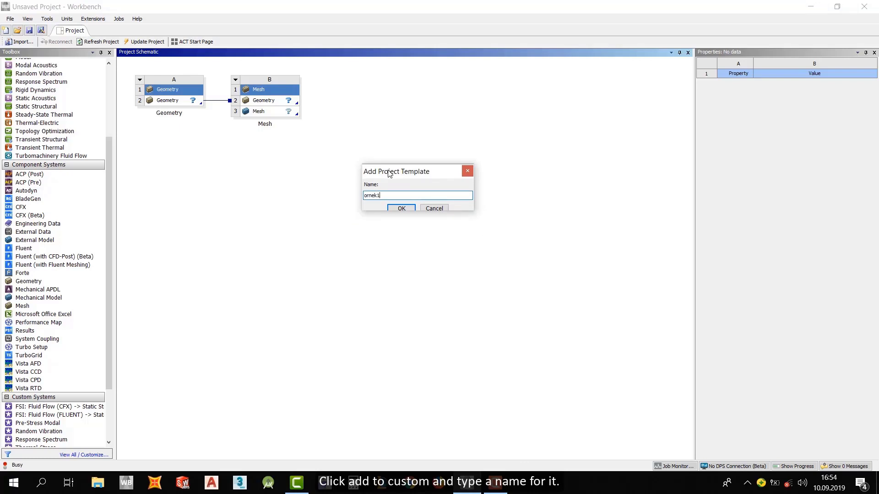
pyautogui.click(401, 208)
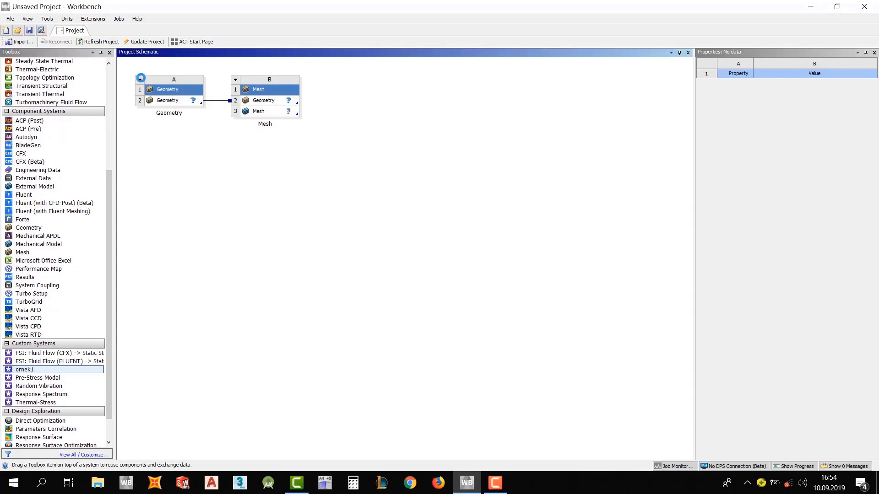
# Step: Delete the Geometry and Mesh systems from the schematic
pyautogui.rightClick(174, 79)
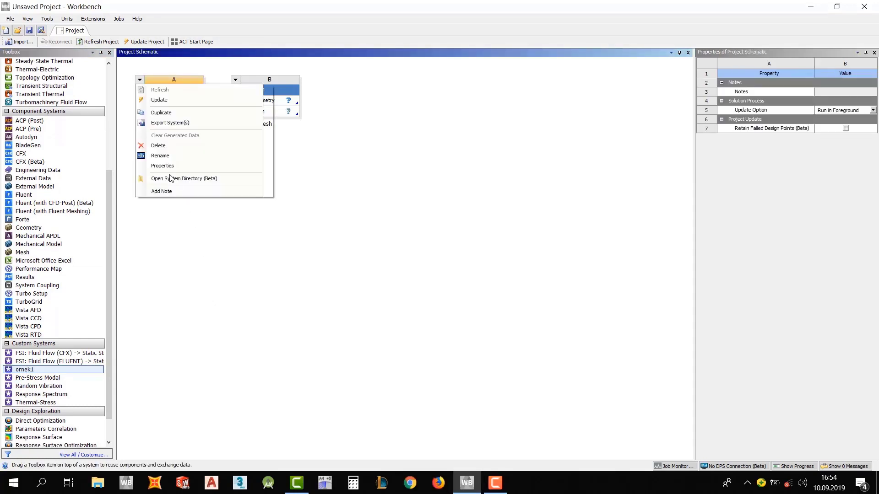
pyautogui.click(159, 100)
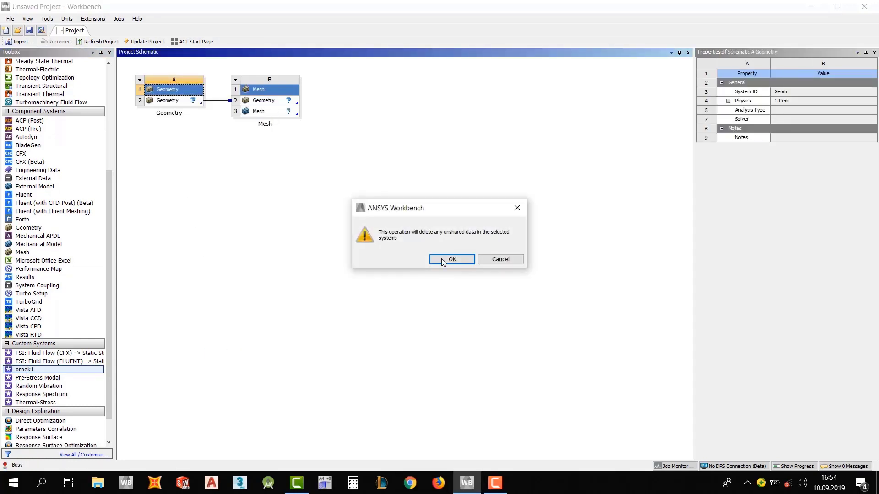
pyautogui.click(451, 260)
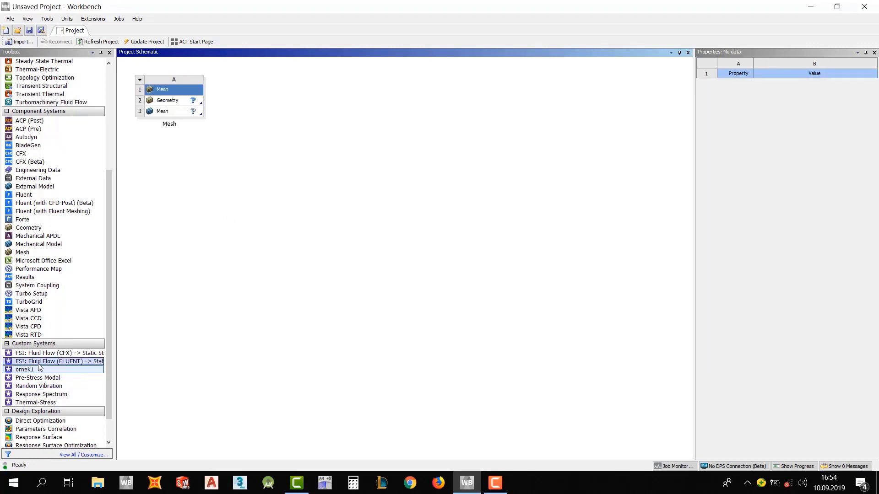
pyautogui.moveTo(39, 369); pyautogui.dragTo(275, 103)
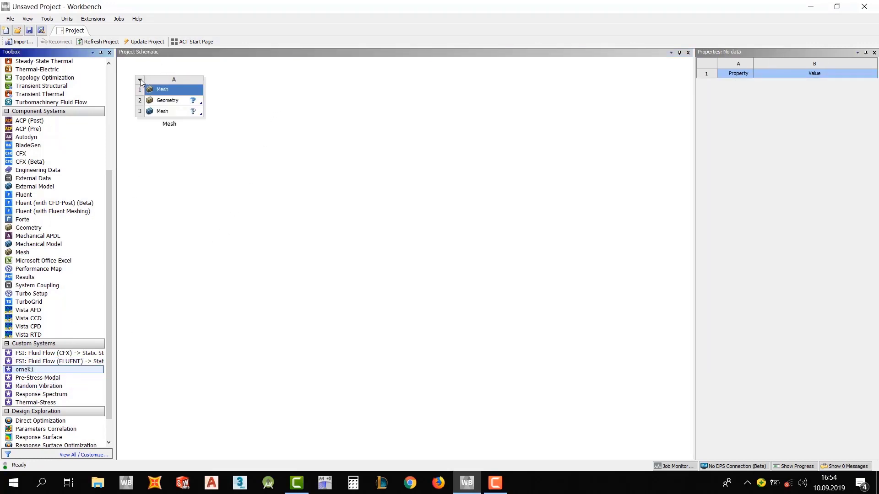
pyautogui.rightClick(173, 79)
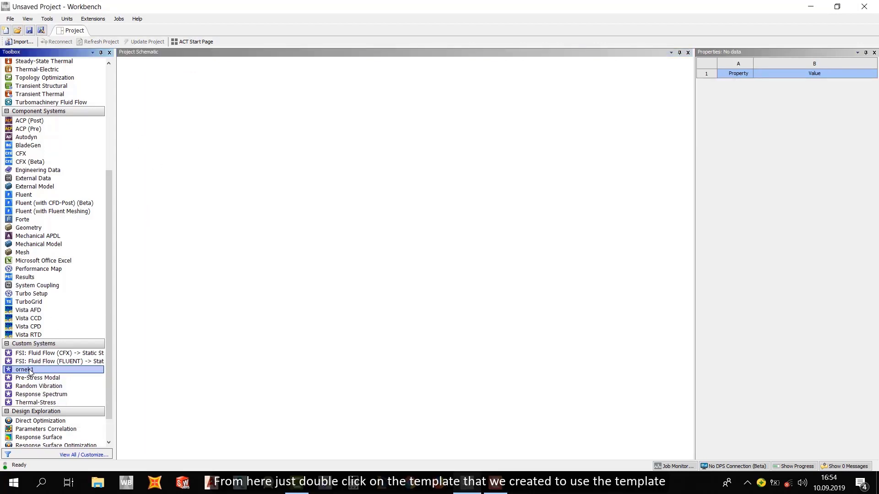
# Step: Insert the ornek1 custom template, then remove its Geometry and Mesh systems
pyautogui.doubleClick(25, 370)
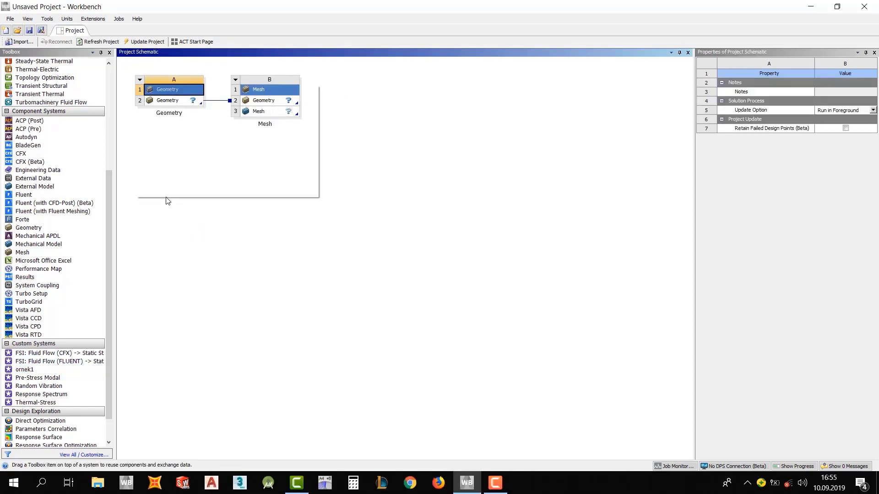
pyautogui.click(174, 89)
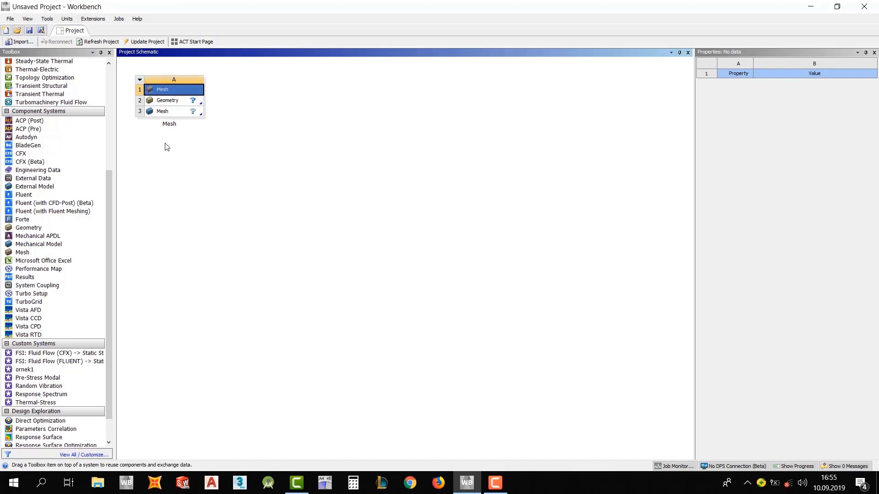
pyautogui.click(174, 90)
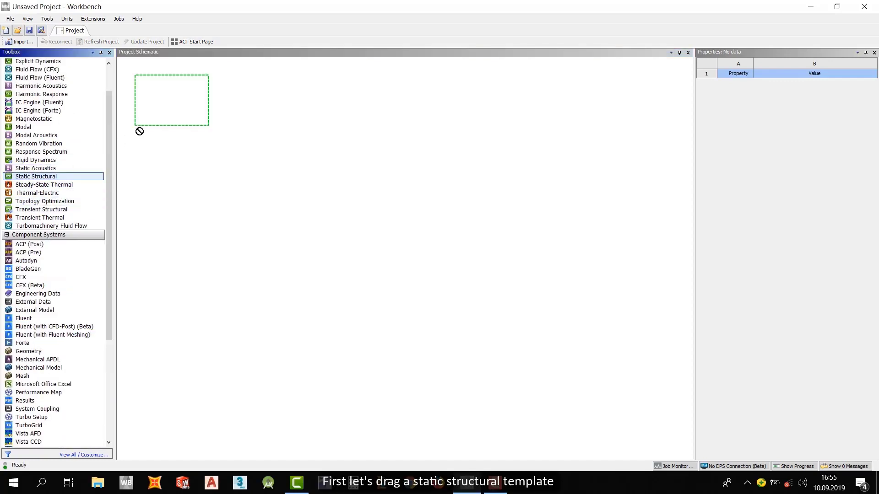
# Step: Drag a Static Structural analysis system from the toolbox into the Project Schematic
pyautogui.moveTo(35, 175); pyautogui.dragTo(171, 101)
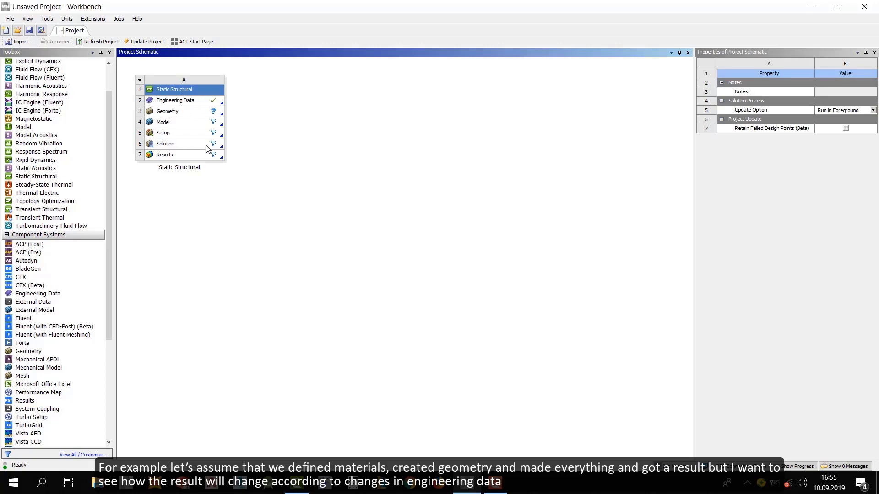
pyautogui.moveTo(200, 167)
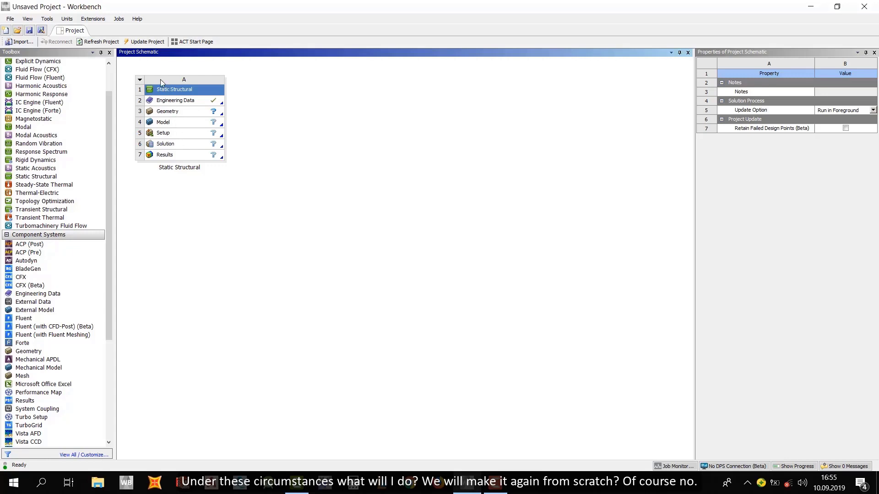
pyautogui.moveTo(258, 193)
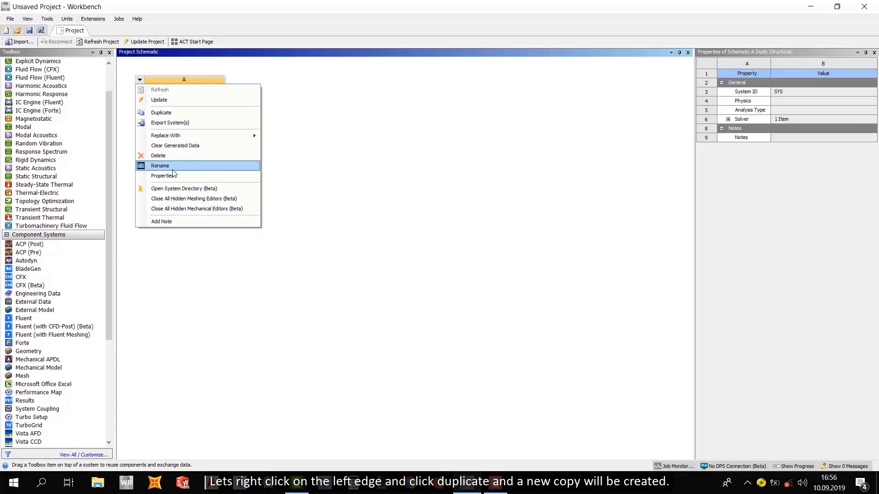
pyautogui.moveTo(166, 135)
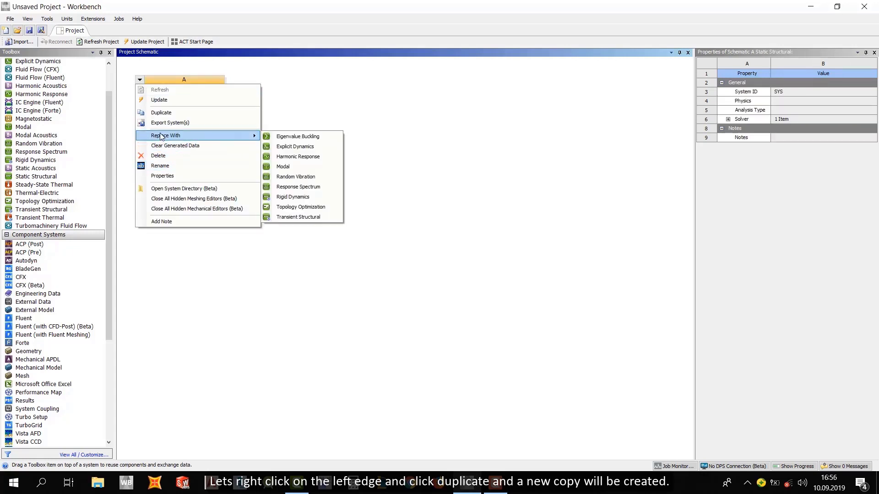
pyautogui.moveTo(161, 112)
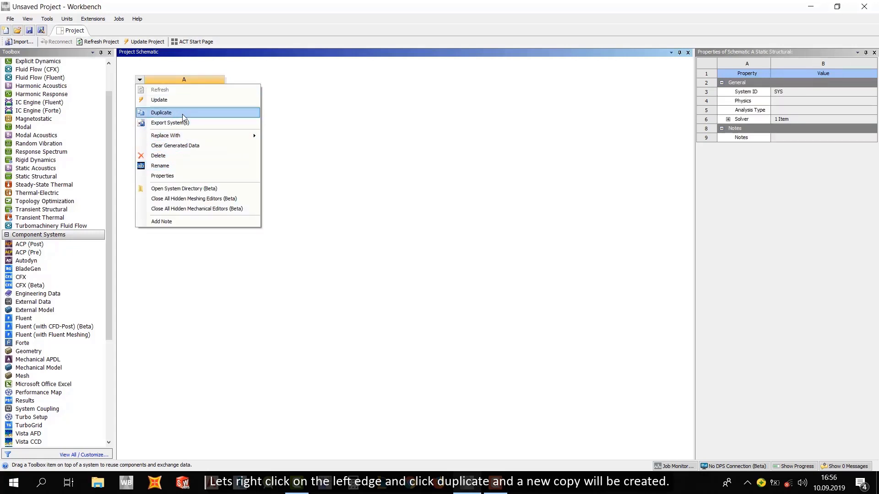
# Step: Duplicate system A, then delete the 'Copy of Static Structural' system B and confirm
pyautogui.click(160, 112)
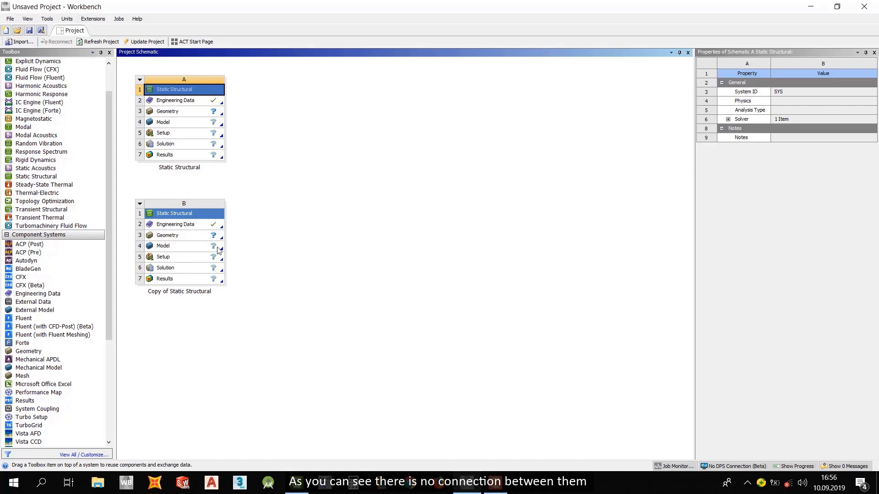
pyautogui.moveTo(159, 249)
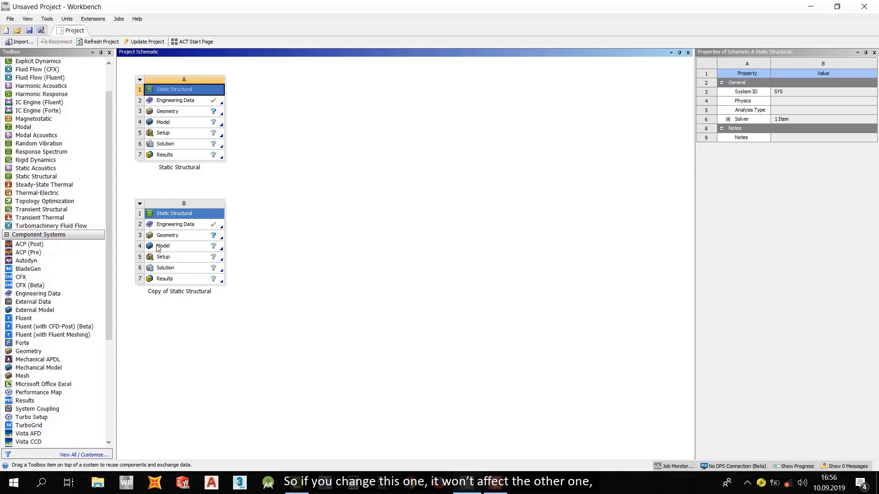
pyautogui.moveTo(198, 123)
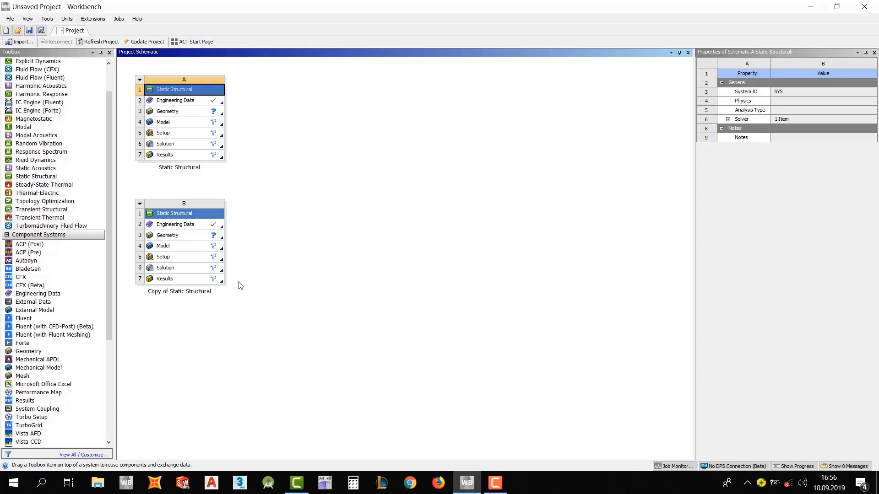
pyautogui.moveTo(229, 275)
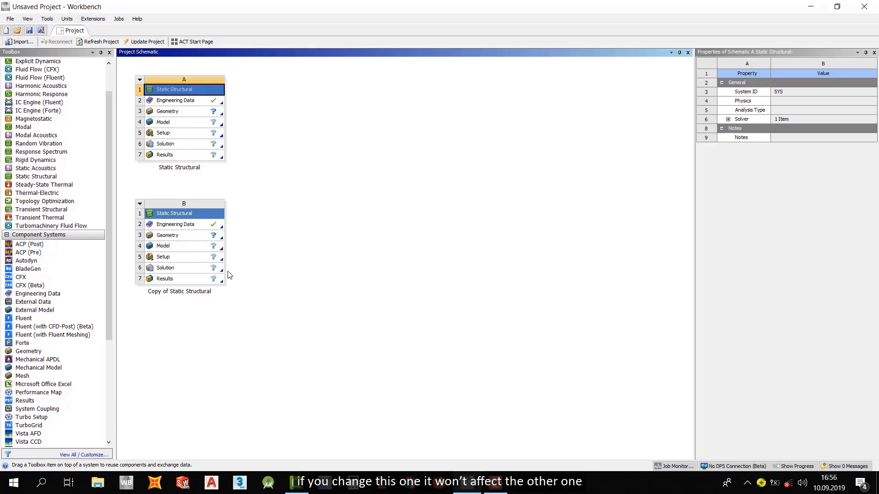
pyautogui.click(174, 279)
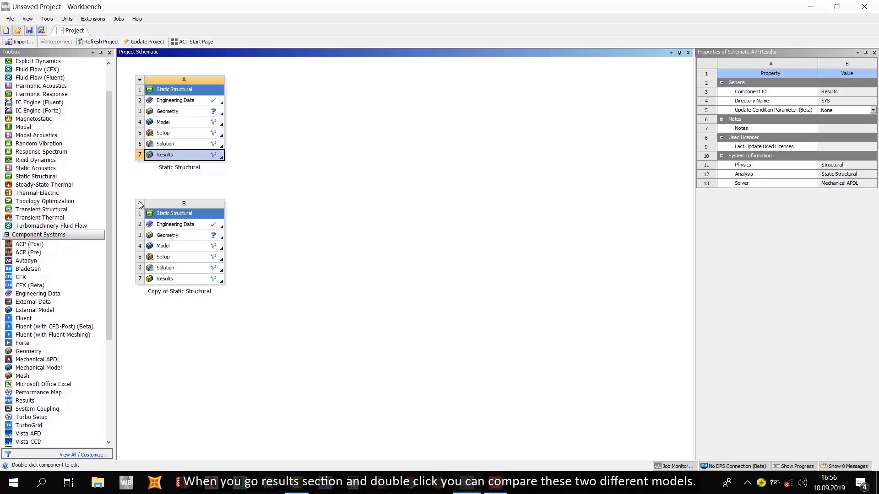
pyautogui.click(183, 213)
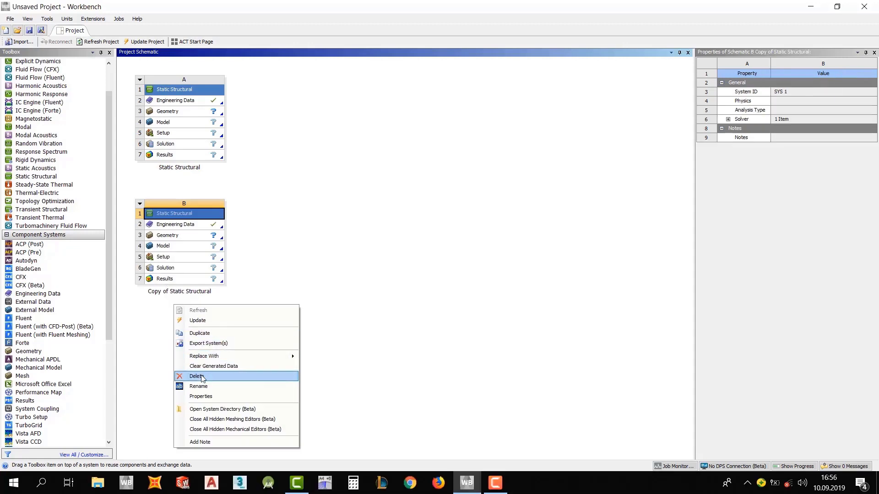
pyautogui.click(197, 377)
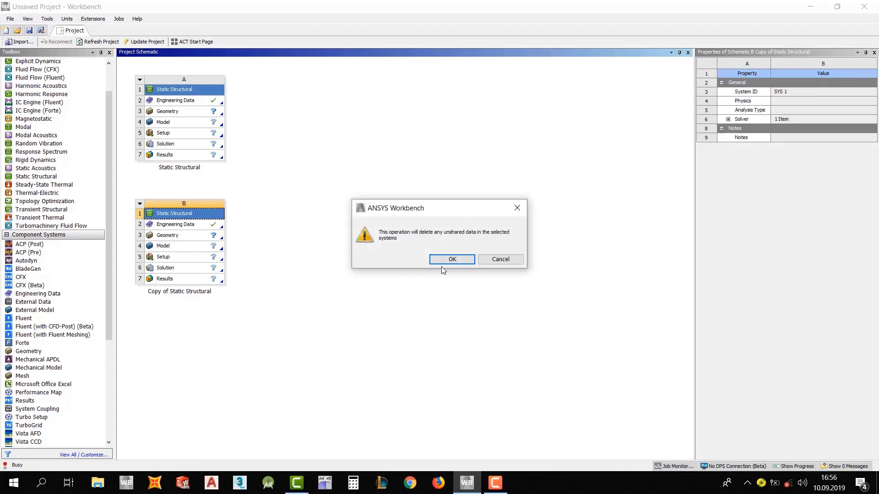
pyautogui.click(452, 259)
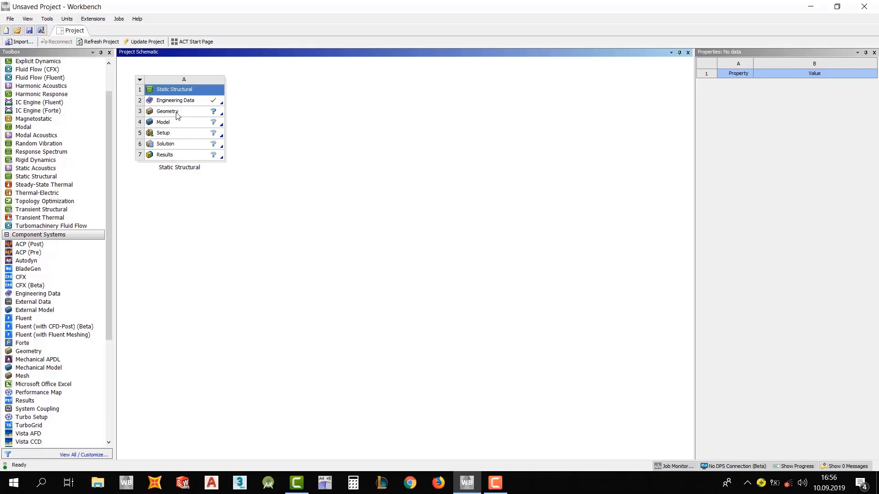
# Step: Select system A's Geometry cell to display its properties, including the 3D analysis type
pyautogui.click(167, 111)
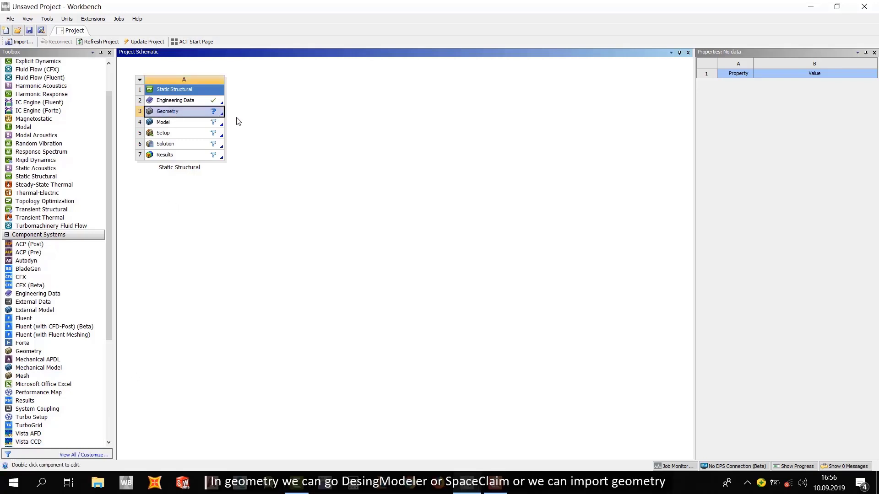
pyautogui.rightClick(175, 111)
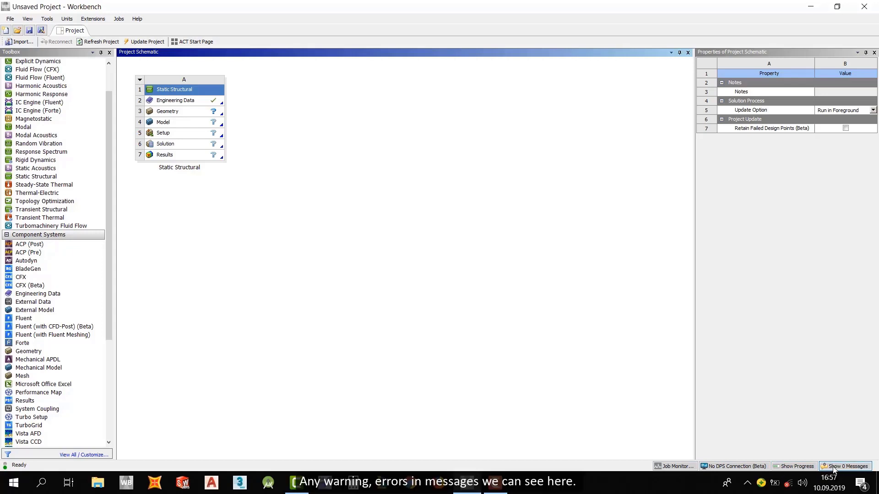
pyautogui.click(847, 466)
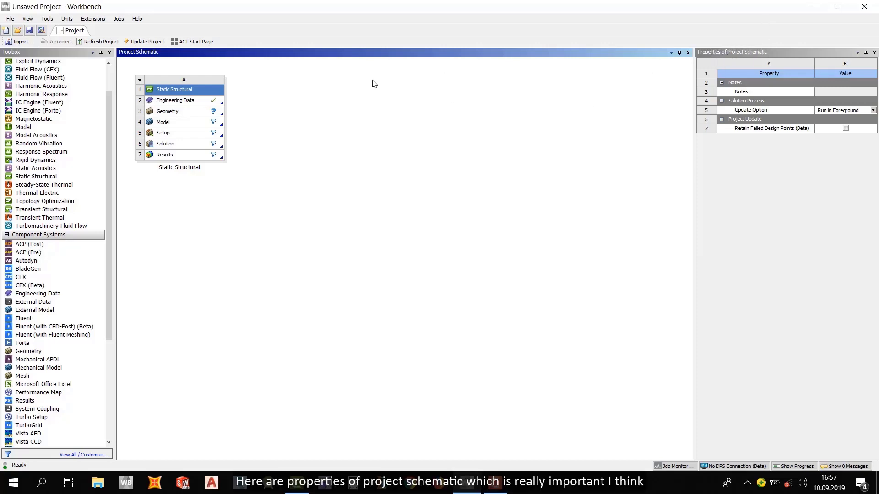
pyautogui.moveTo(190, 132)
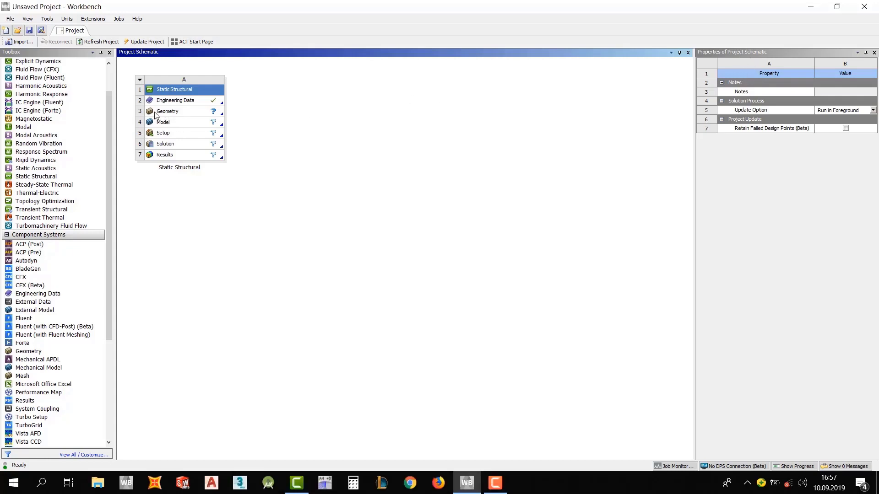
pyautogui.moveTo(160, 116)
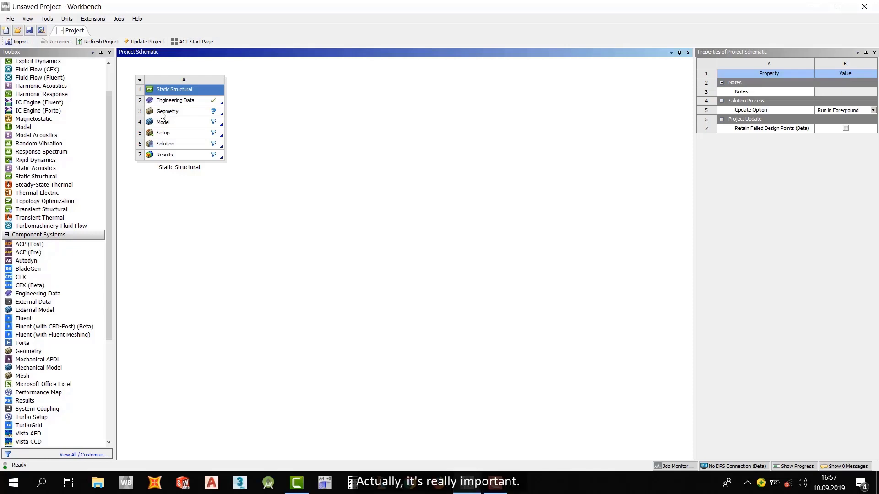
pyautogui.click(168, 111)
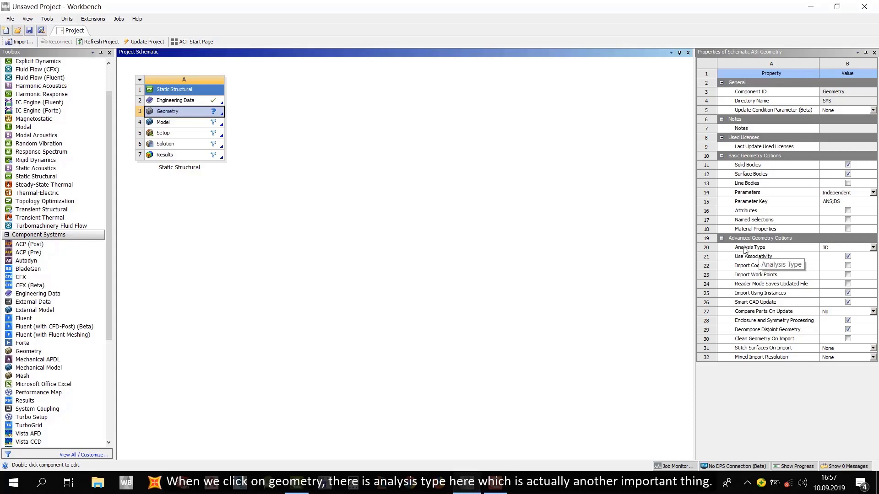
pyautogui.moveTo(834, 253)
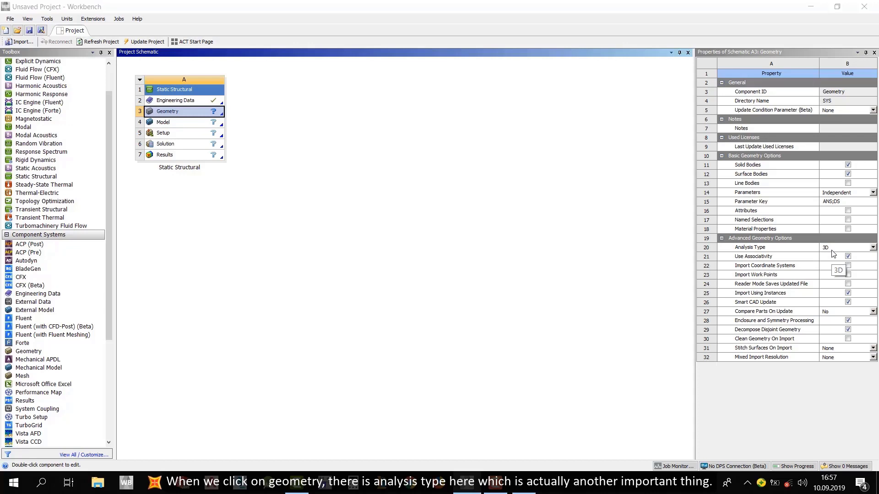
# Step: Switch the Geometry Analysis Type to 2D, then set it back to 3D
pyautogui.click(873, 247)
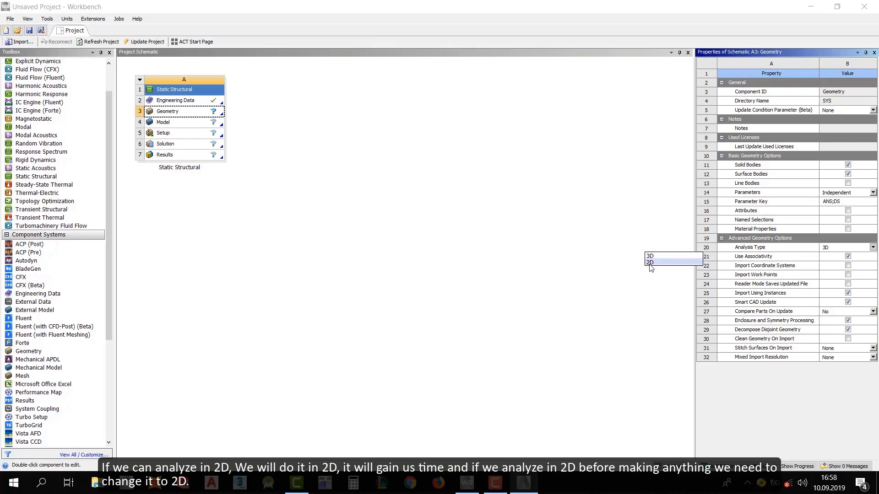
pyautogui.click(650, 263)
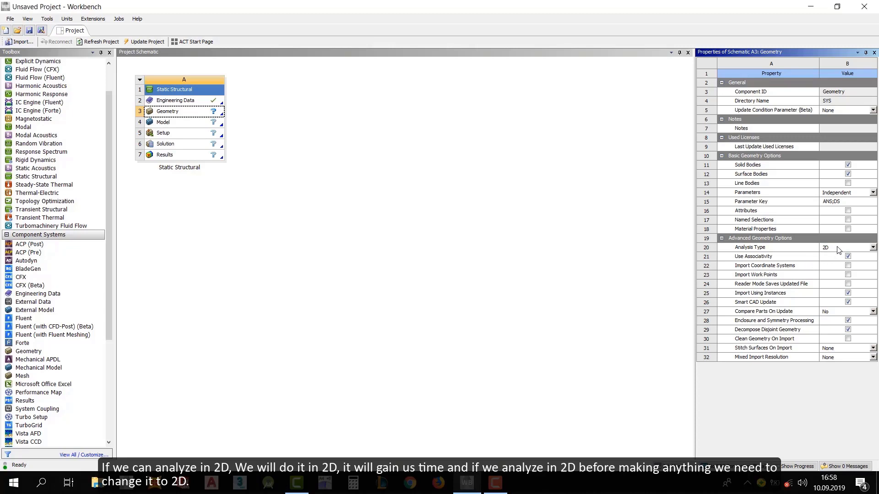
pyautogui.click(872, 247)
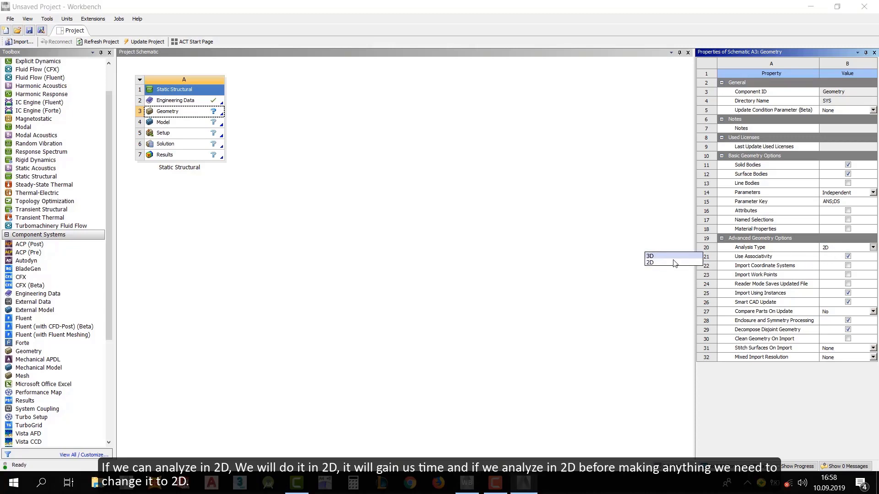
pyautogui.click(650, 256)
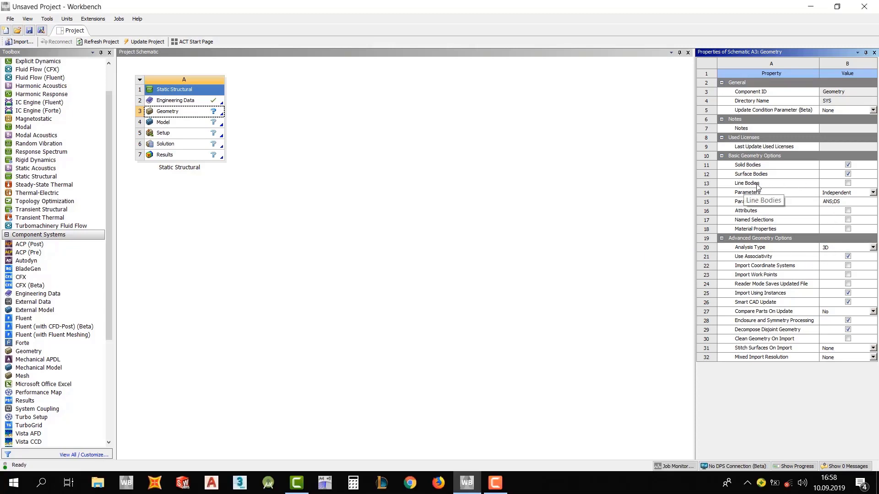
pyautogui.moveTo(809, 188)
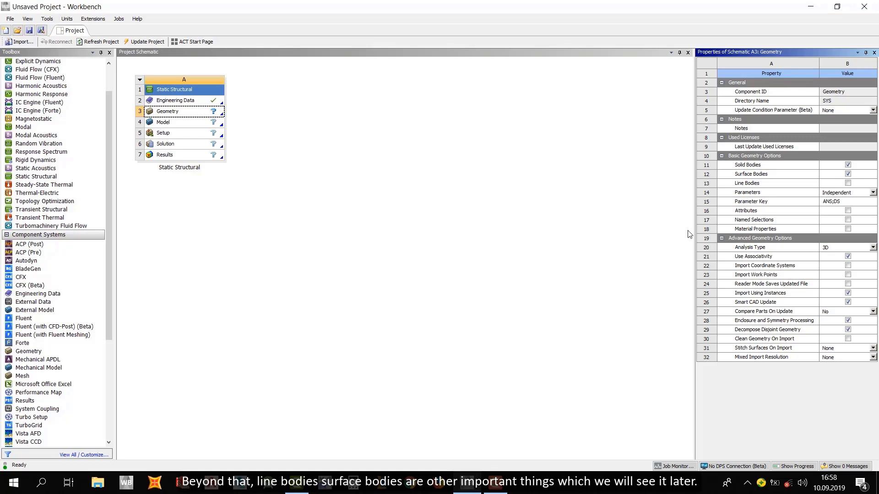
pyautogui.moveTo(576, 239)
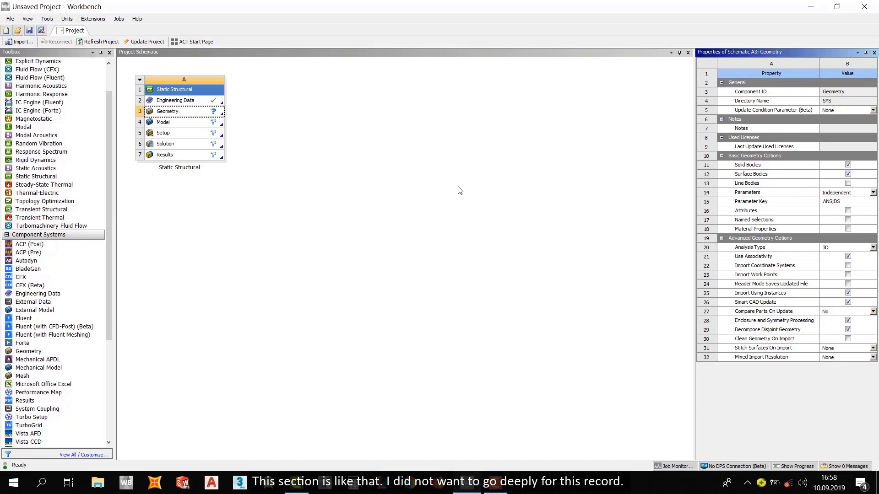
pyautogui.moveTo(460, 190)
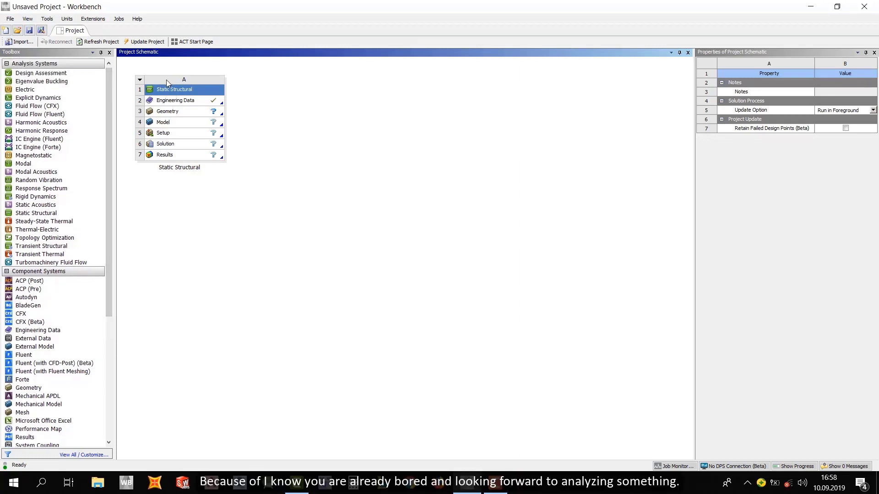
pyautogui.moveTo(164, 90)
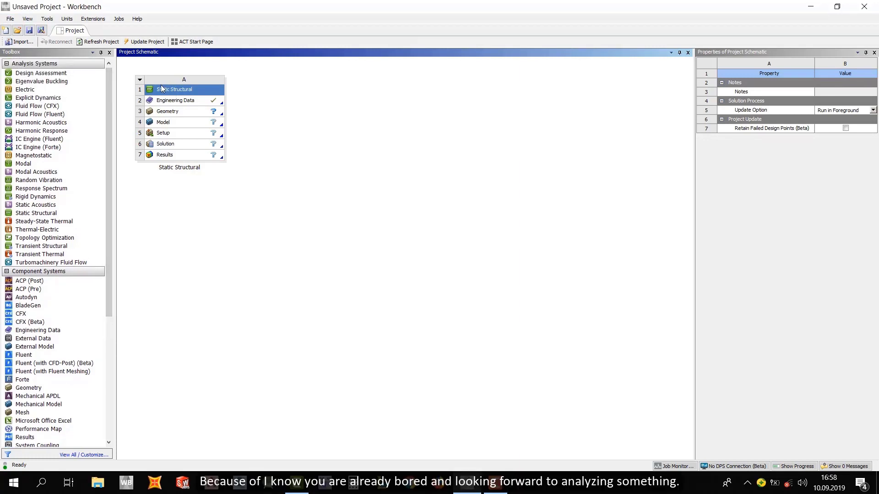
# Step: Save the project as '111' inside a newly created Desktop folder named 'aa'
pyautogui.click(10, 18)
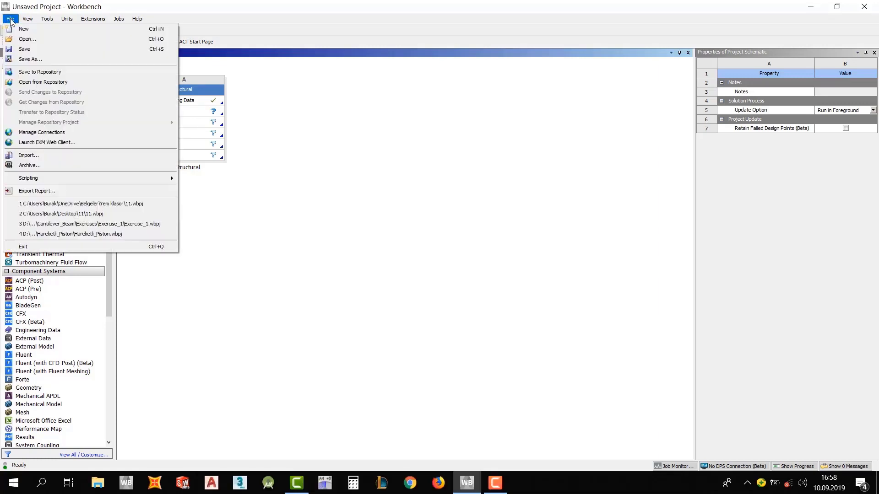
pyautogui.moveTo(24, 50)
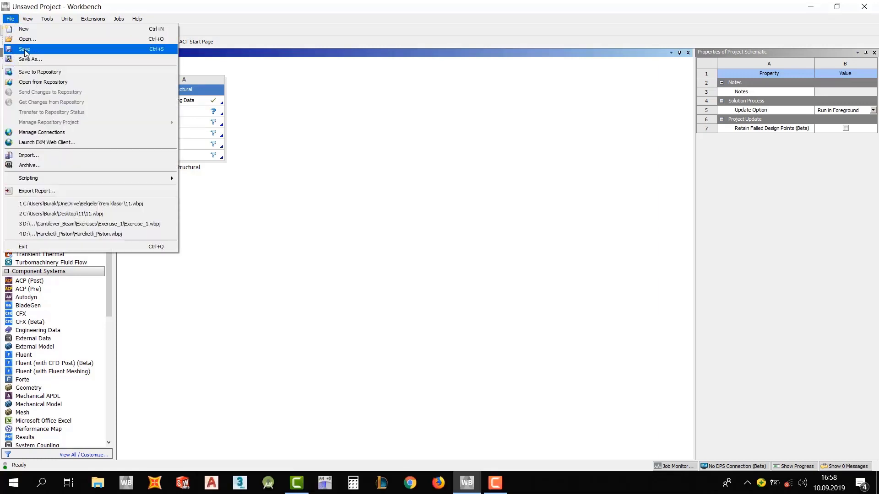
pyautogui.click(24, 50)
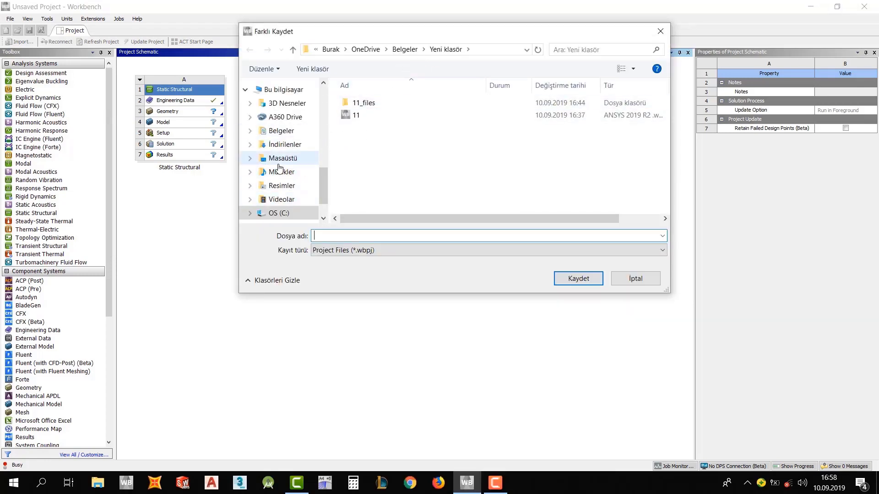
pyautogui.click(282, 158)
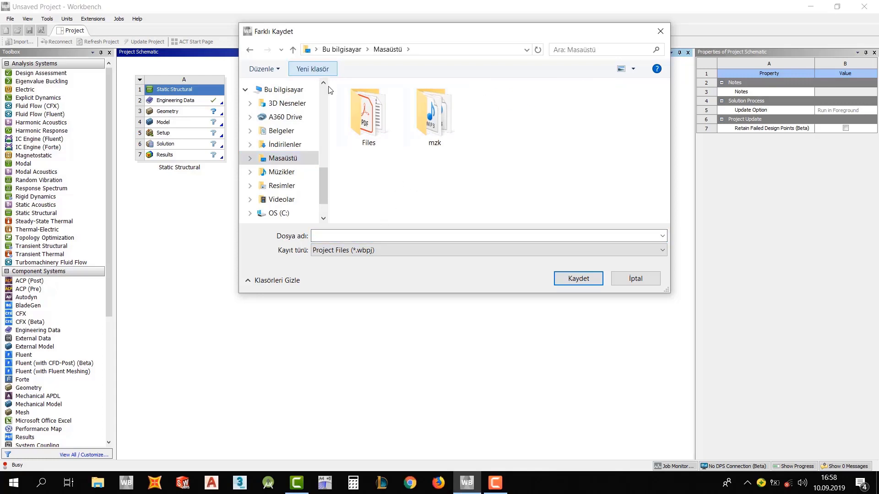
pyautogui.click(312, 68)
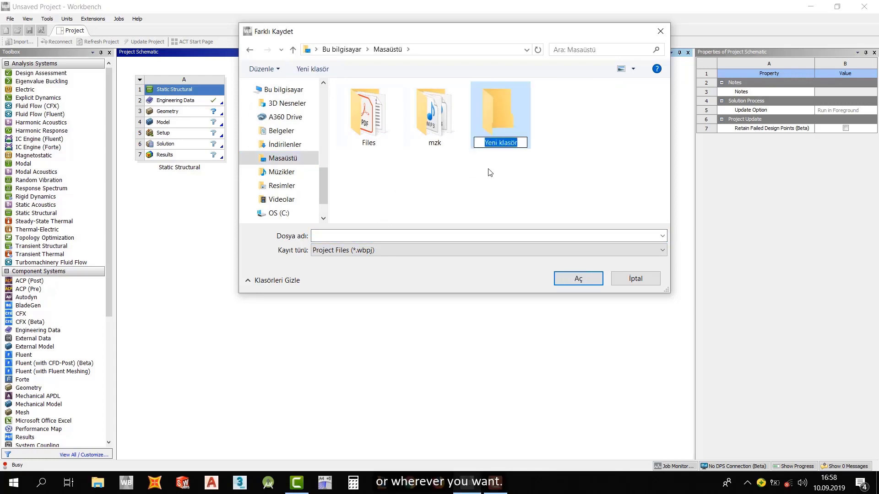
pyautogui.write('aa')
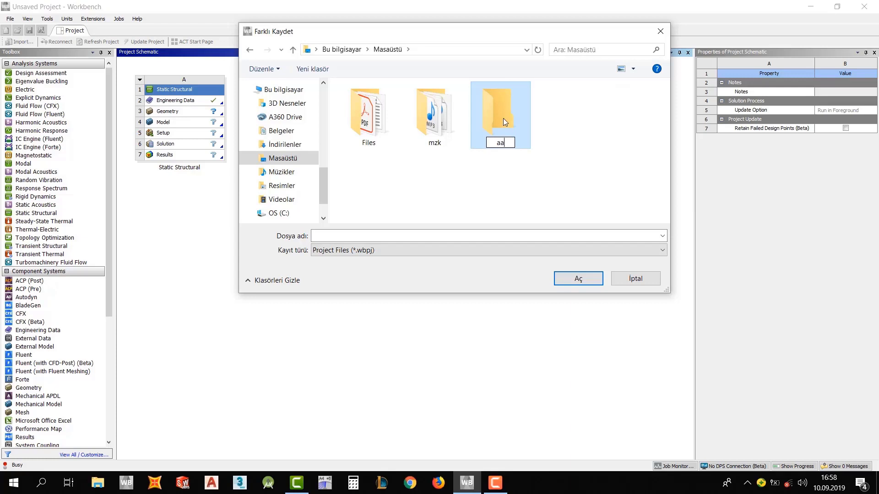
pyautogui.write('111')
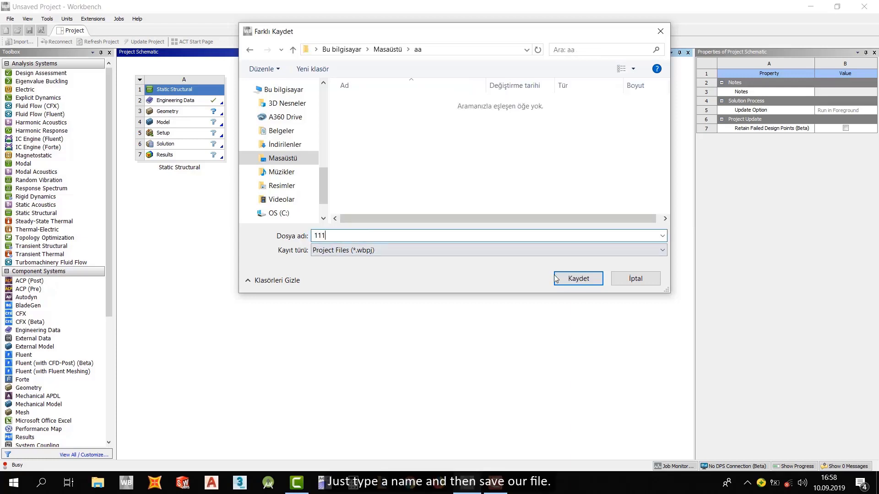
pyautogui.click(578, 278)
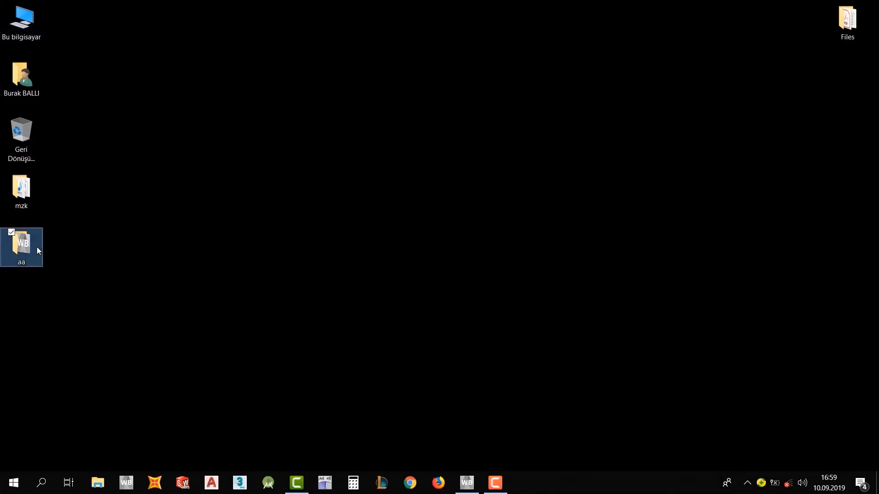
# Step: Browse the aa folder in File Explorer, opening 111_files and .111_files.backup
pyautogui.doubleClick(21, 243)
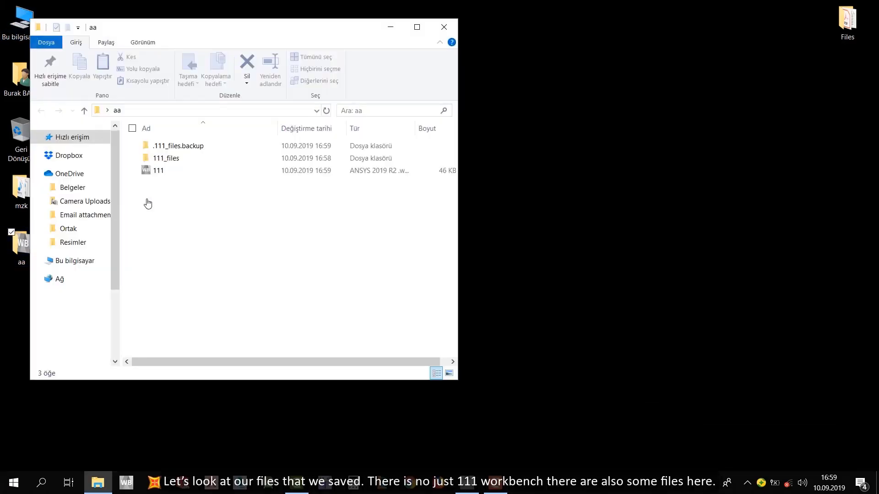
pyautogui.click(159, 170)
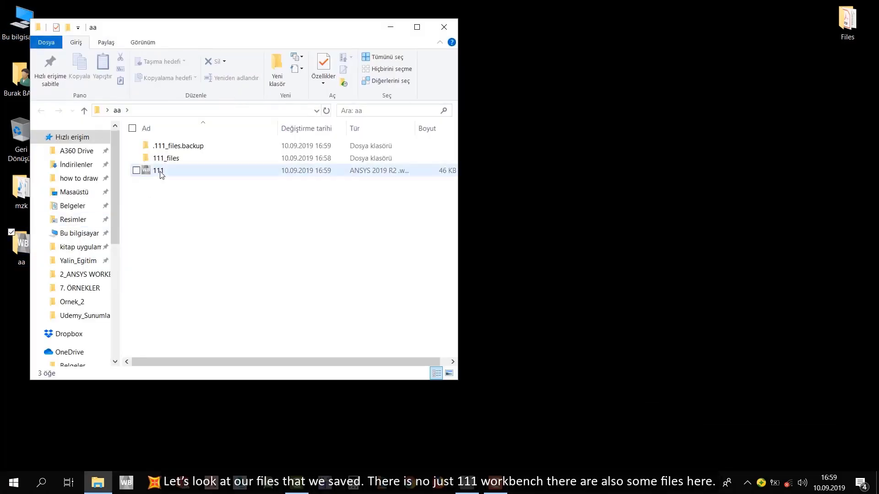
pyautogui.click(166, 157)
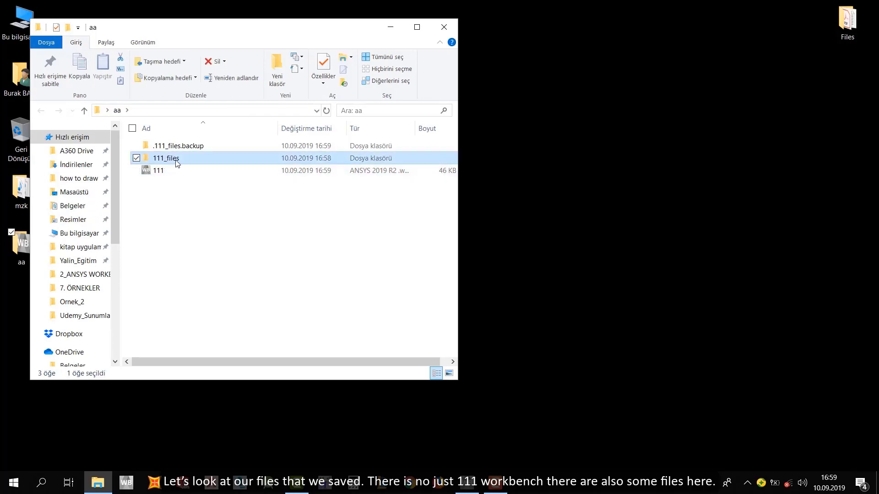
pyautogui.doubleClick(166, 158)
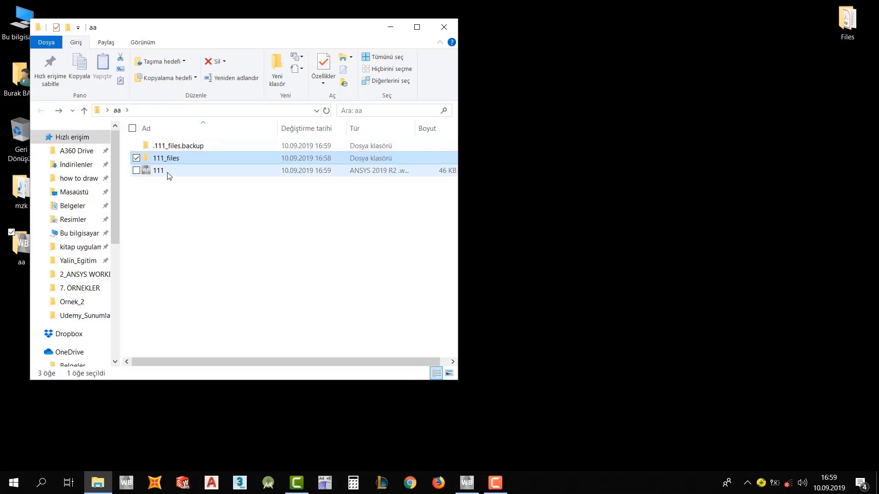
pyautogui.click(178, 145)
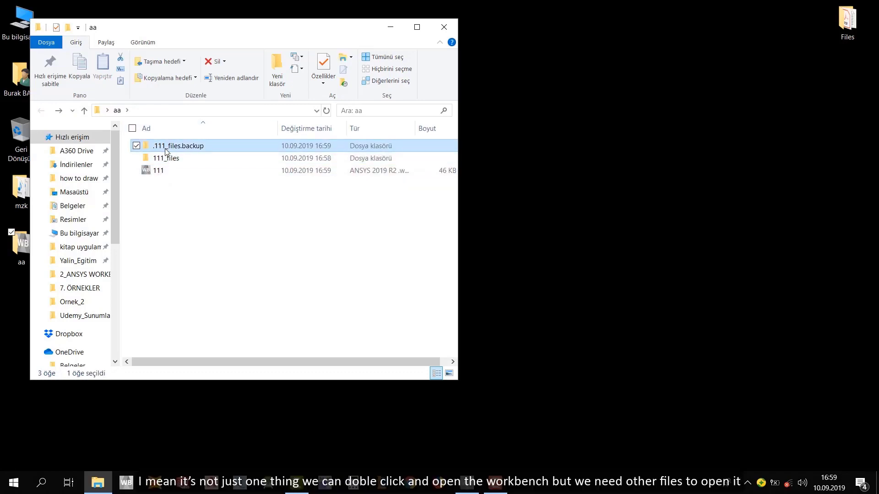
pyautogui.doubleClick(178, 145)
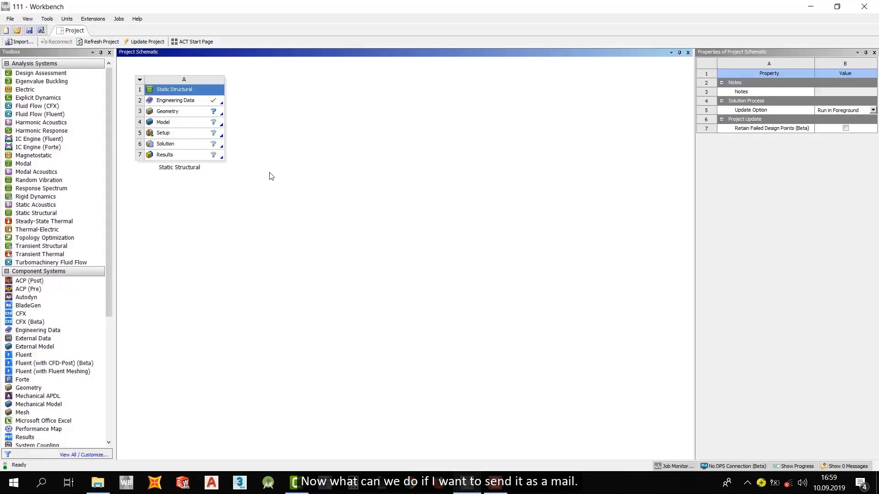
# Step: Dismiss the schematic context menu and open the File menu to reach Archive
pyautogui.rightClick(271, 175)
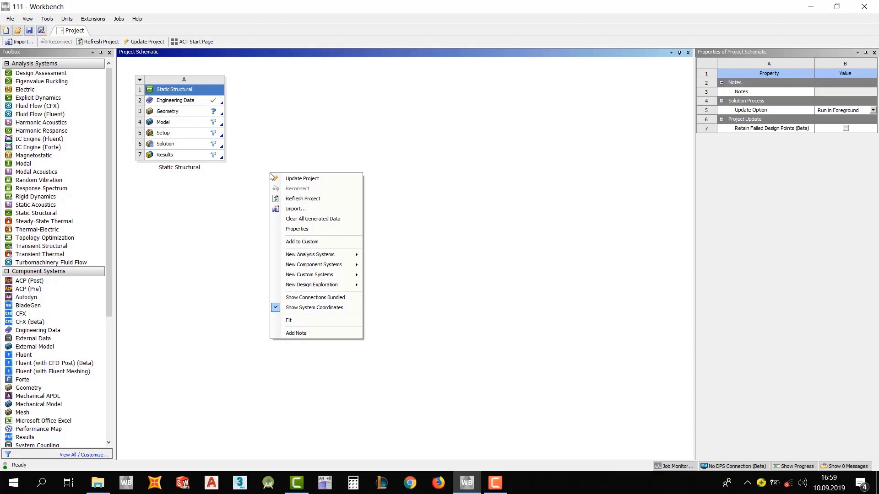
pyautogui.moveTo(280, 165)
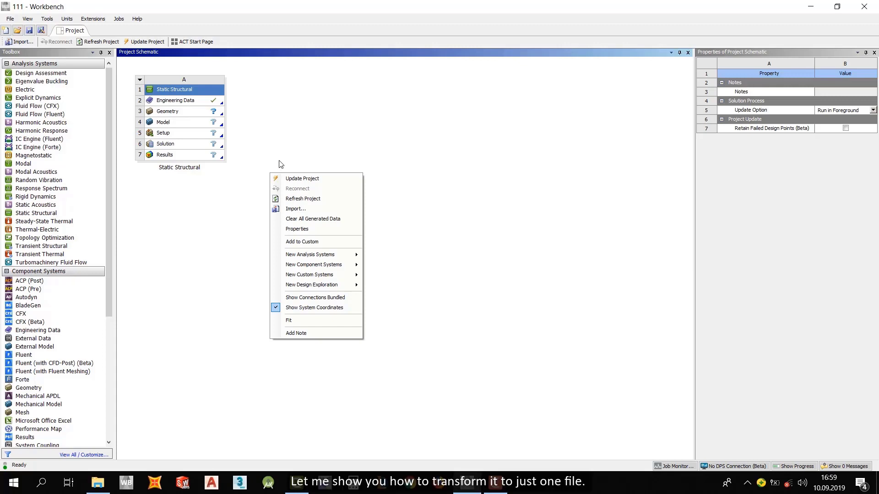
pyautogui.click(10, 18)
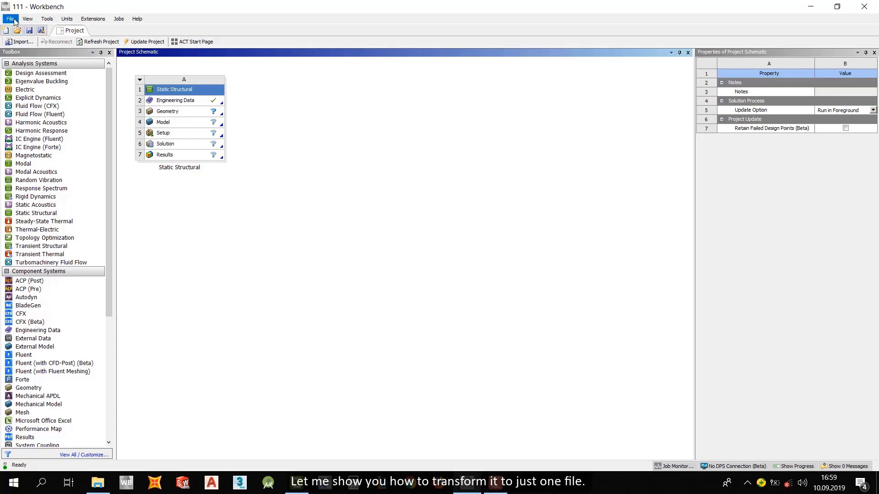
pyautogui.click(10, 18)
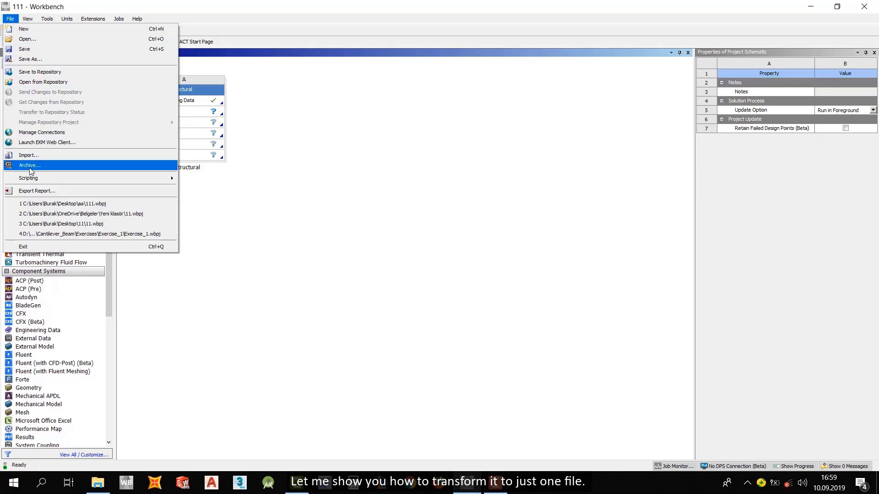
pyautogui.moveTo(40, 170)
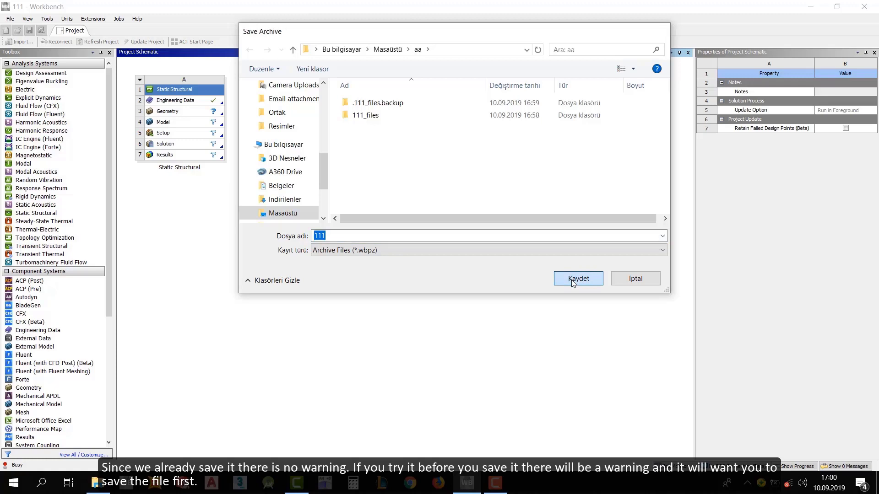
# Step: Archive project 111 in aa with result/solution files kept included
pyautogui.click(578, 279)
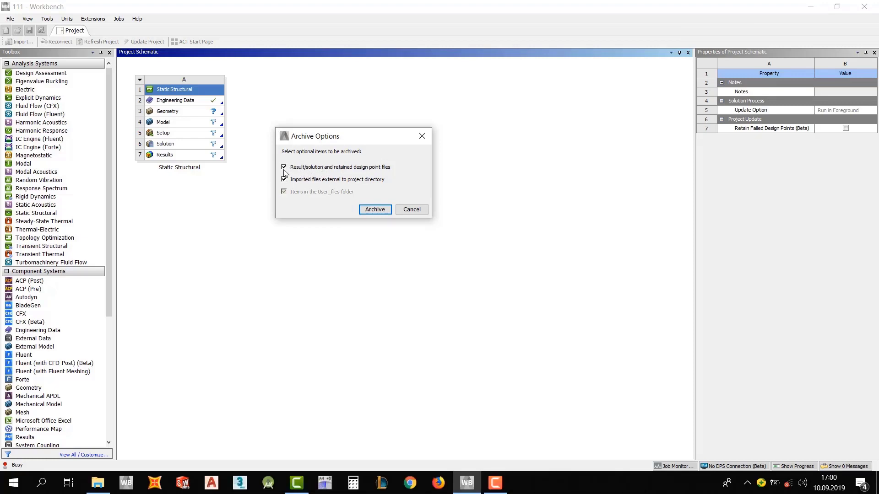
pyautogui.click(283, 167)
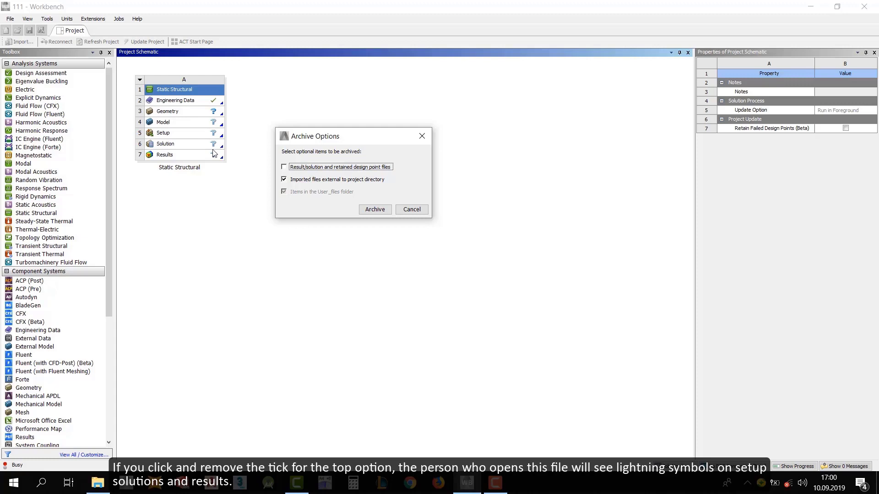
pyautogui.moveTo(221, 143)
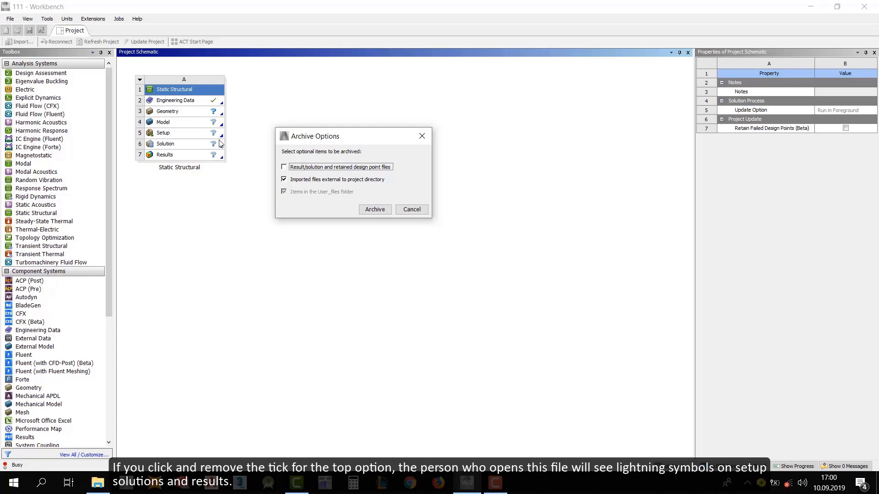
pyautogui.moveTo(212, 157)
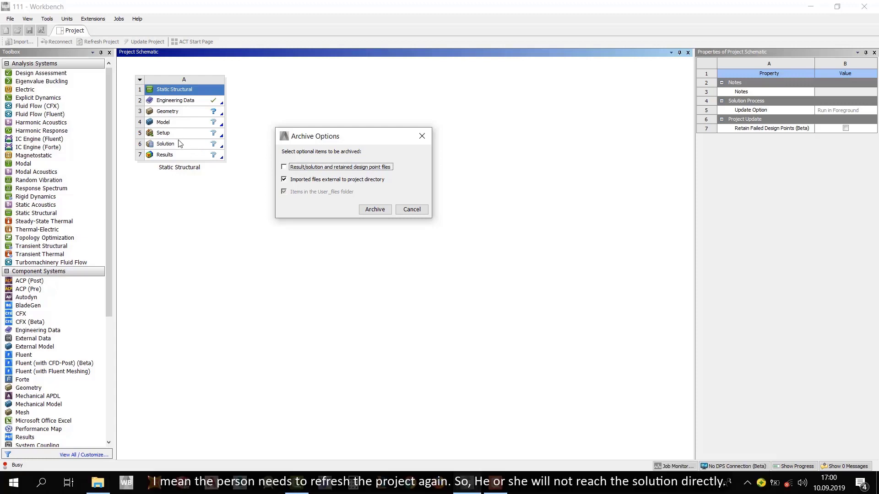
pyautogui.moveTo(317, 178)
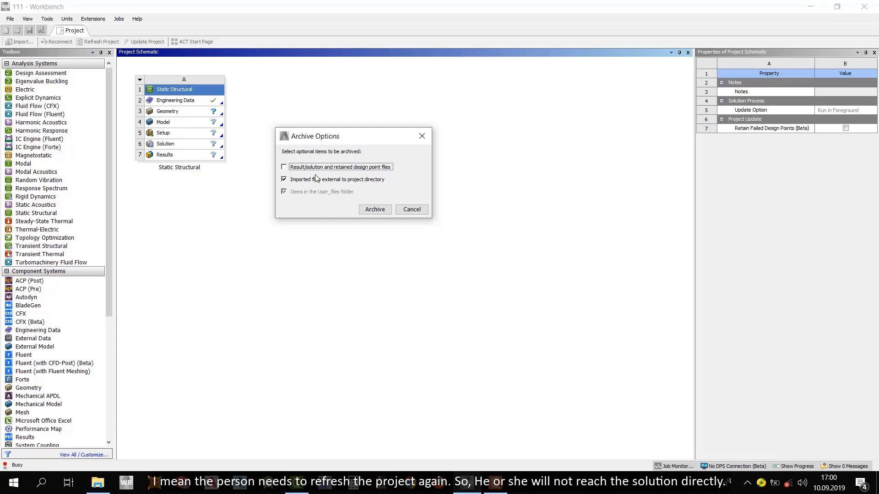
pyautogui.click(283, 167)
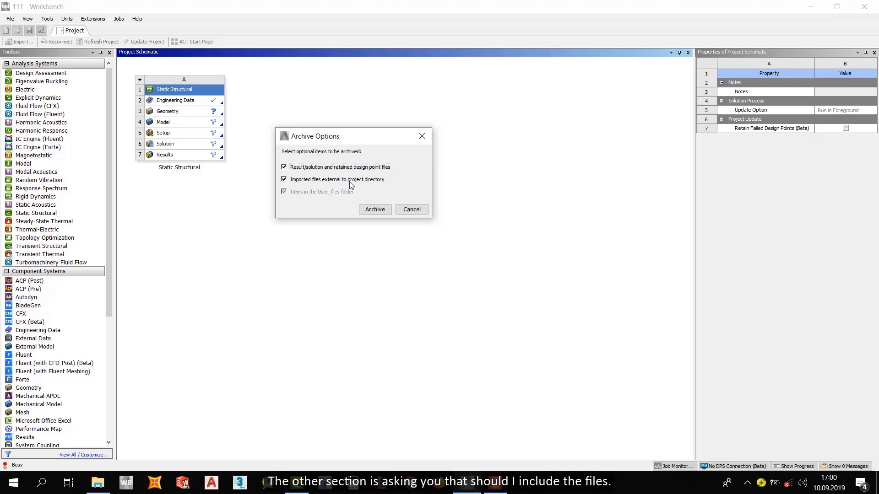
pyautogui.moveTo(299, 179)
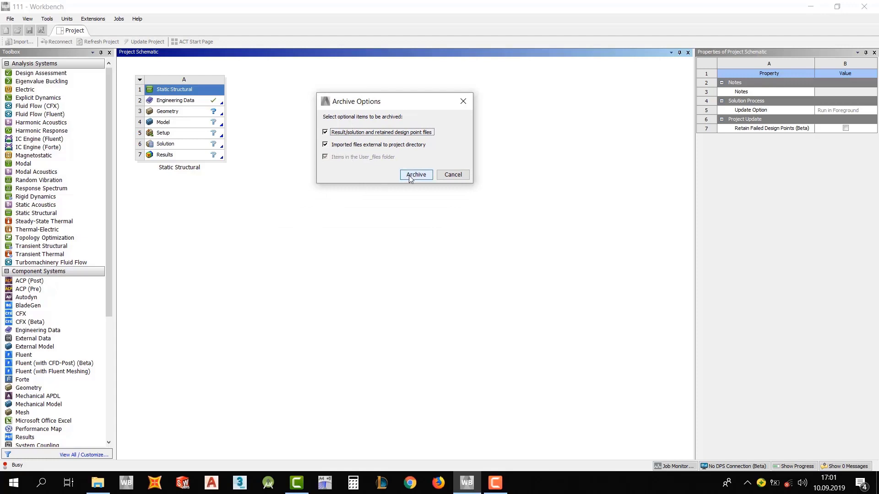
pyautogui.click(417, 175)
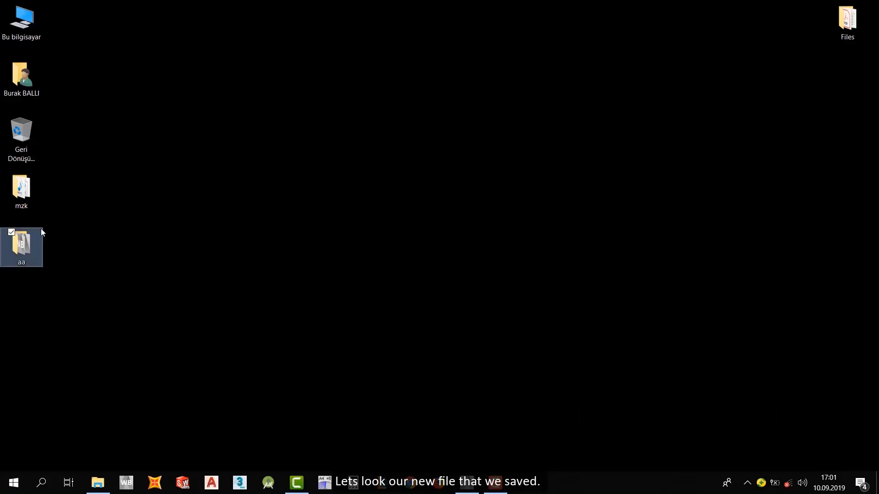
# Step: Check the 26 KB 111 archive in the aa folder, then return to Workbench
pyautogui.doubleClick(22, 247)
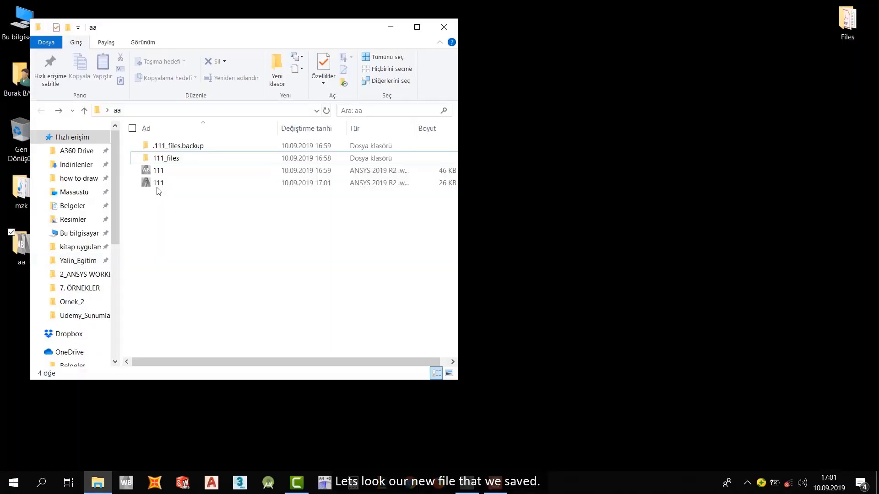
pyautogui.click(159, 182)
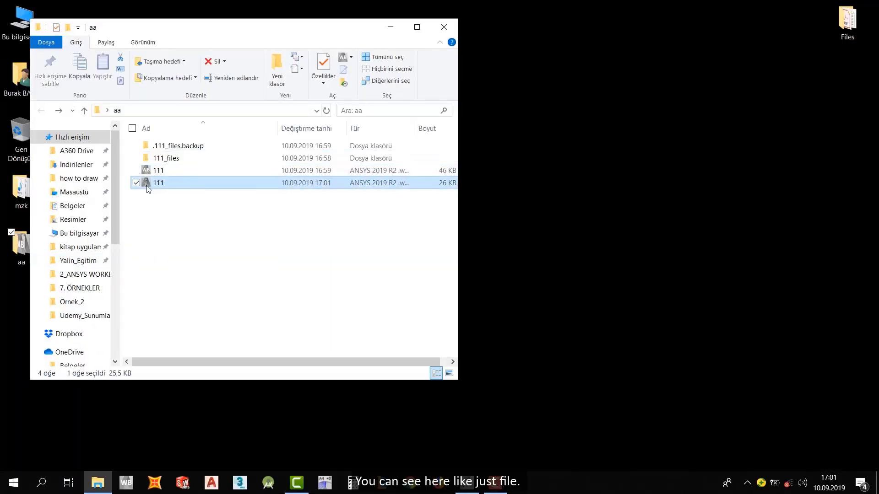
pyautogui.moveTo(168, 187)
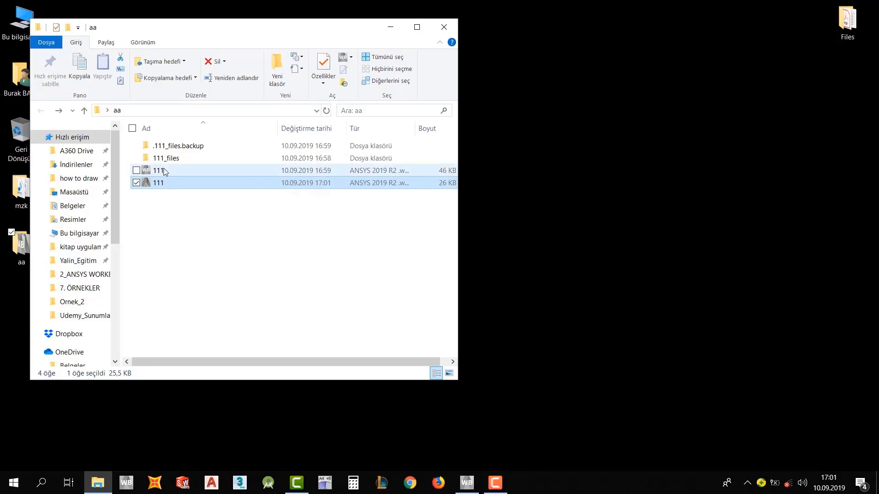
pyautogui.moveTo(162, 170)
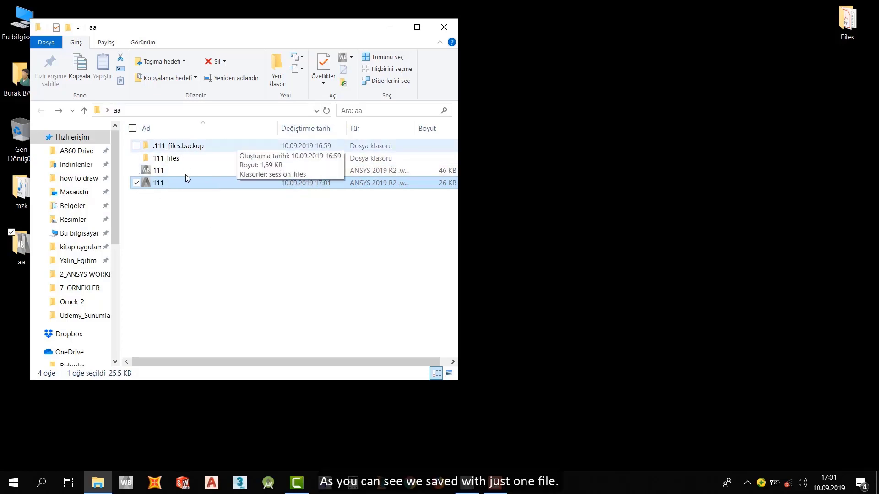
pyautogui.click(444, 27)
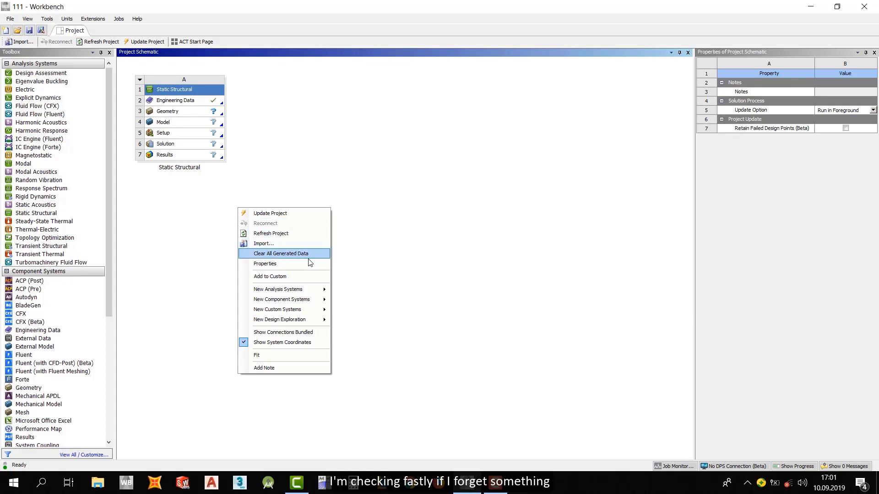
pyautogui.moveTo(297, 332)
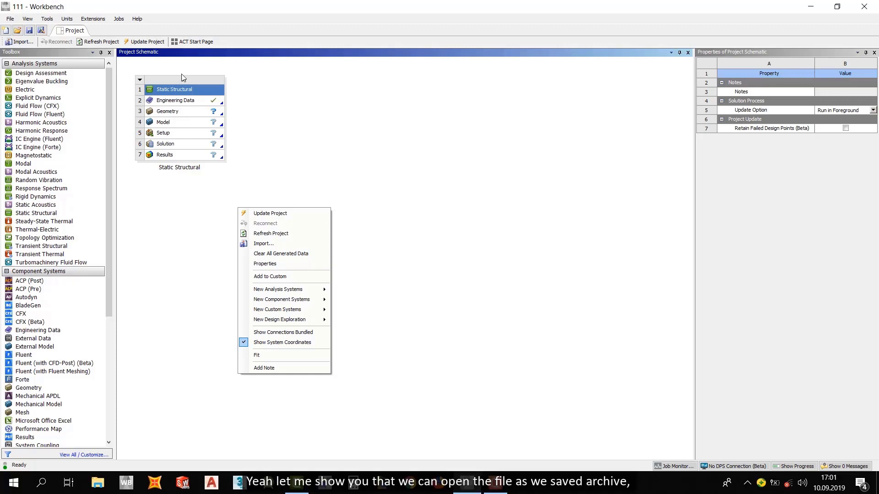
pyautogui.click(9, 18)
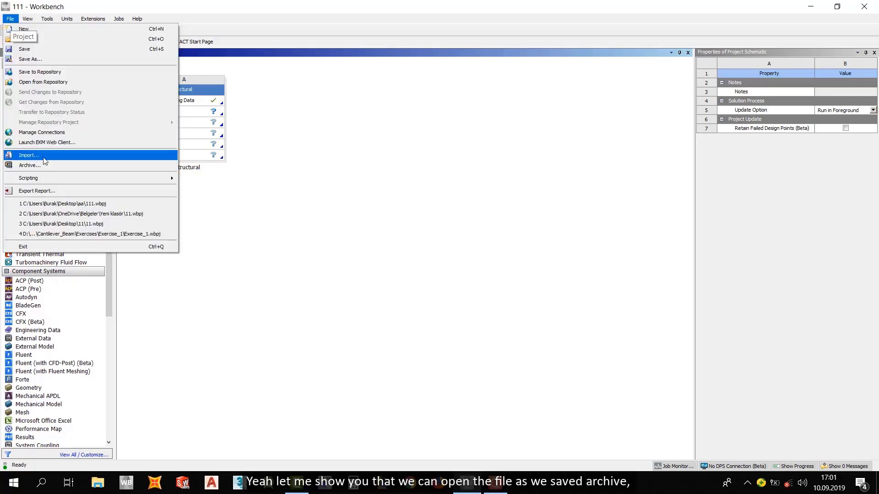
pyautogui.moveTo(30, 165)
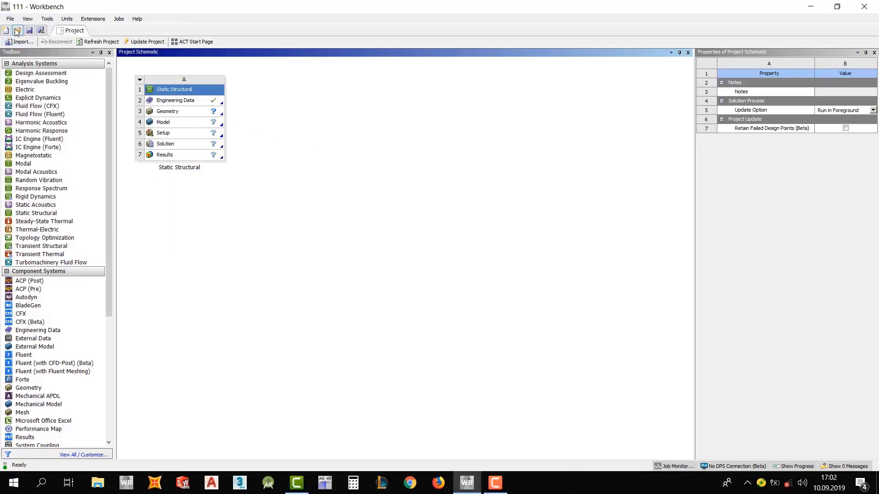
pyautogui.click(10, 18)
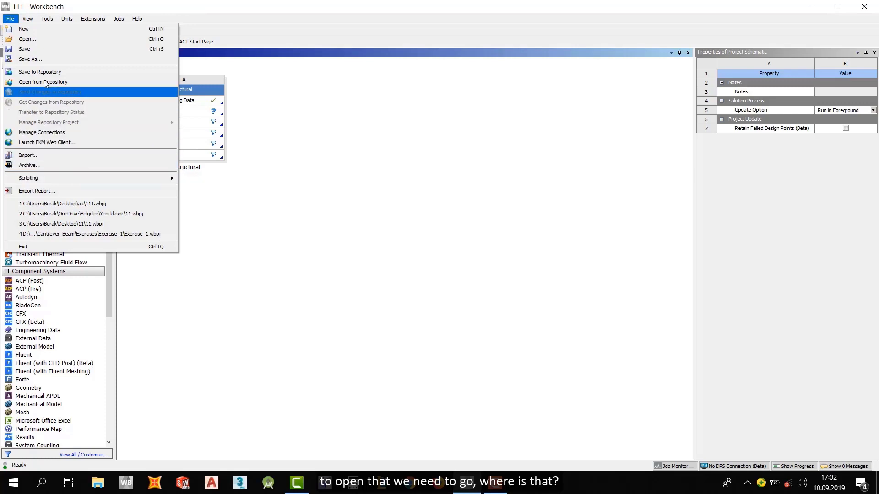
pyautogui.moveTo(114, 101)
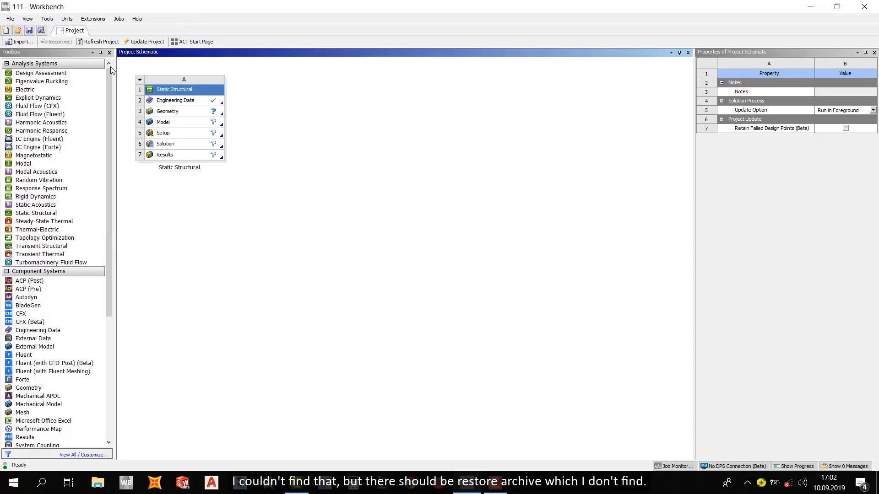
pyautogui.moveTo(20, 42)
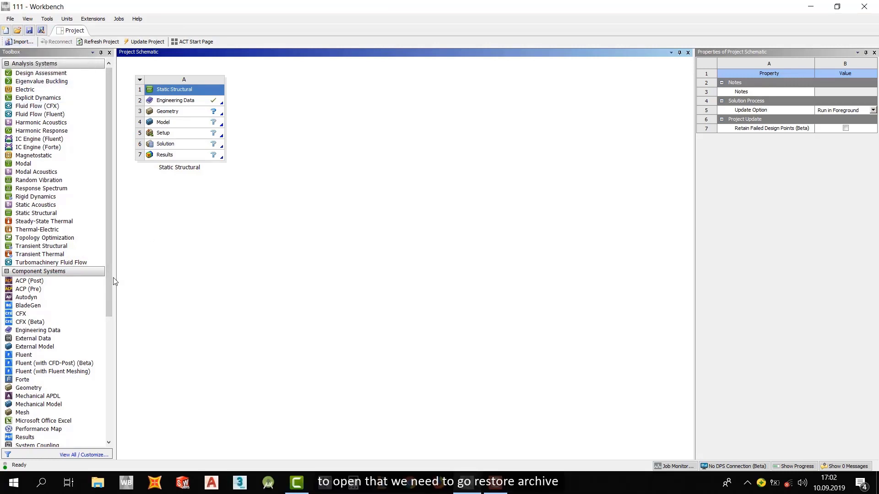
pyautogui.moveTo(211, 177)
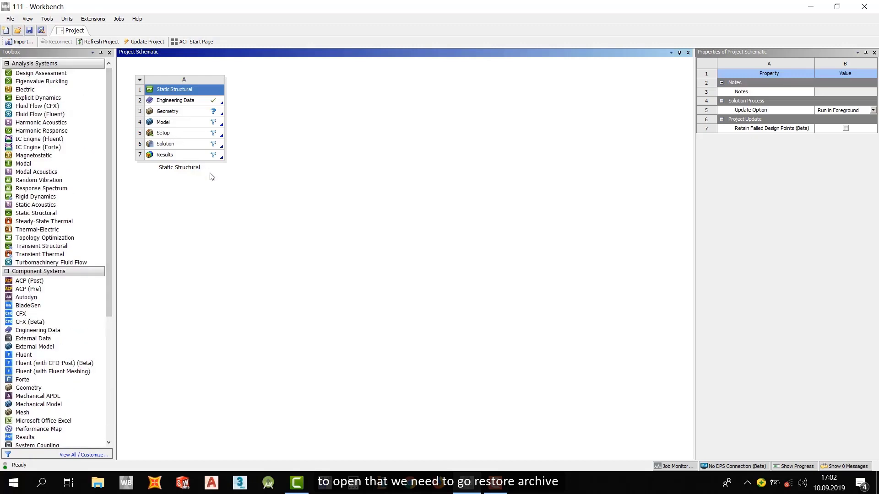
pyautogui.moveTo(250, 166)
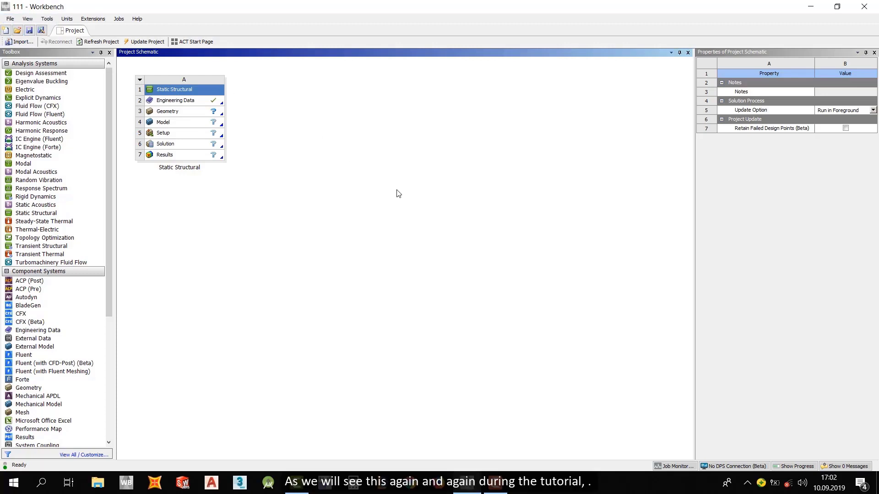
pyautogui.click(10, 18)
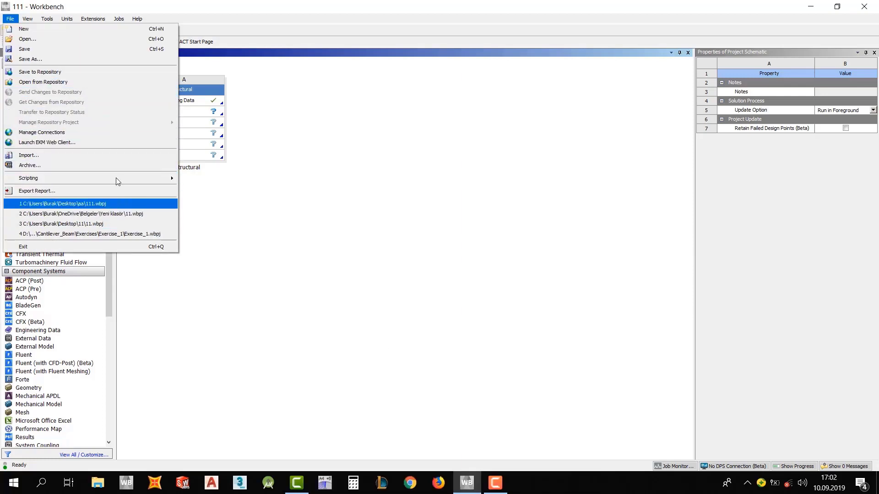
pyautogui.click(67, 18)
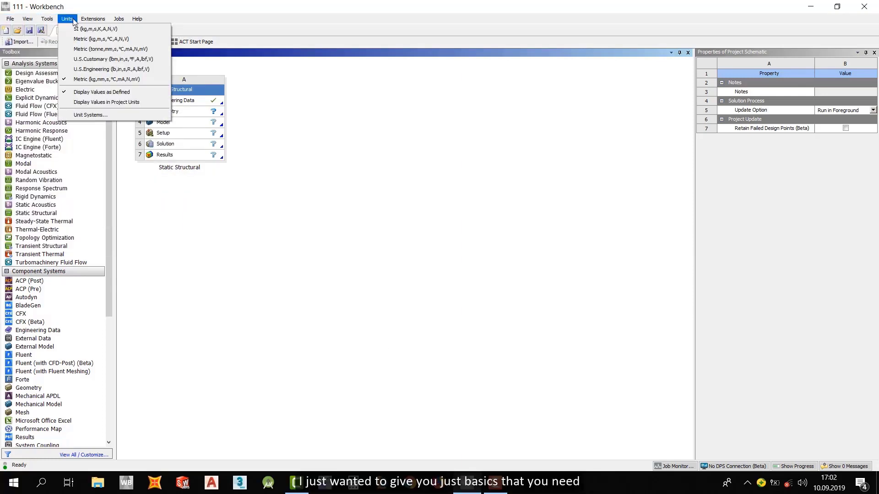
pyautogui.click(67, 18)
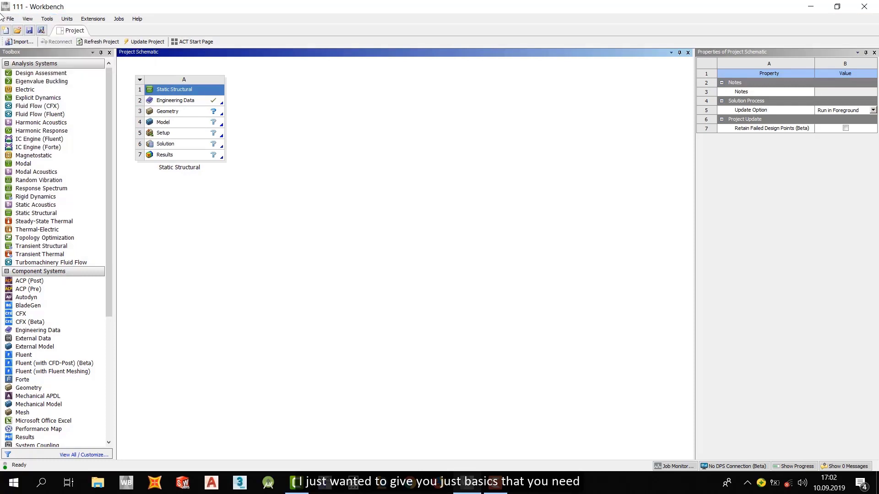
pyautogui.click(9, 18)
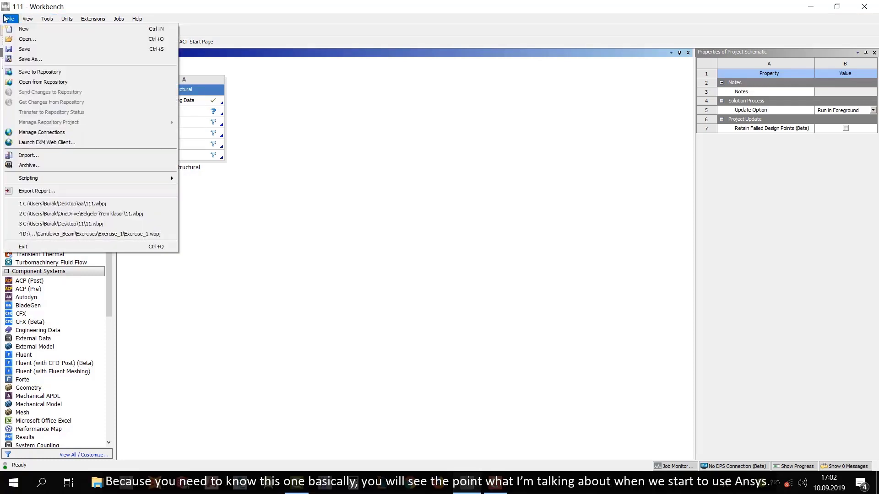